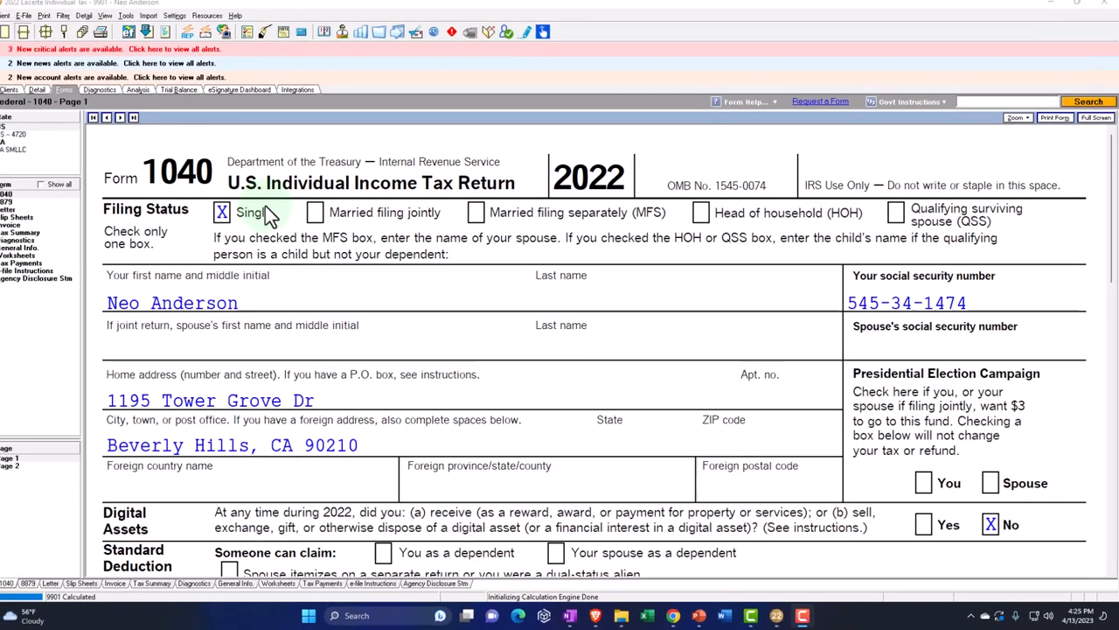
Step: Scroll Form 1040 from page 1 income lines down to page 2 showing 14,774 tax and 15,000 withheld
scroll(down, 3)
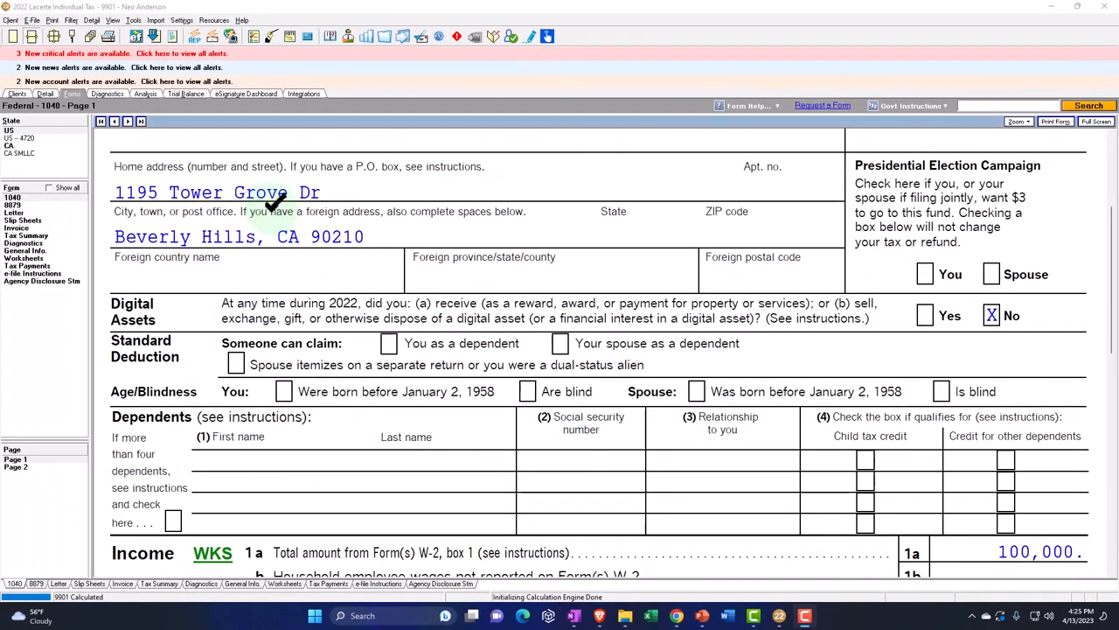
scroll(down, 3)
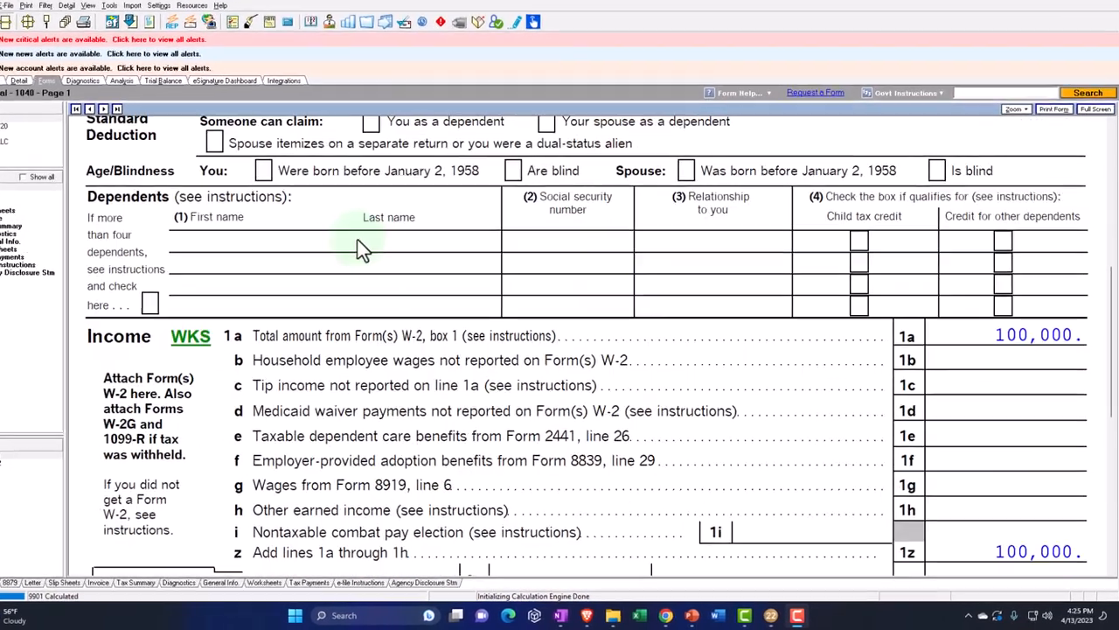
scroll(down, 3)
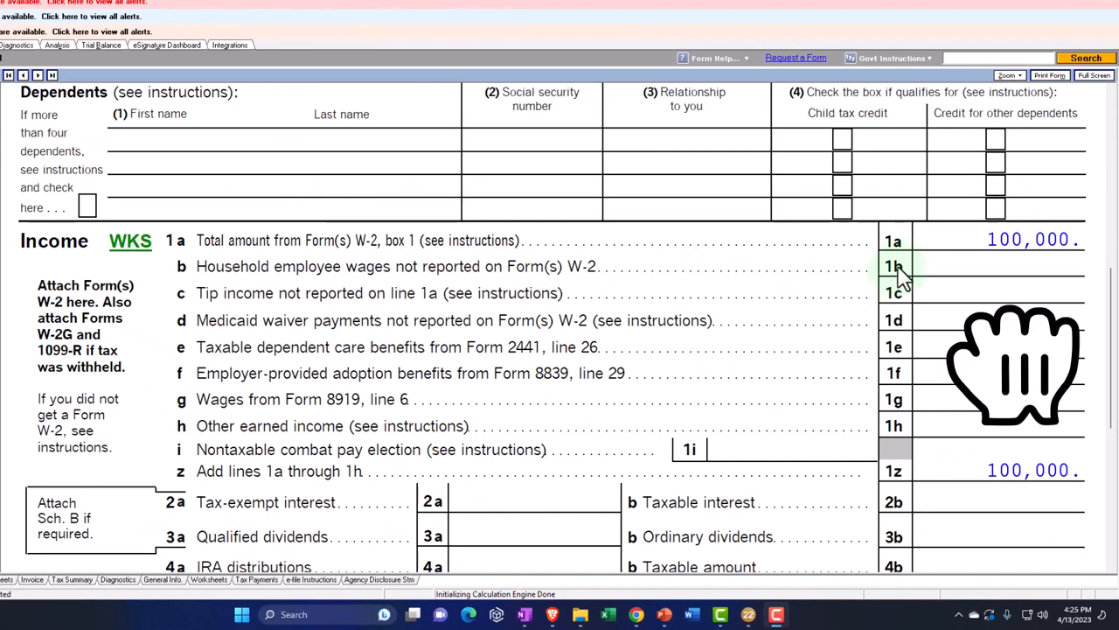
scroll(down, 3)
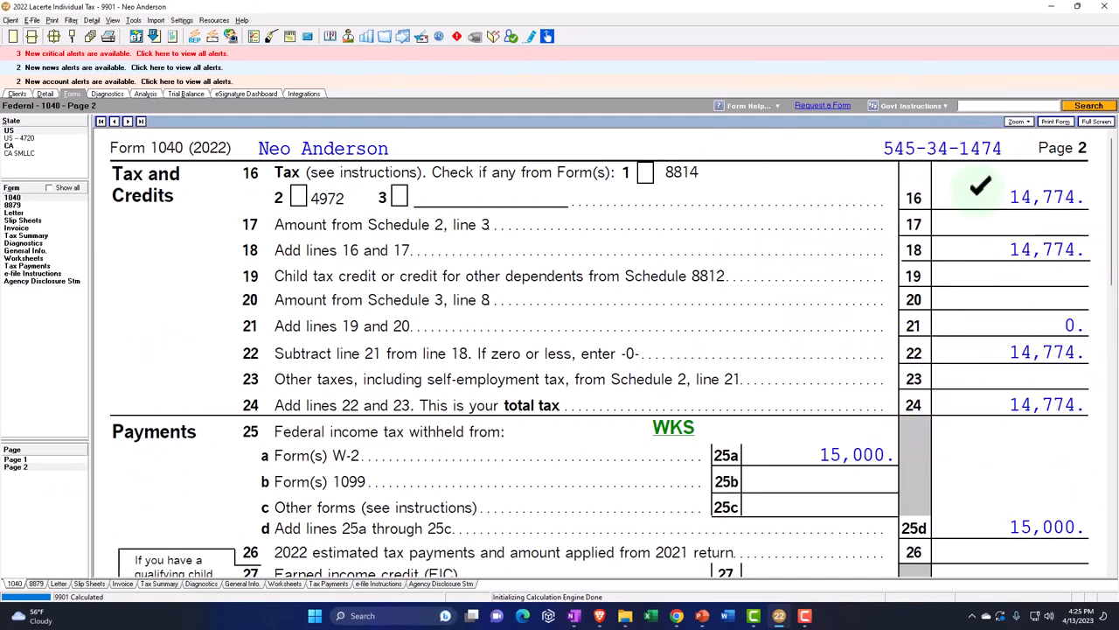
scroll(down, 3)
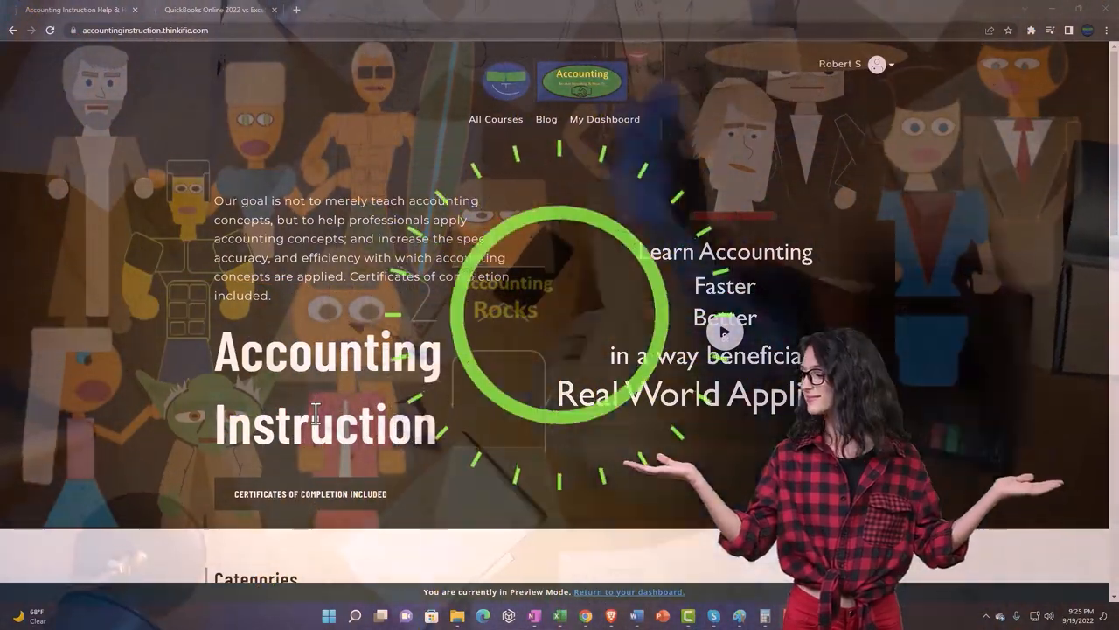
Step: Browse the Thinkific homepage categories, then switch tabs to the Help & How To course lesson section
scroll(down, 3)
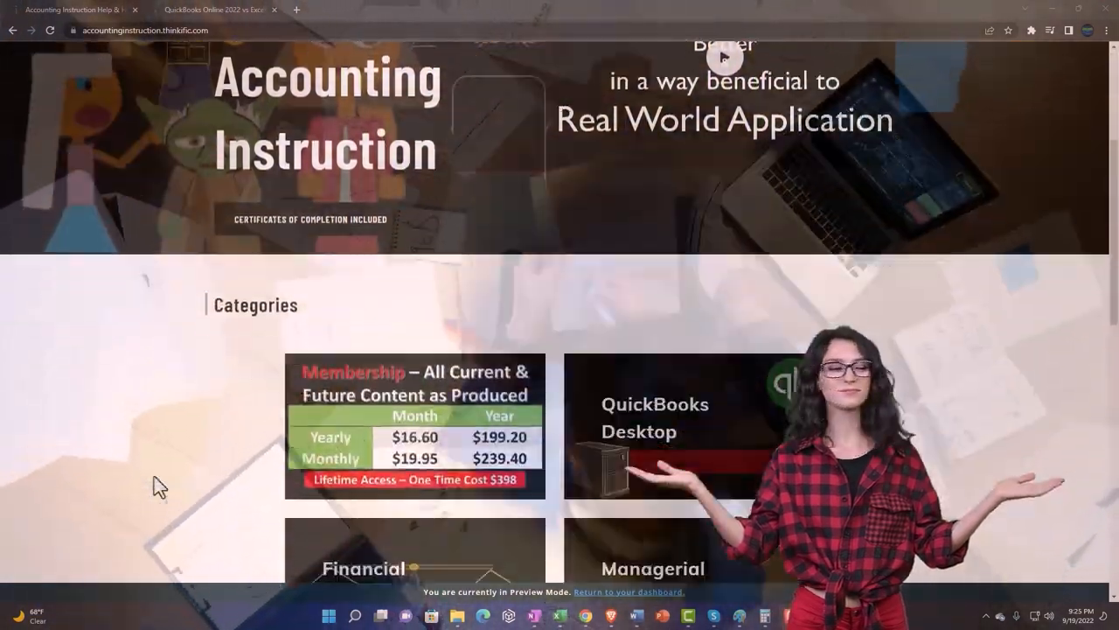
scroll(down, 3)
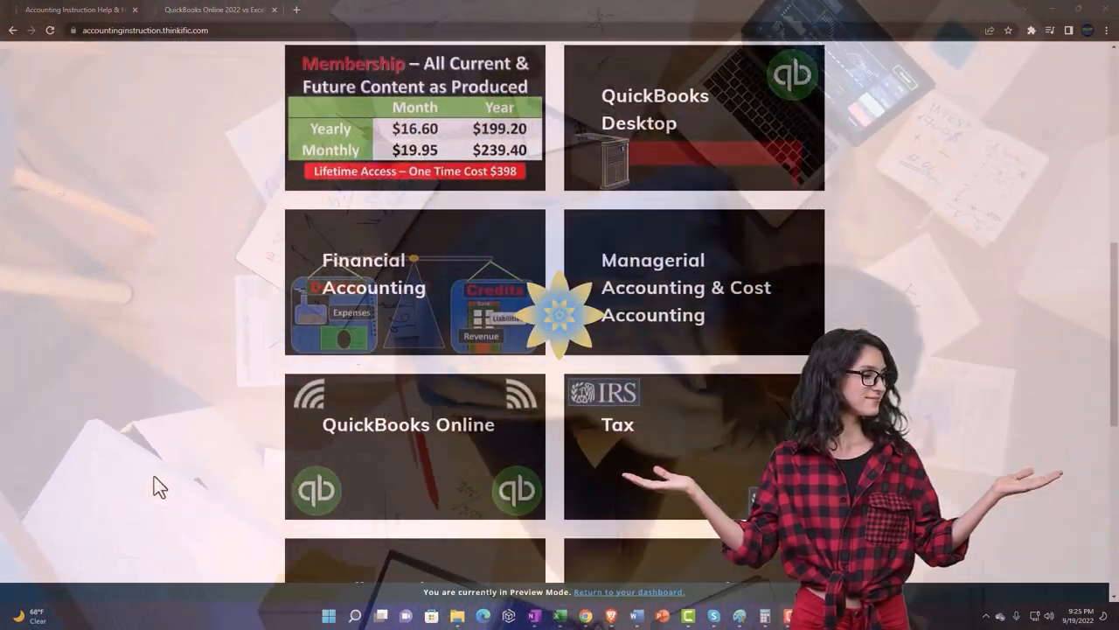
scroll(down, 3)
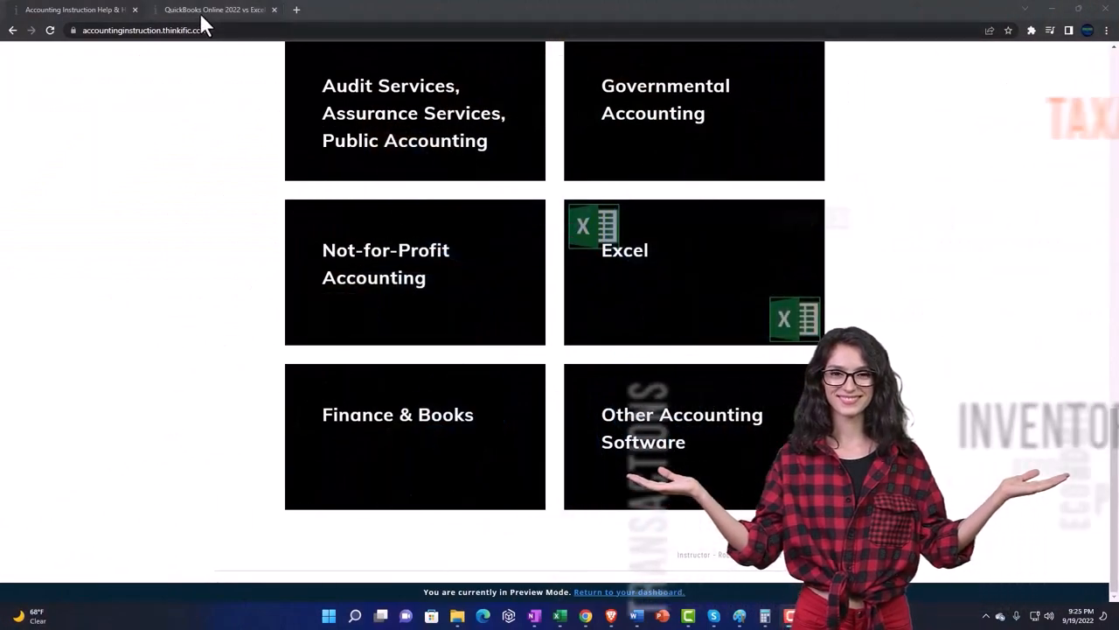
click(214, 10)
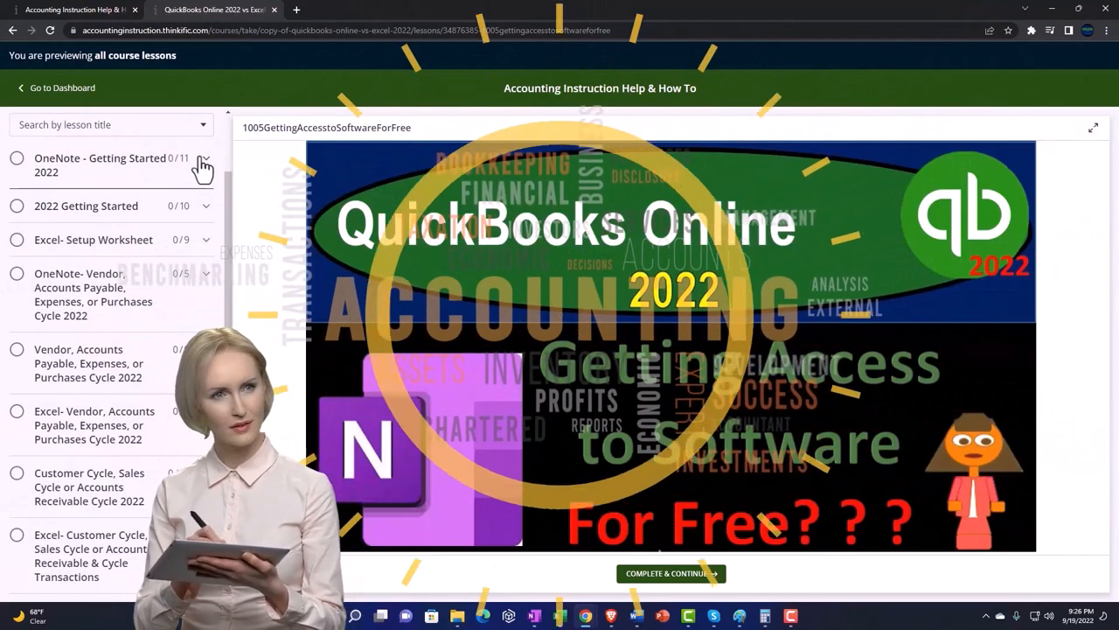
click(202, 165)
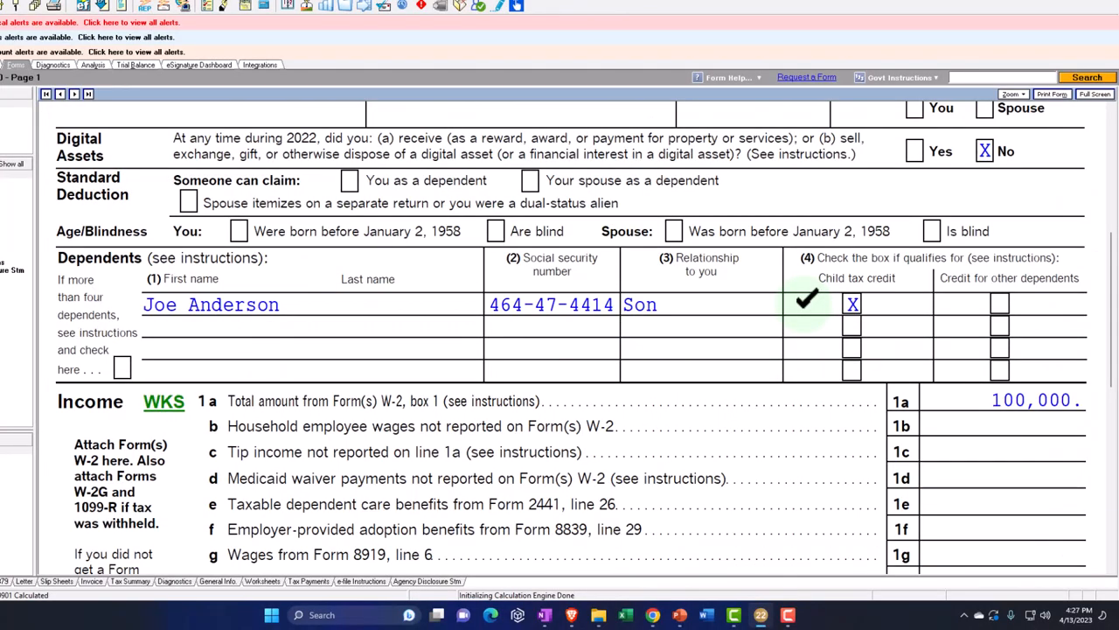
scroll(down, 3)
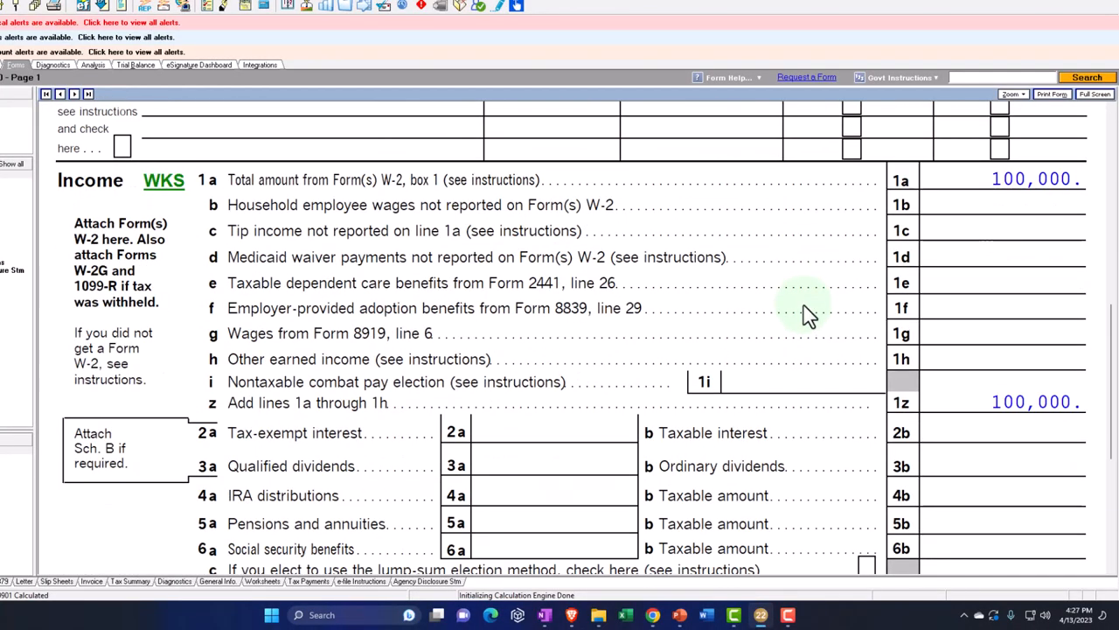
scroll(down, 3)
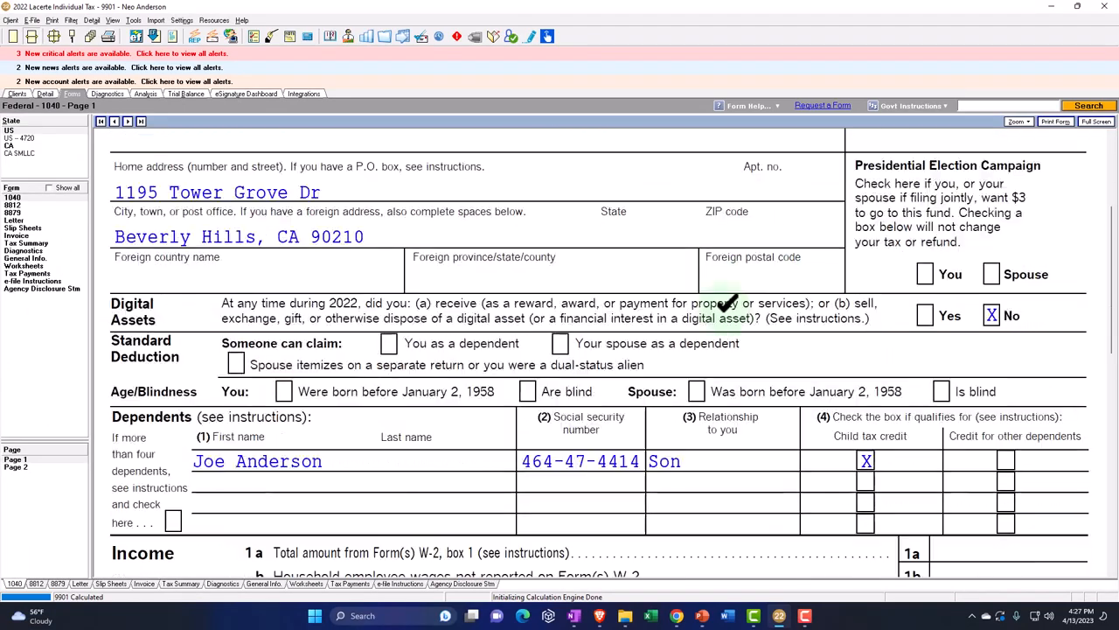
scroll(down, 3)
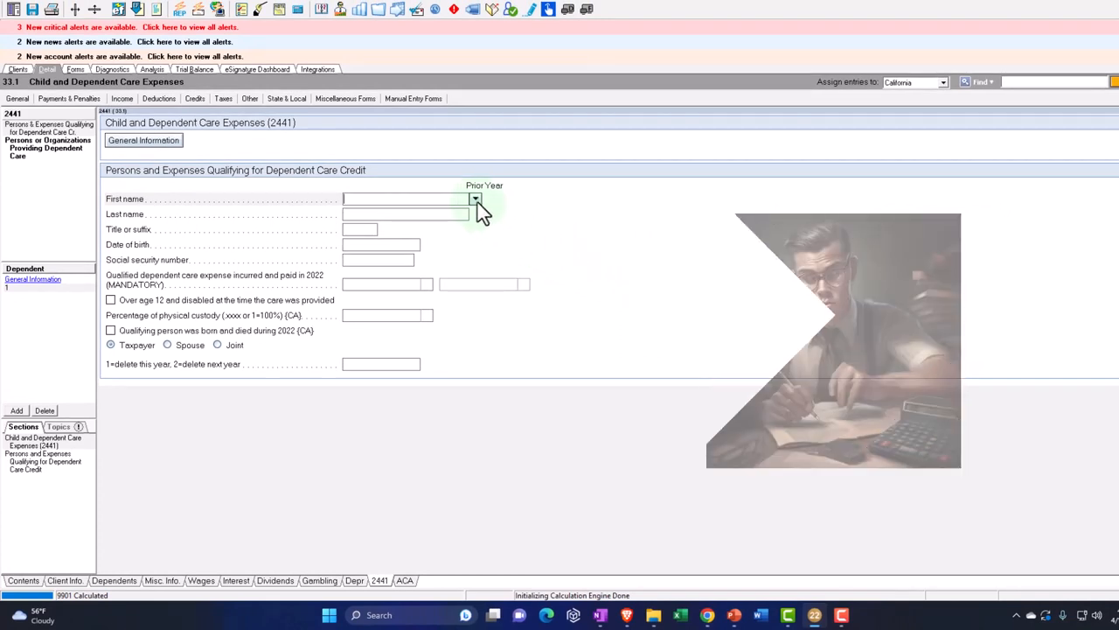
click(475, 199)
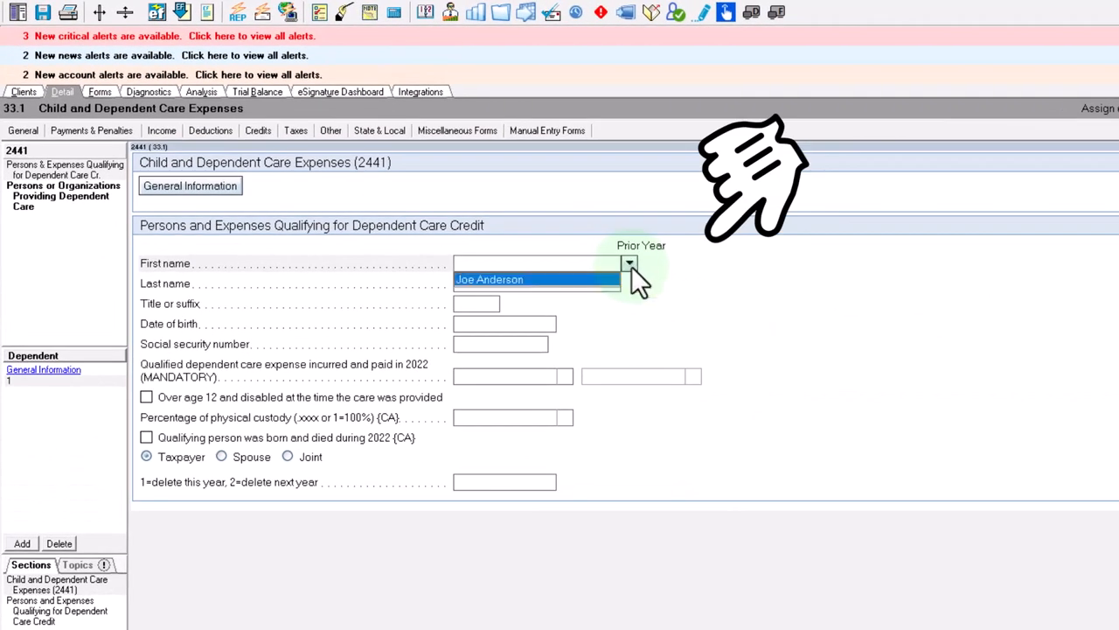
click(537, 280)
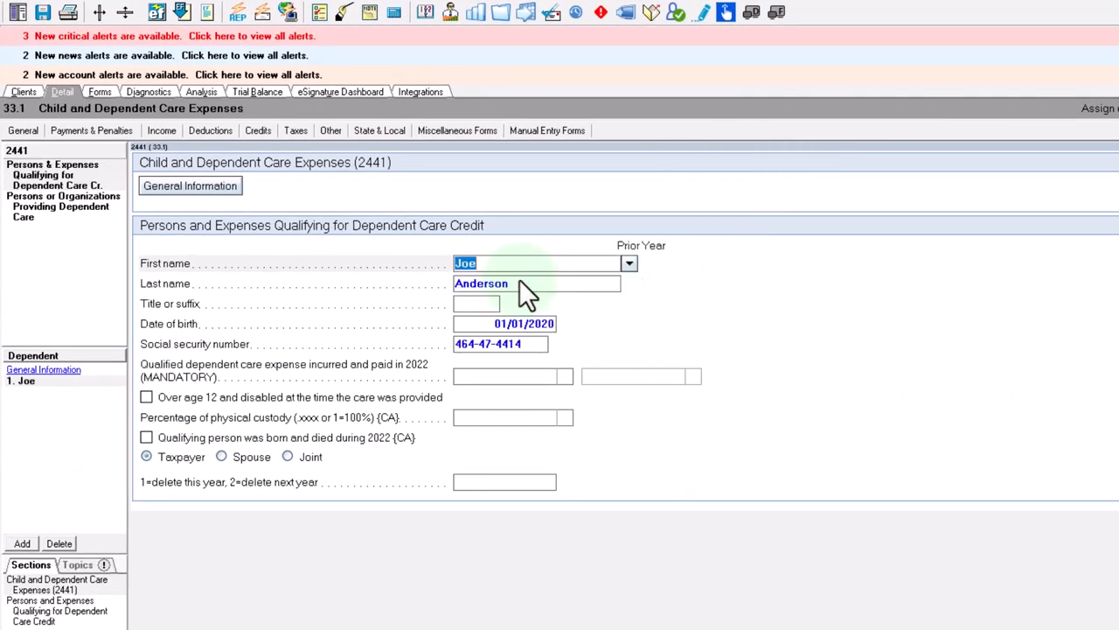
mouse_move(516, 301)
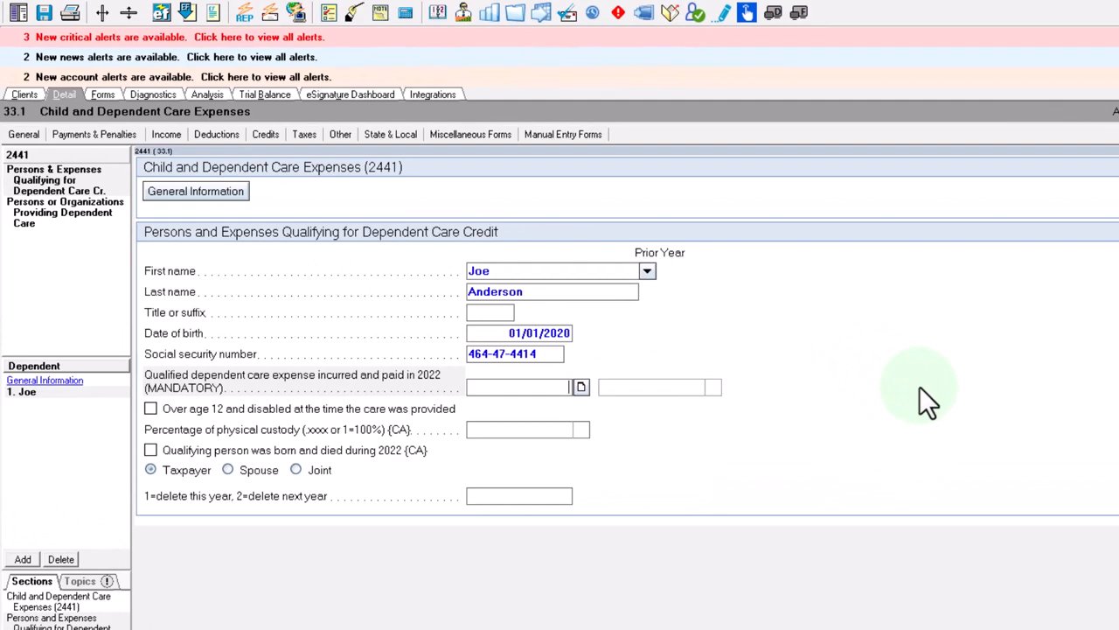
text(5000)
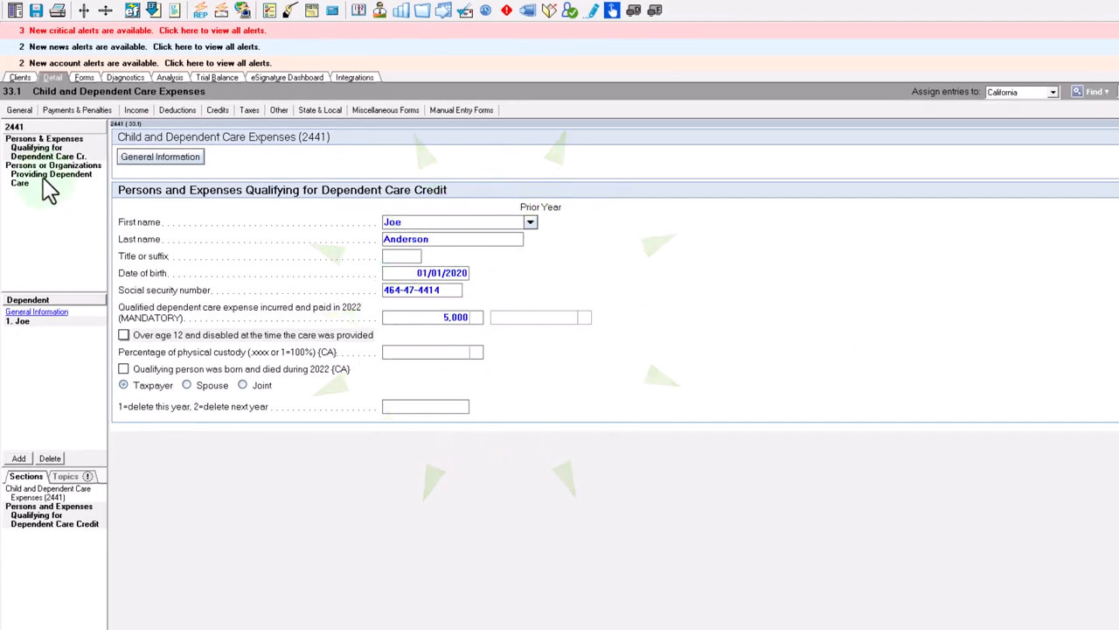
Step: Go to the Persons or Organizations Providing Dependent Care section for the Cal-Tot provider
click(53, 170)
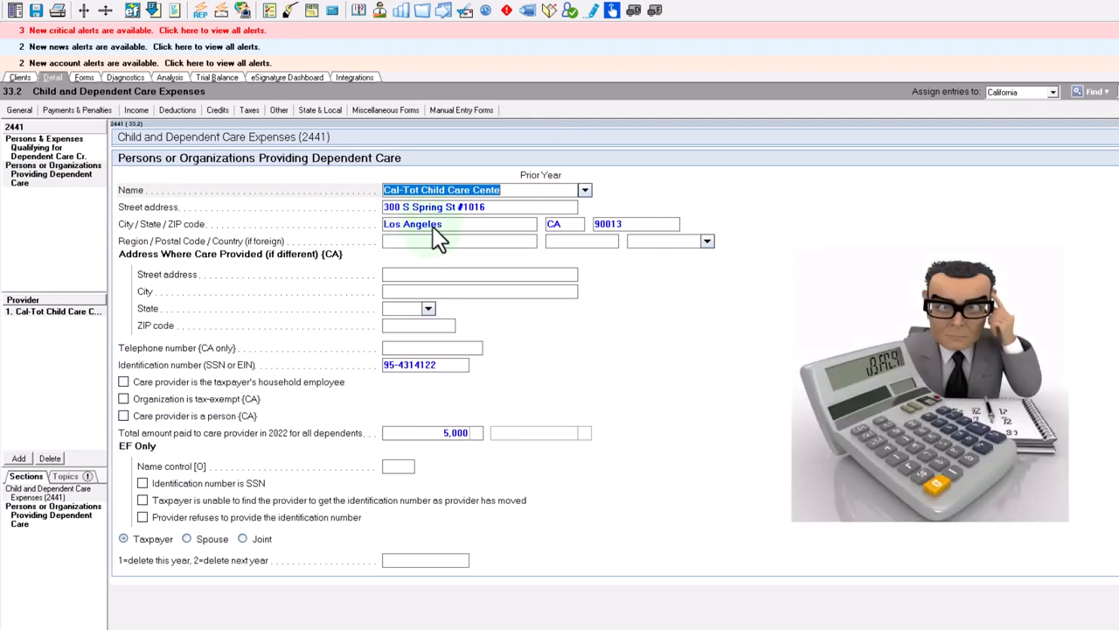
mouse_move(401, 238)
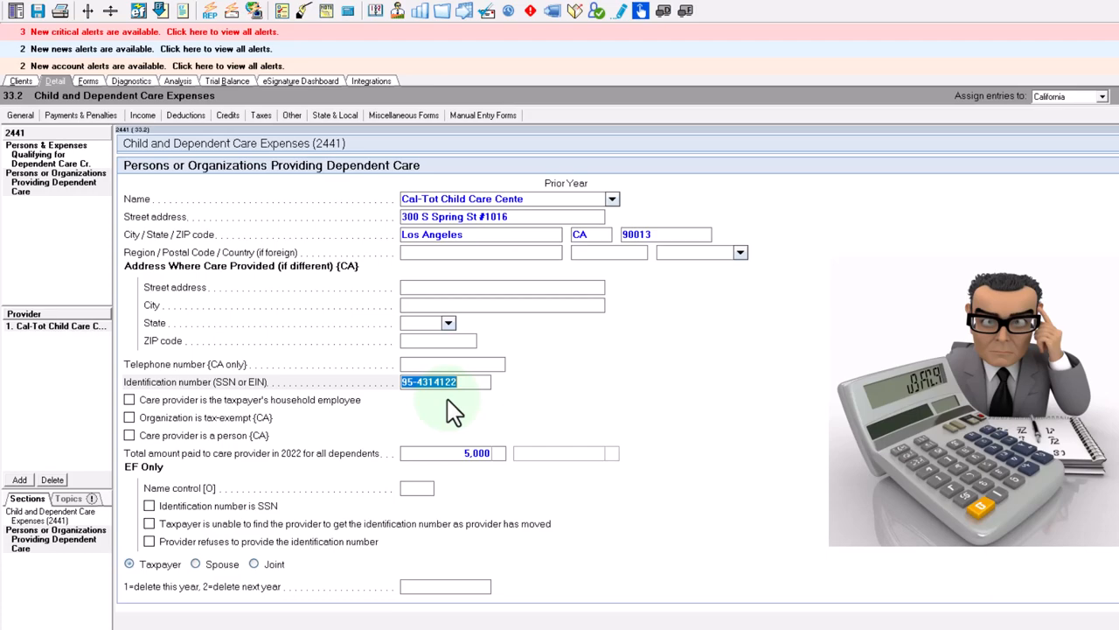
mouse_move(455, 498)
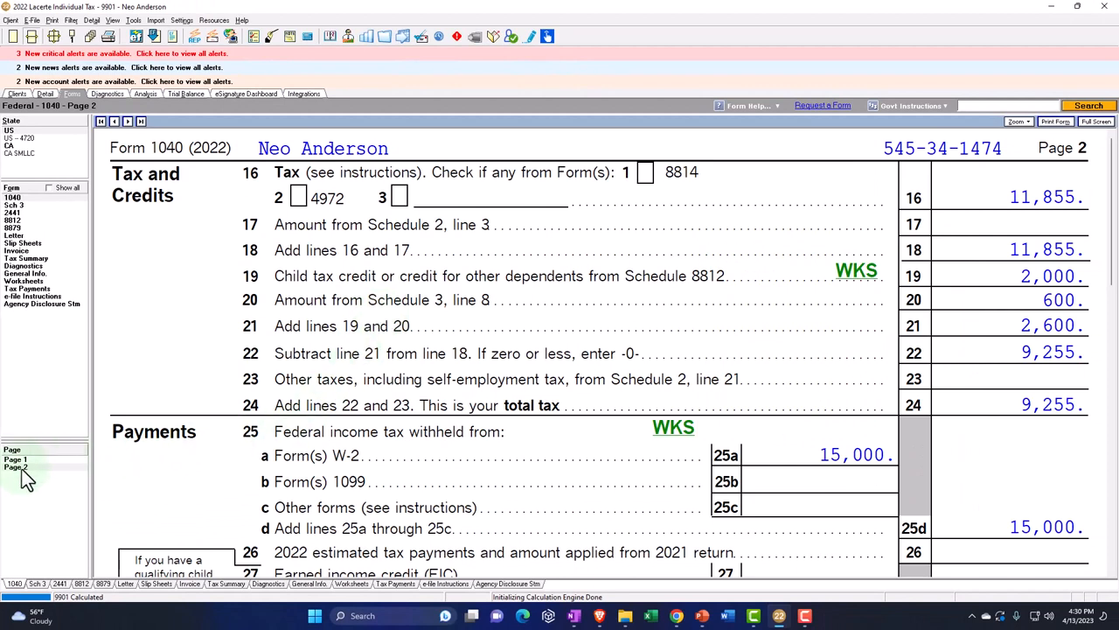
click(15, 458)
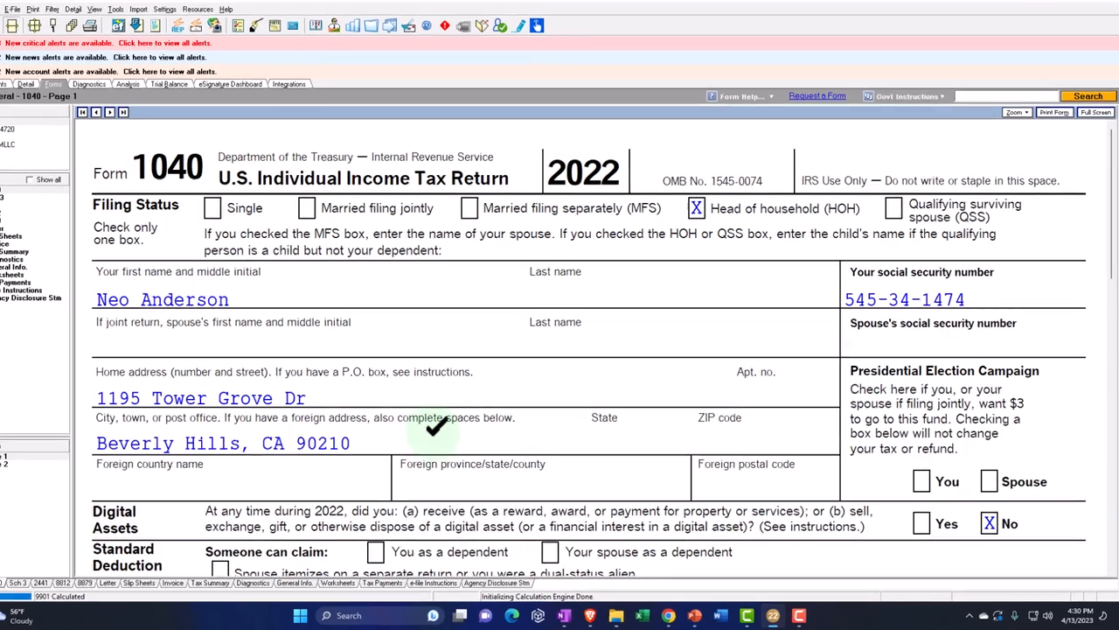
scroll(down, 3)
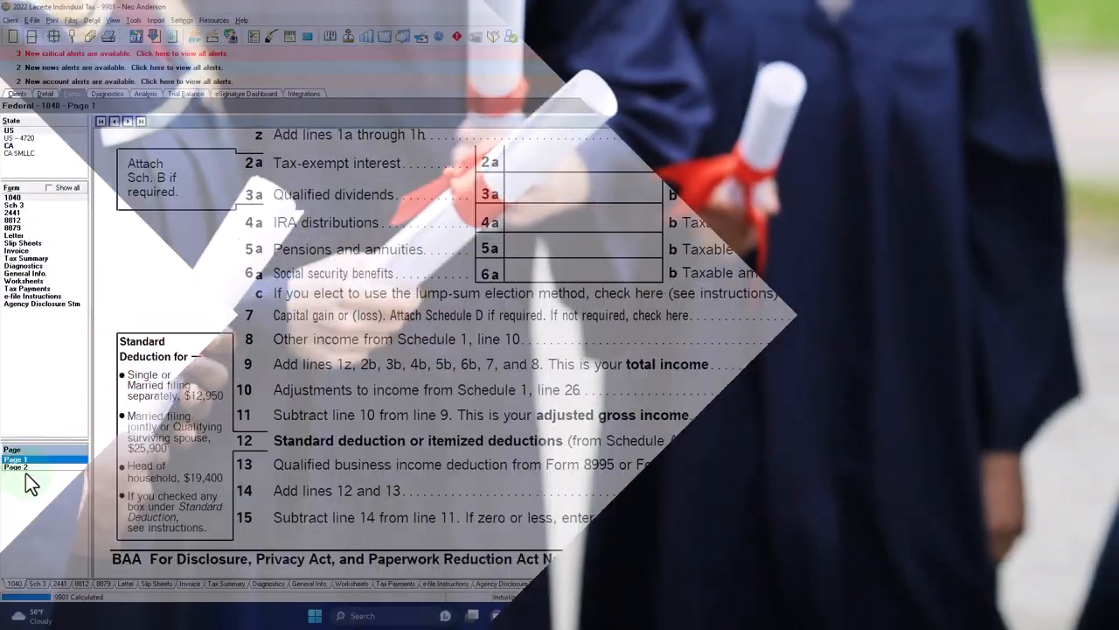
click(16, 465)
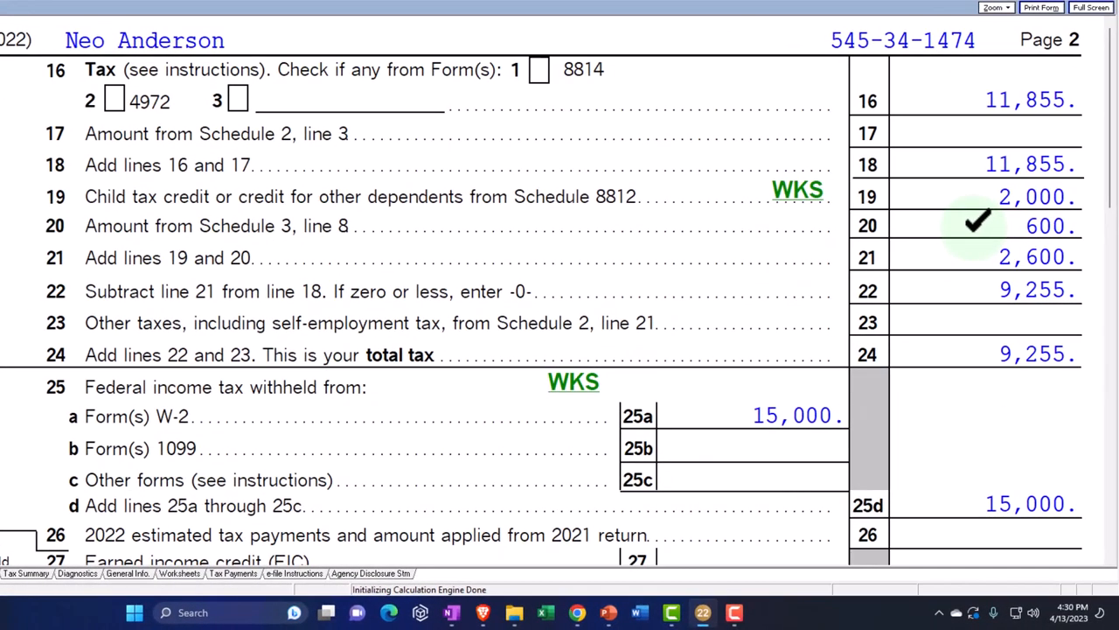
mouse_move(297, 258)
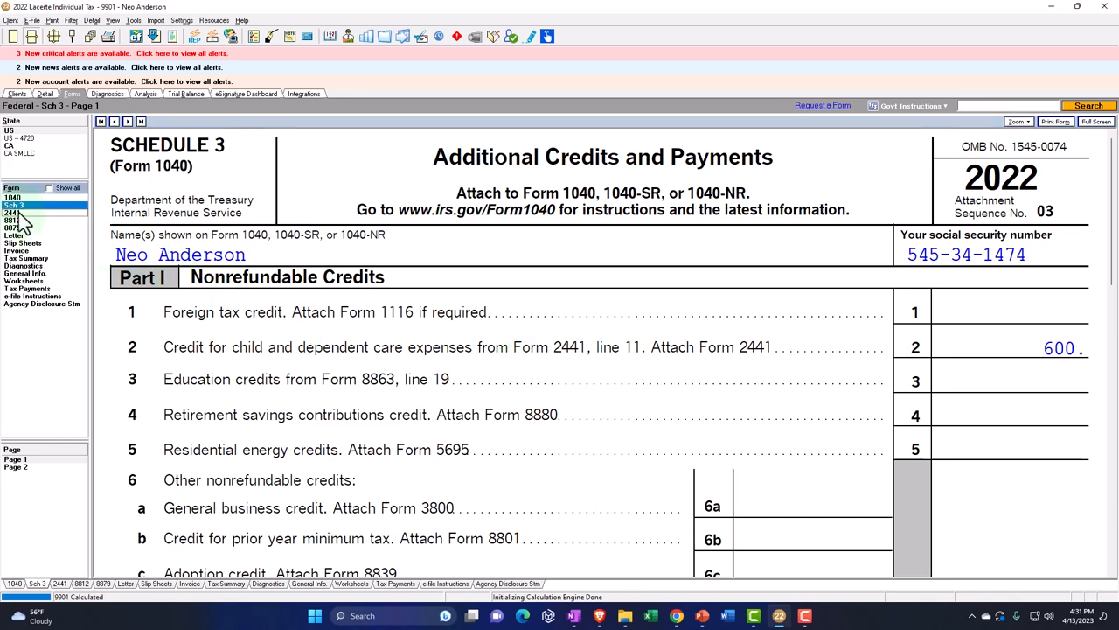
Step: Walk through Form 2441 Part II lines 3–9 down to the 600 child and dependent care credit
click(14, 211)
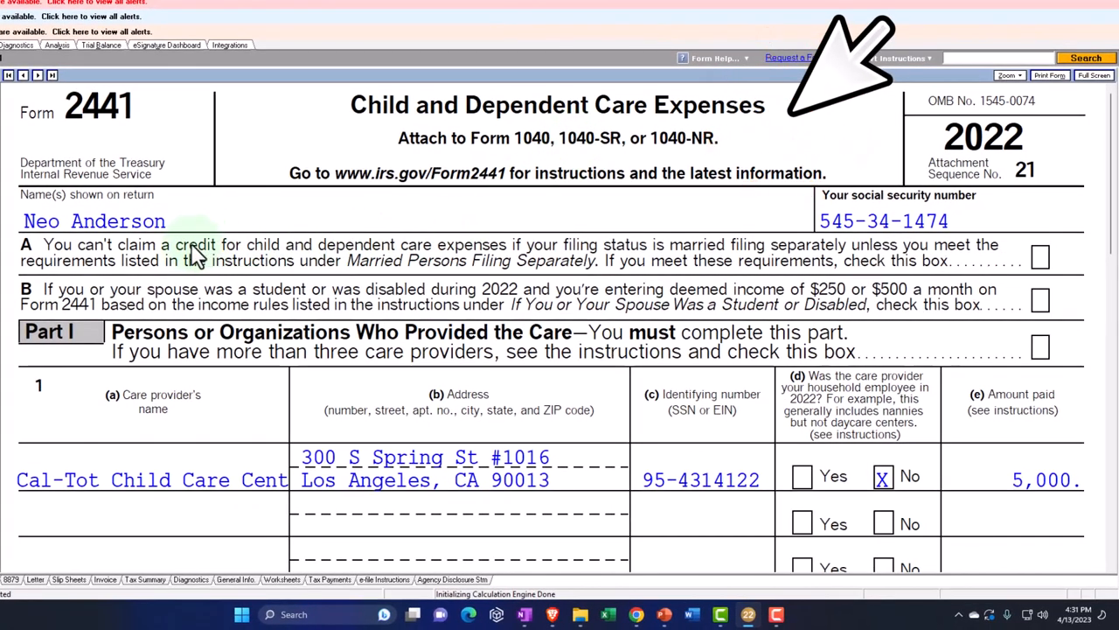
scroll(down, 3)
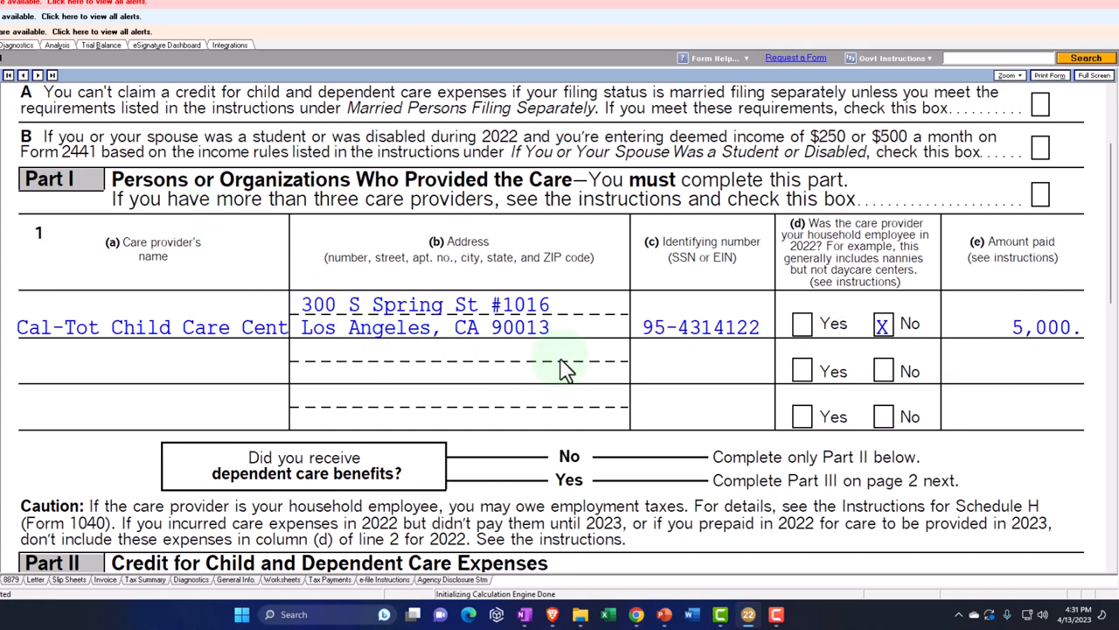
mouse_move(700, 350)
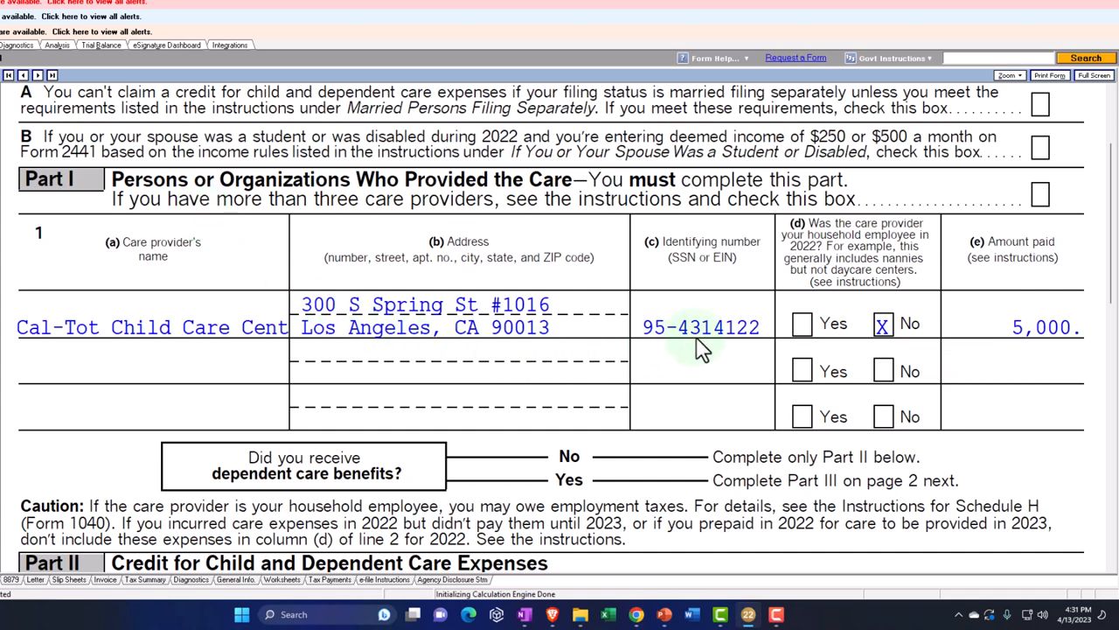
mouse_move(776, 219)
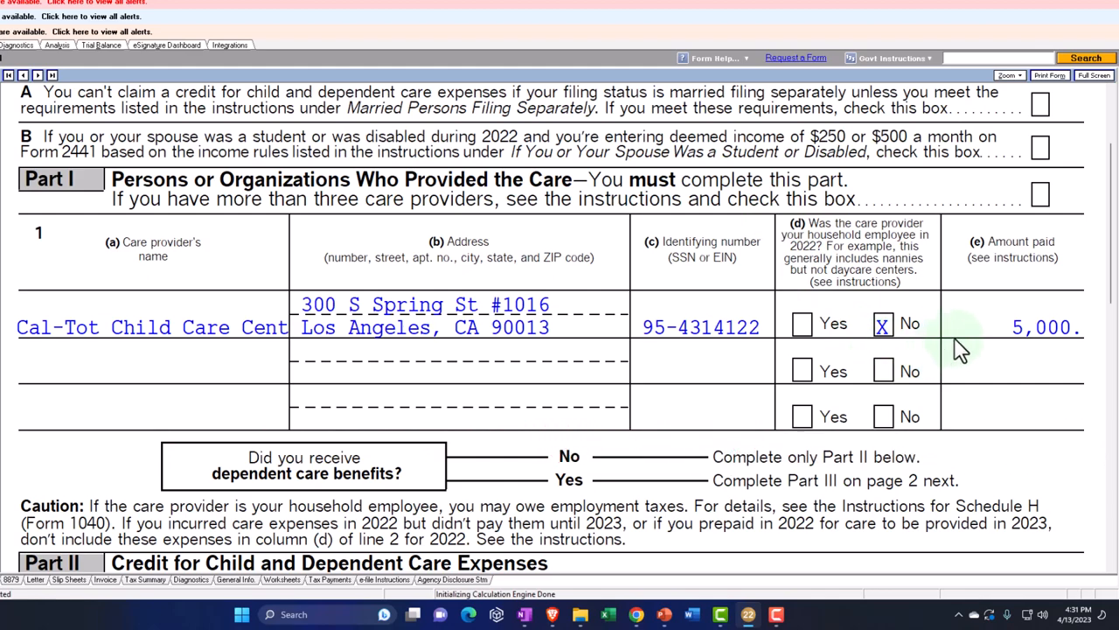
scroll(down, 3)
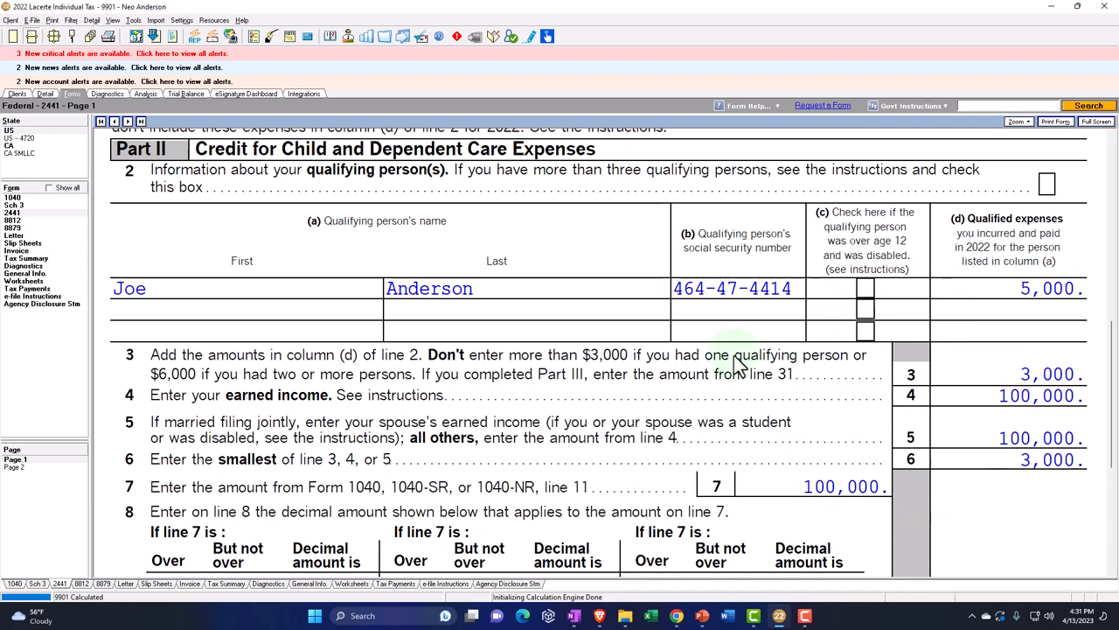
mouse_move(201, 341)
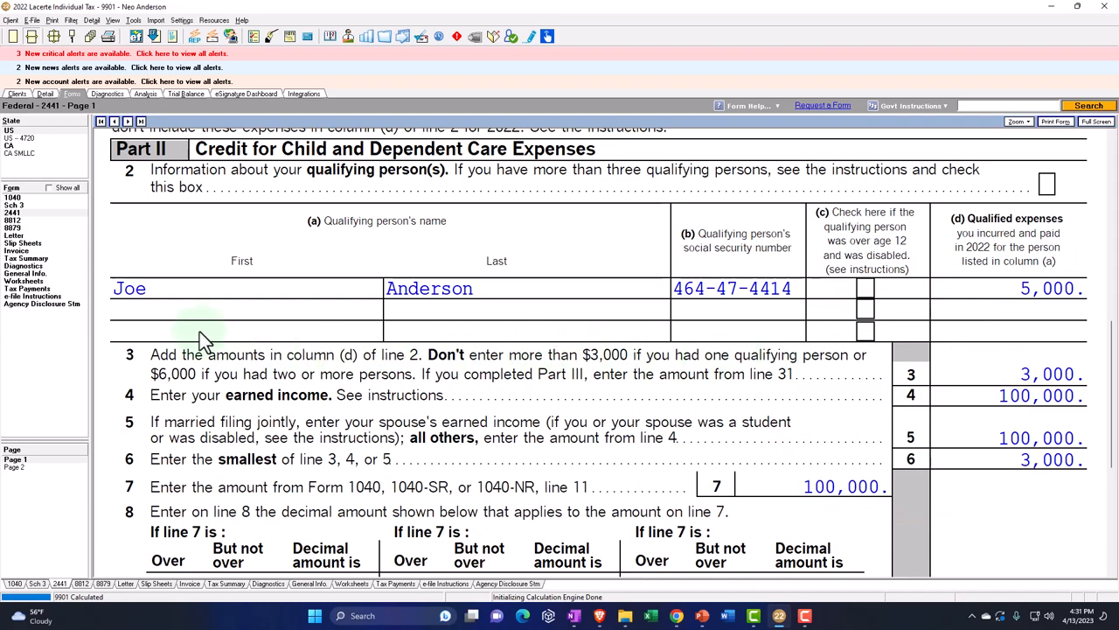
scroll(down, 3)
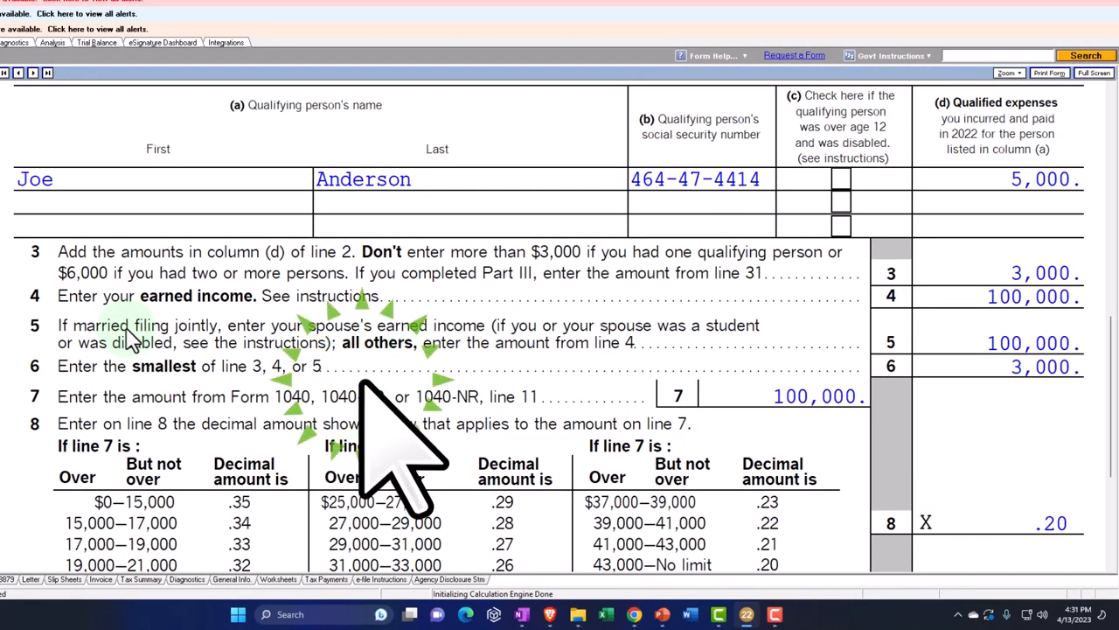
mouse_move(542, 314)
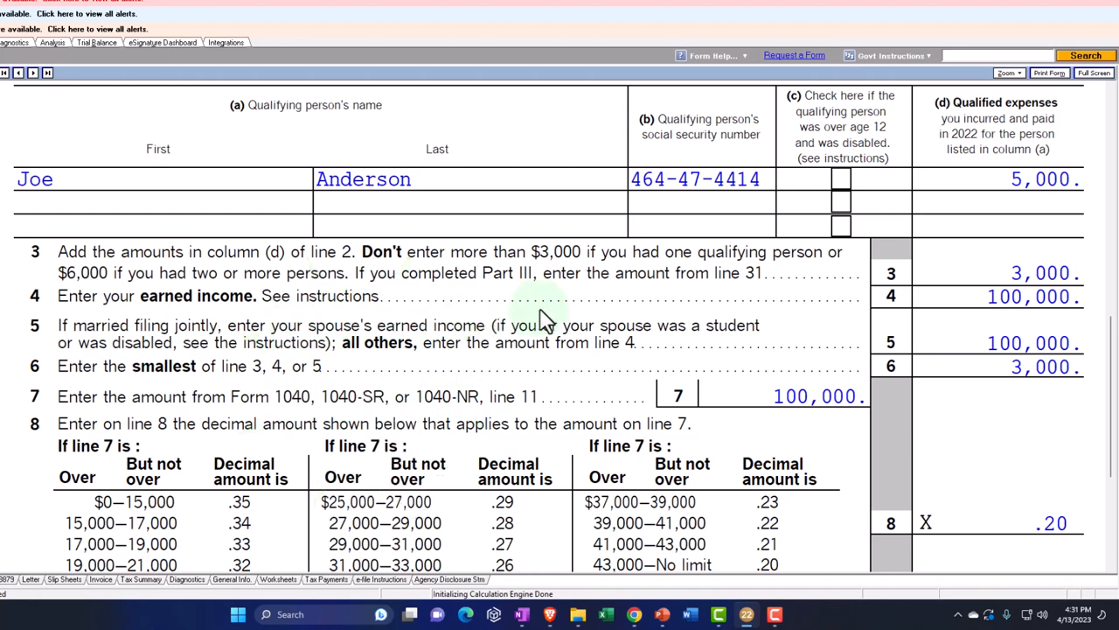
mouse_move(434, 318)
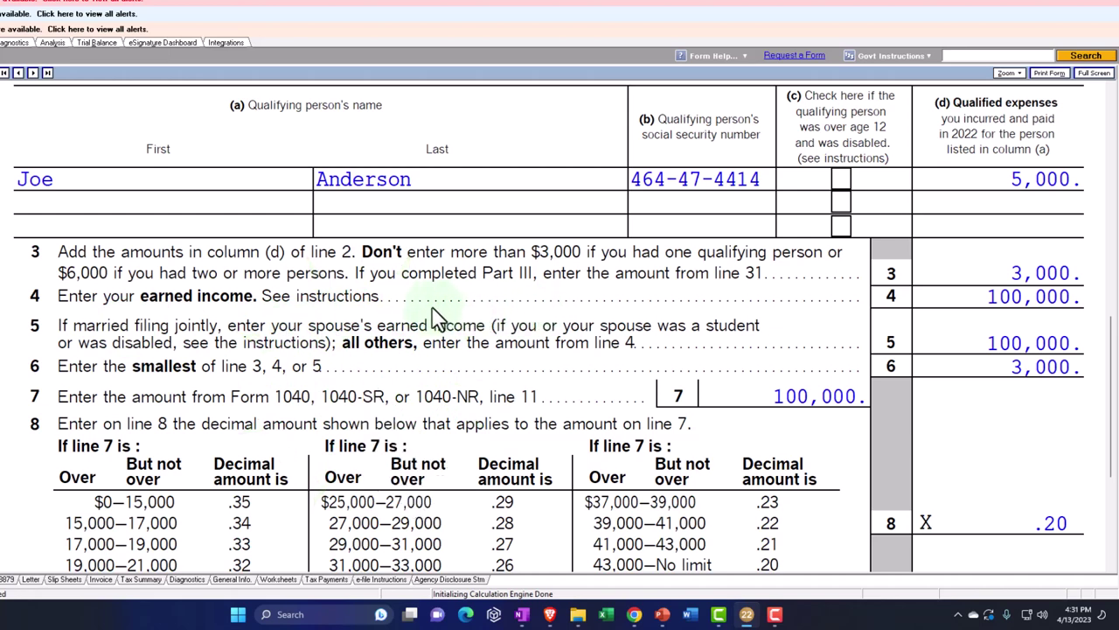
mouse_move(558, 279)
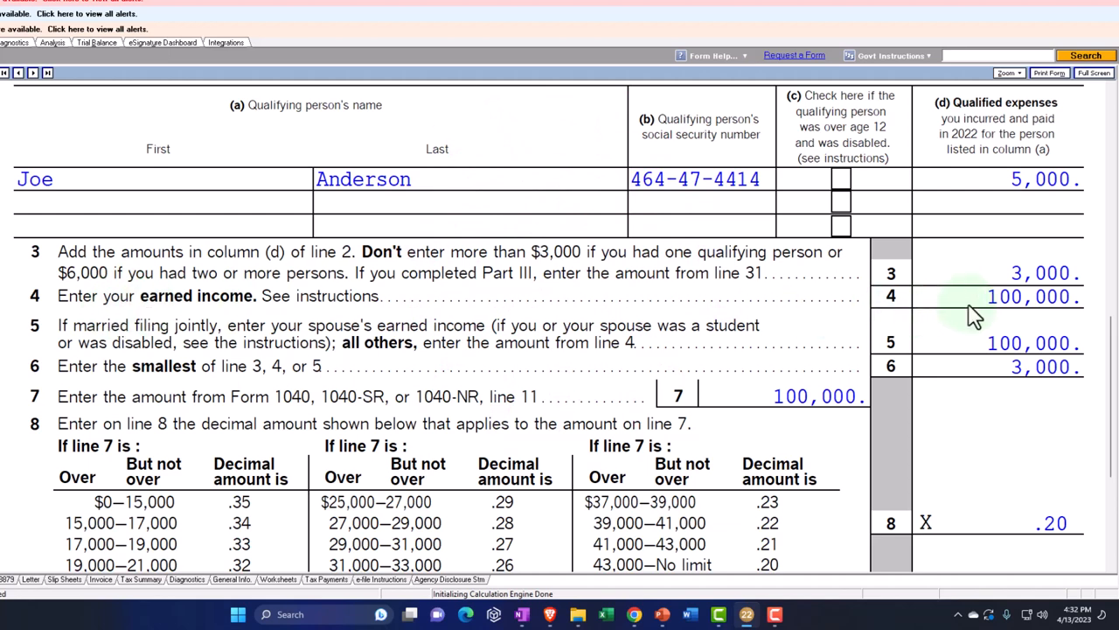
scroll(down, 3)
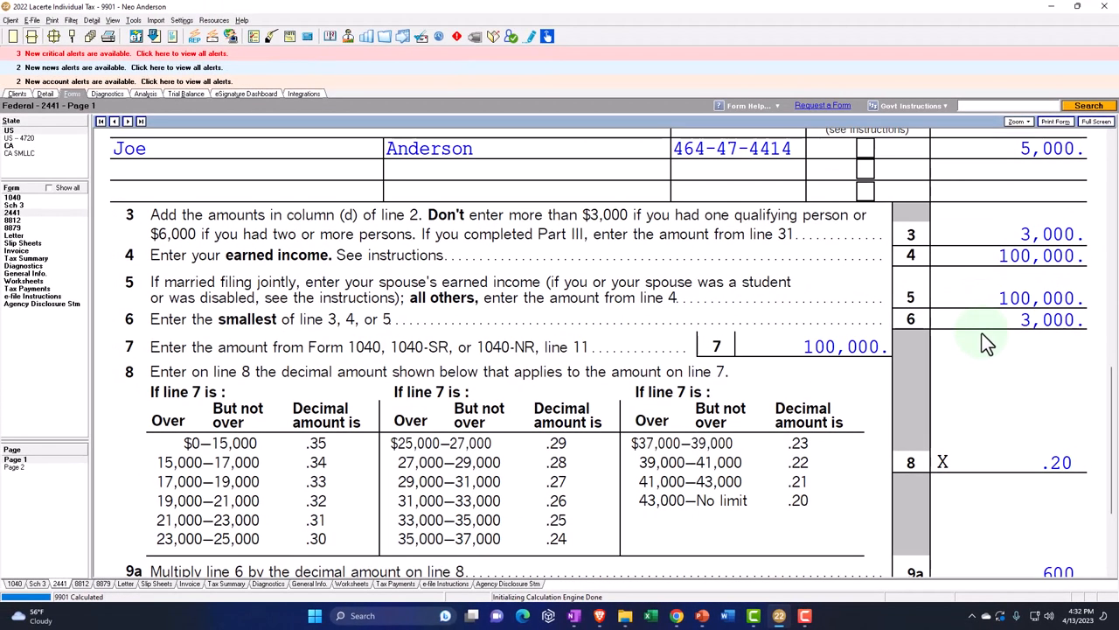
scroll(down, 3)
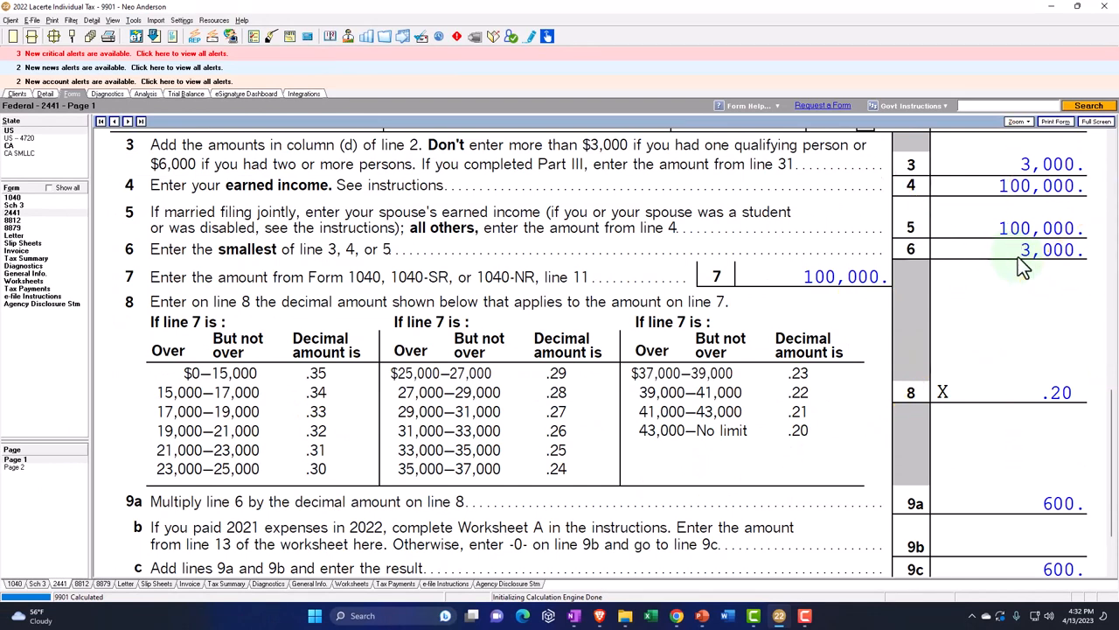
mouse_move(831, 447)
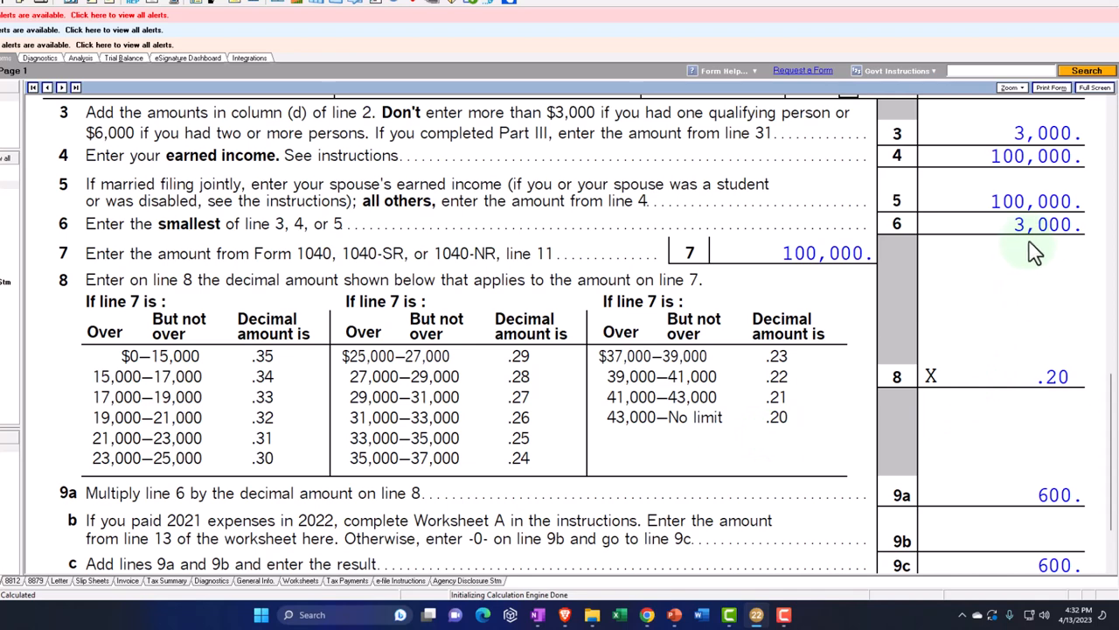
scroll(down, 3)
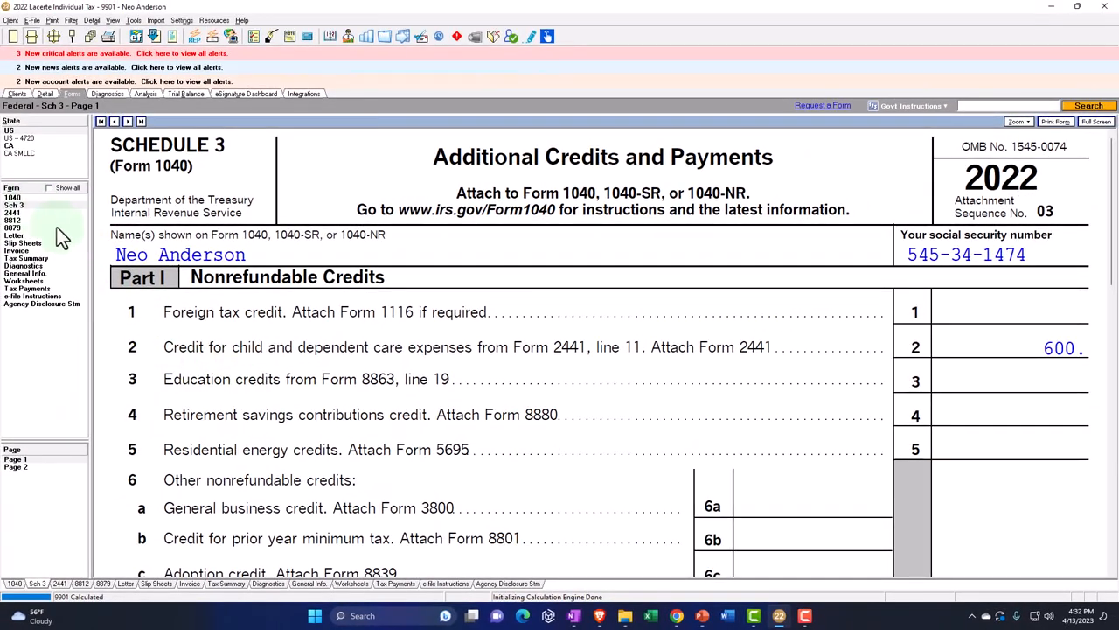
click(14, 196)
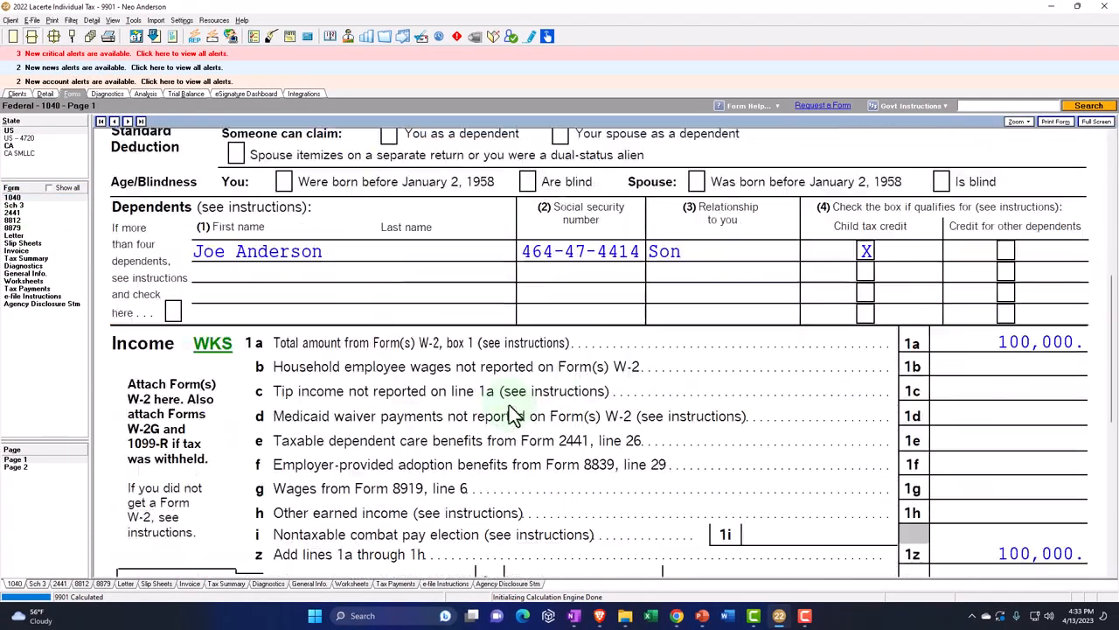
scroll(down, 3)
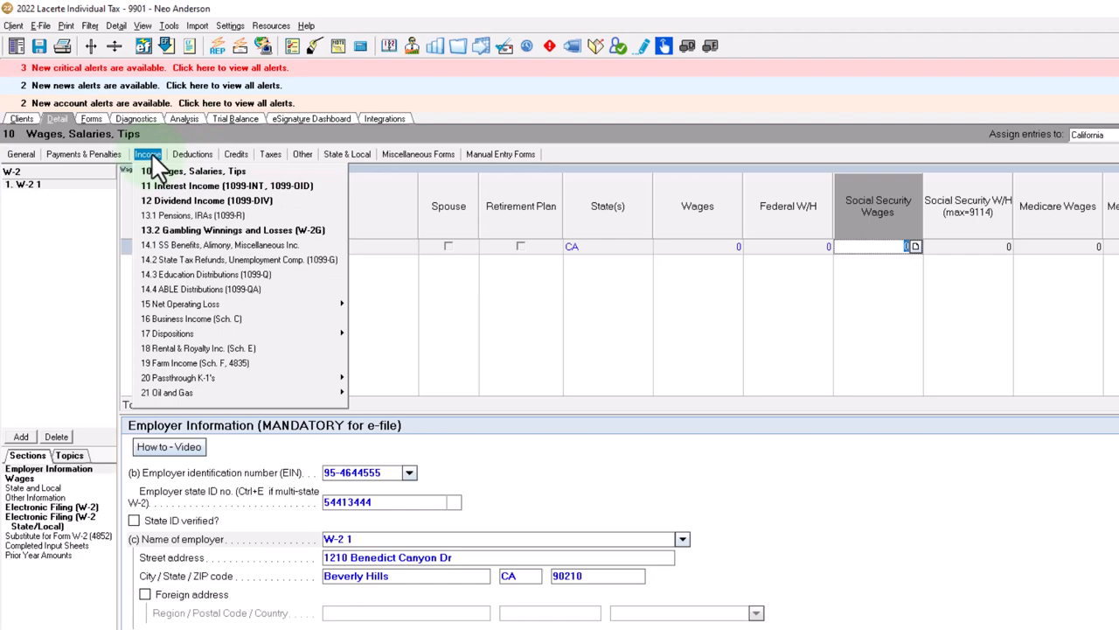
Step: Enter the Bank 1 interest amount on the Interest Income screen under Banks, S&L, etc
click(193, 171)
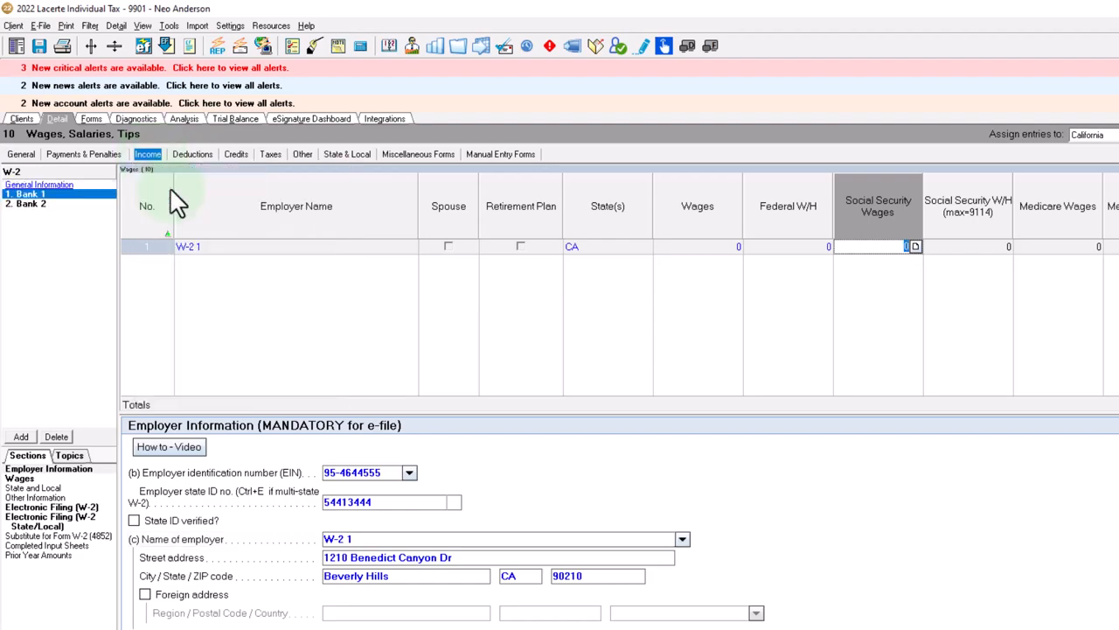
click(238, 615)
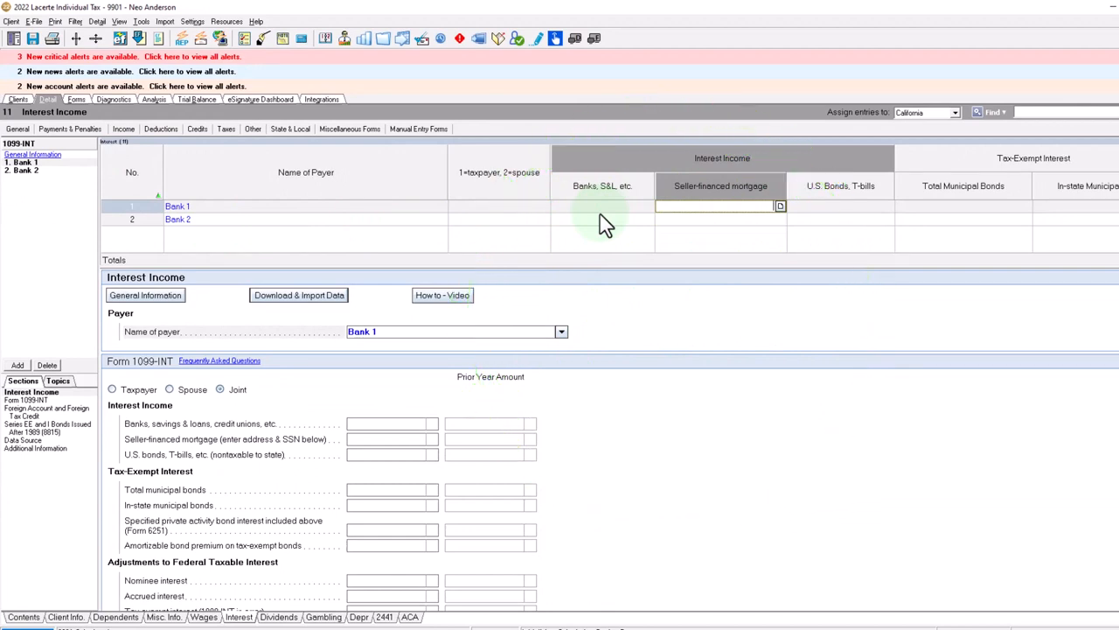
text(10,000)
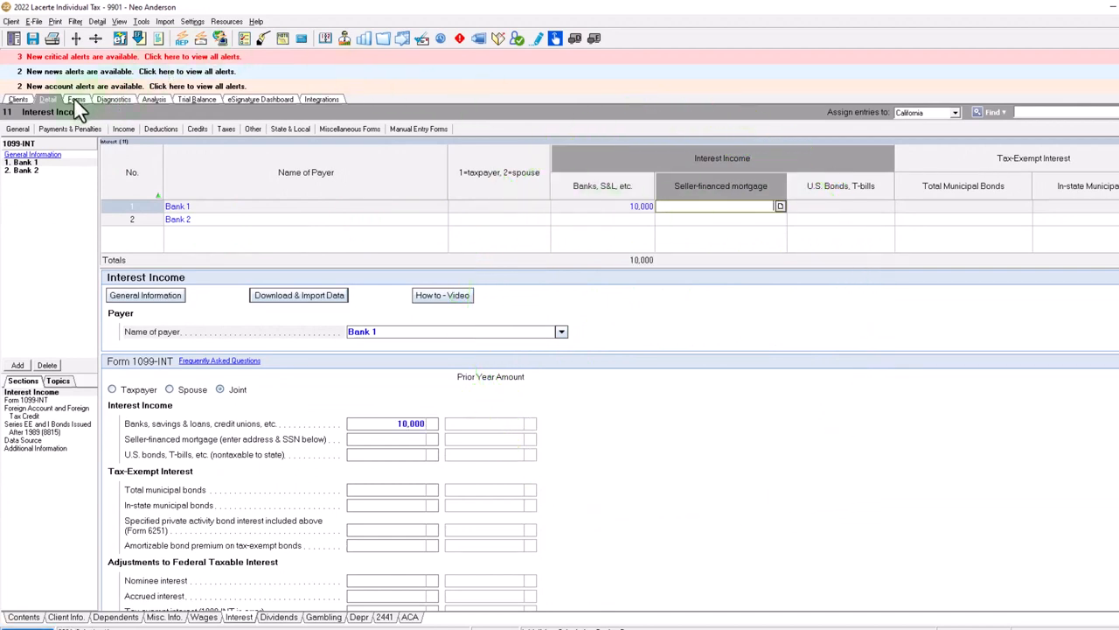
Step: View the completed Form 1040 to confirm the bank interest appears as taxable interest on line 2b
click(73, 95)
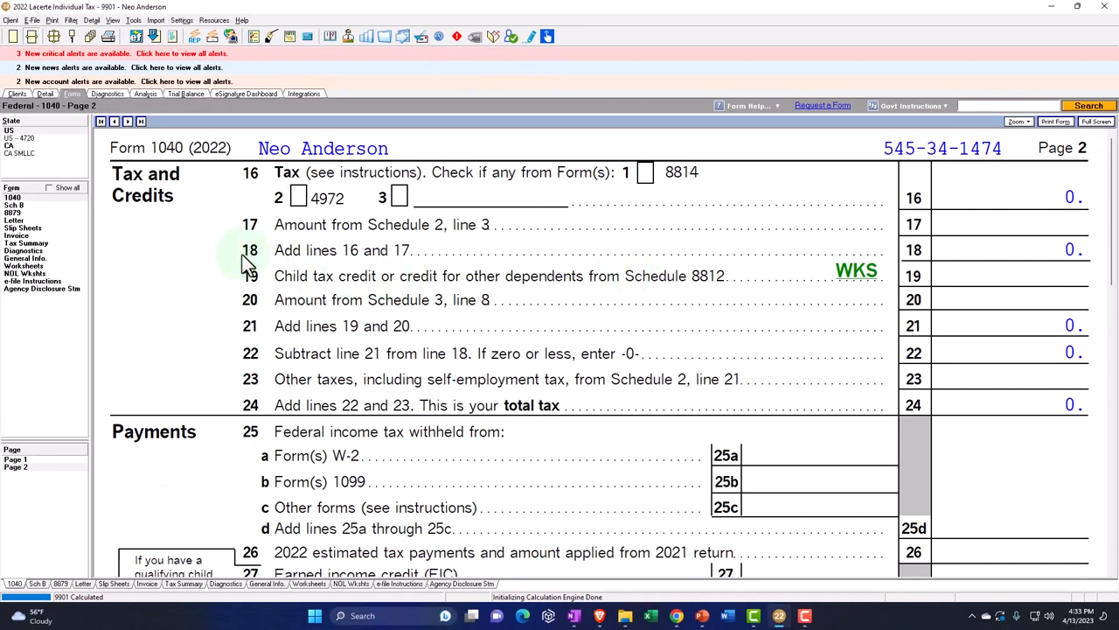
mouse_move(231, 262)
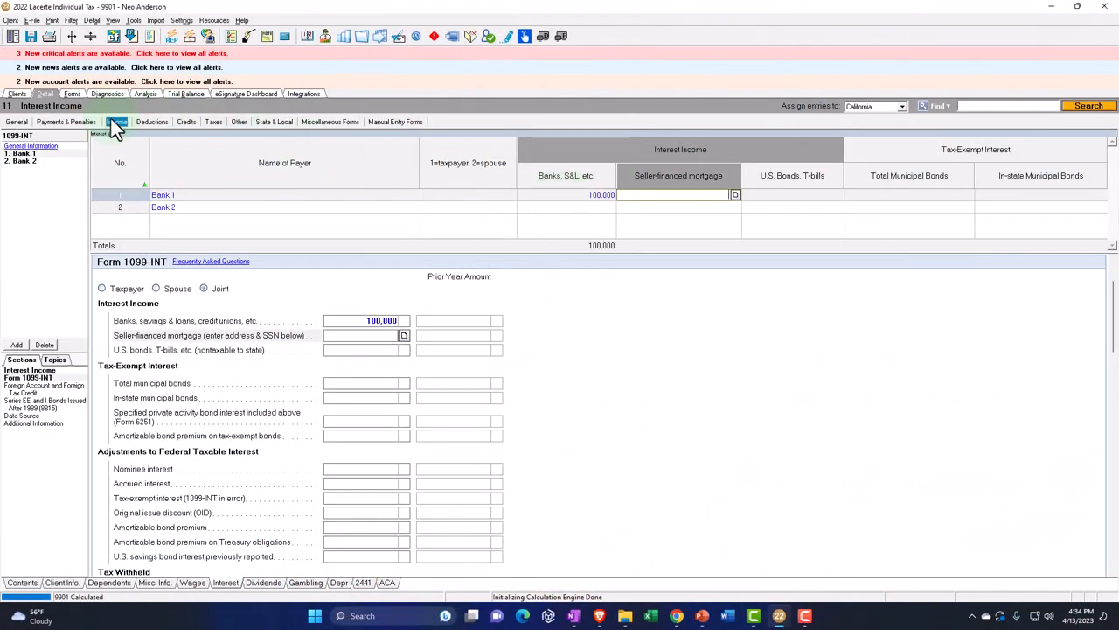
click(71, 94)
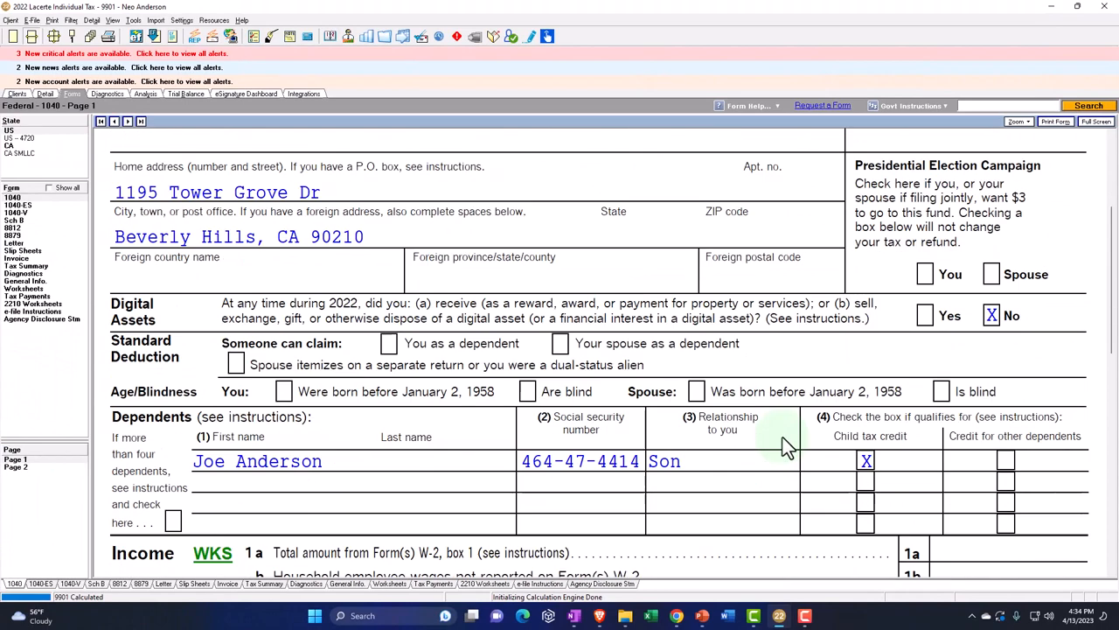
scroll(down, 3)
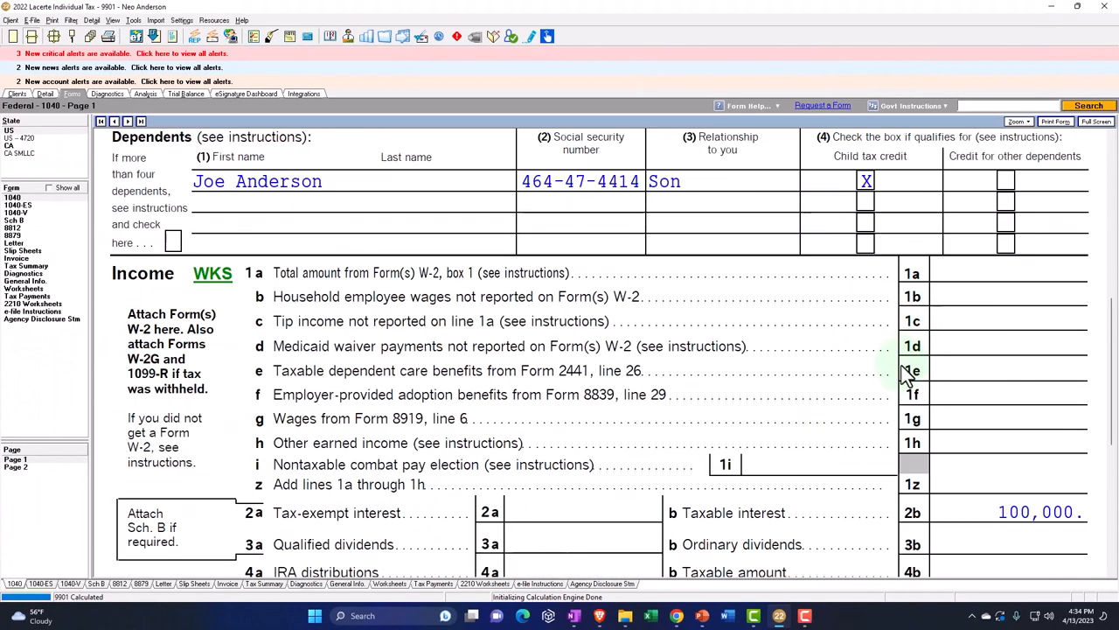
scroll(down, 3)
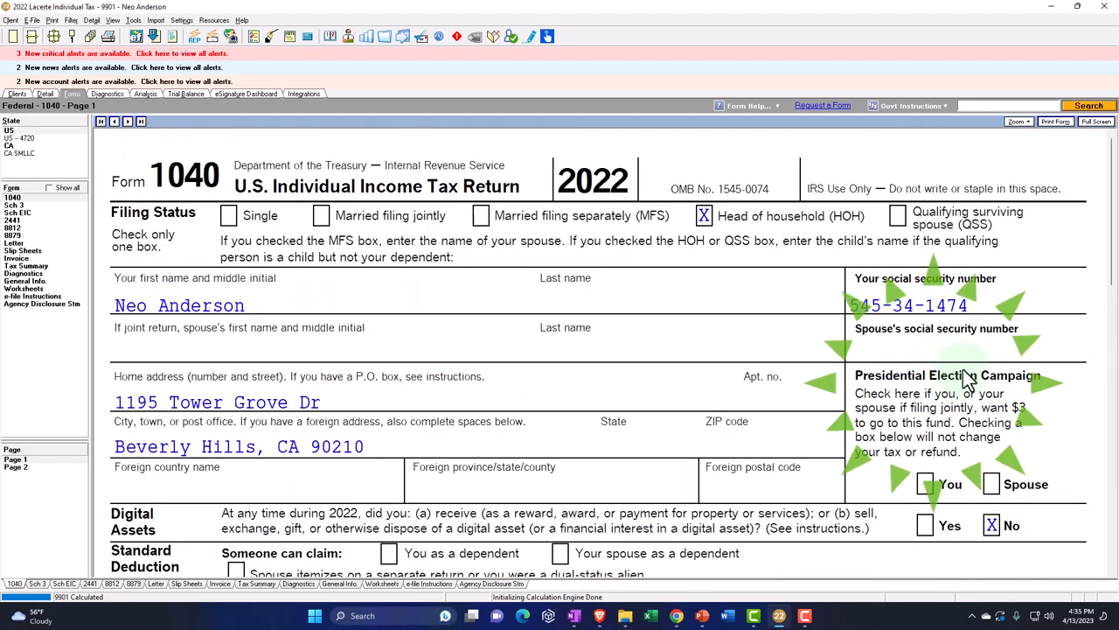
Step: Review Form 1040 lines 9–15 (20,000 wages and AGI, 600 taxable income), then page 2's 61 tax
scroll(down, 3)
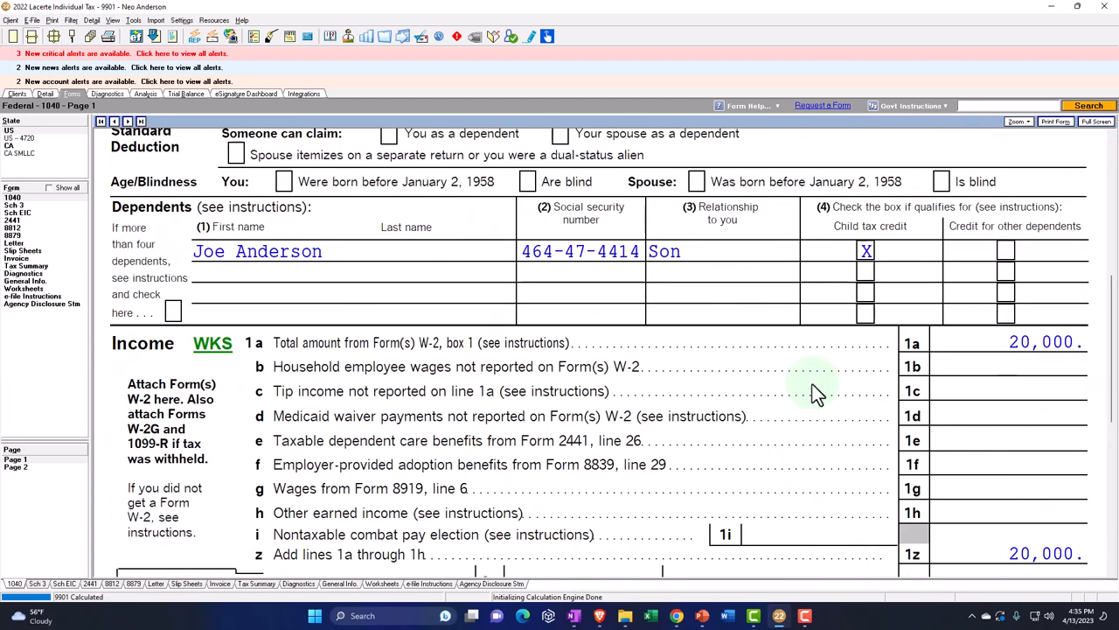
scroll(down, 3)
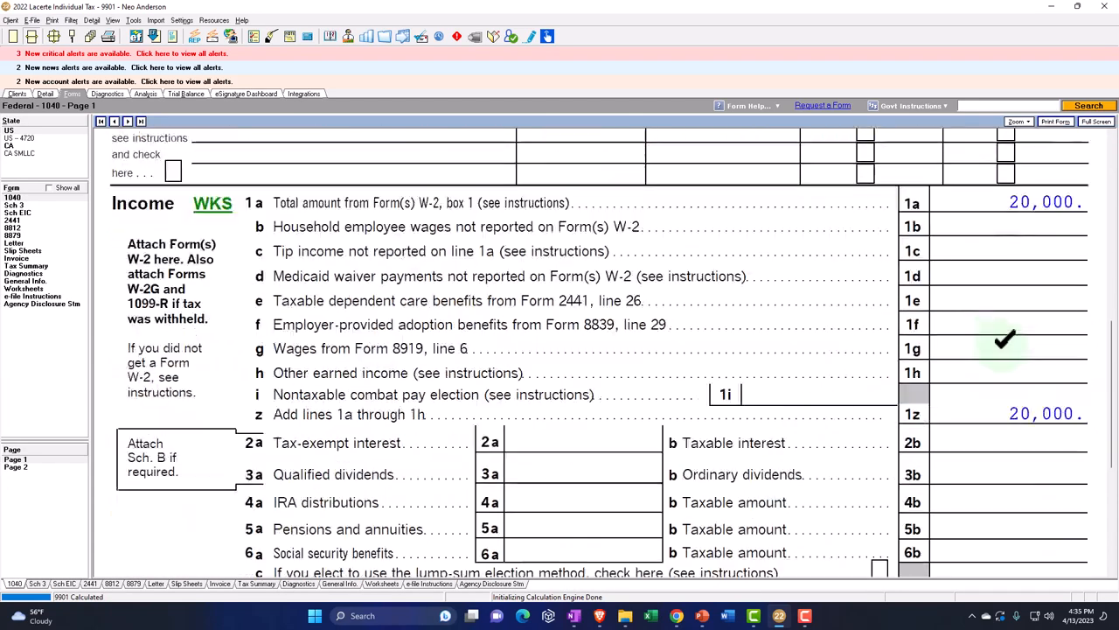
scroll(down, 3)
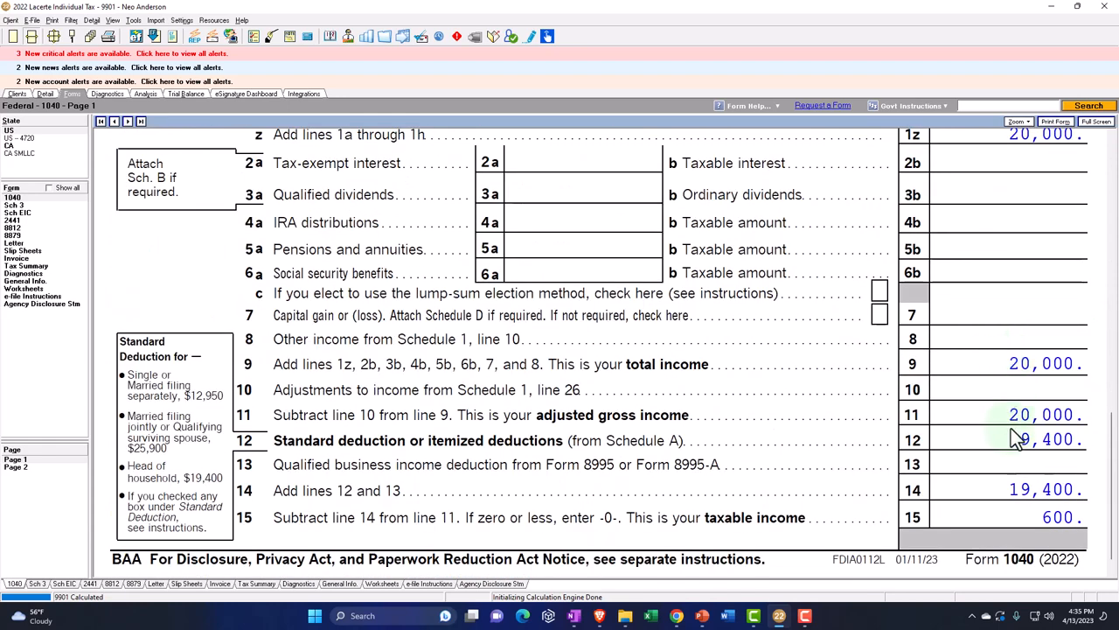
click(981, 439)
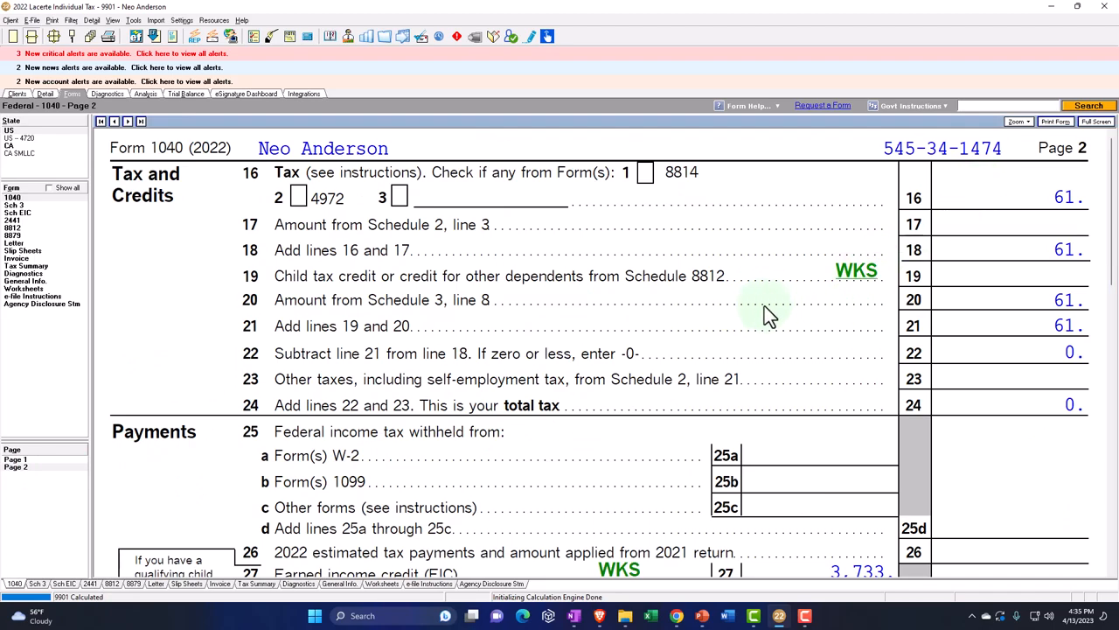
click(1096, 123)
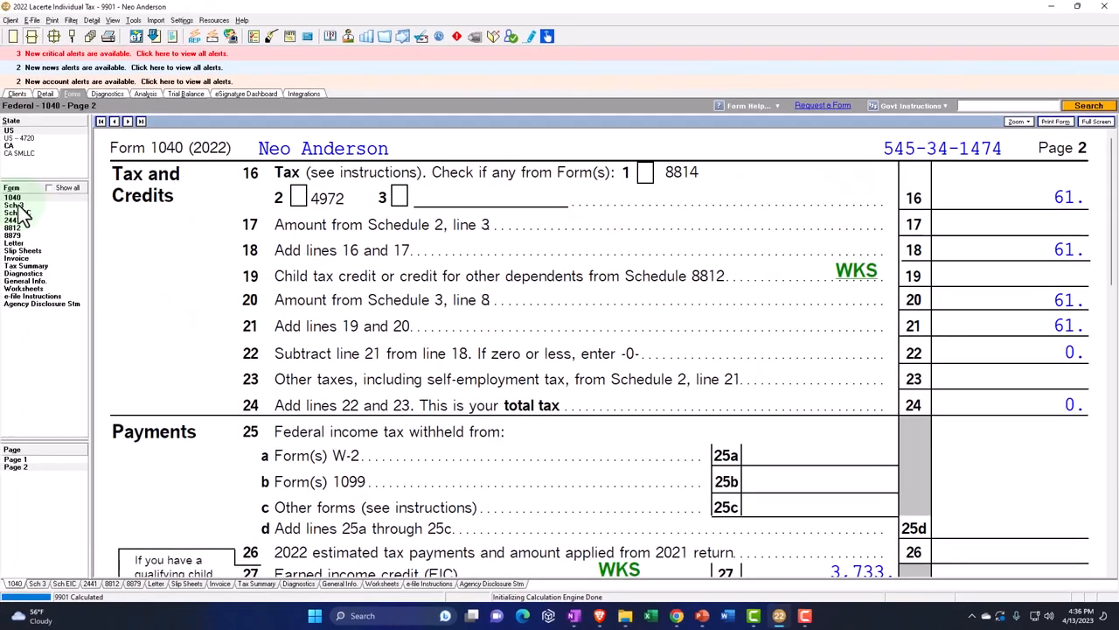
click(14, 204)
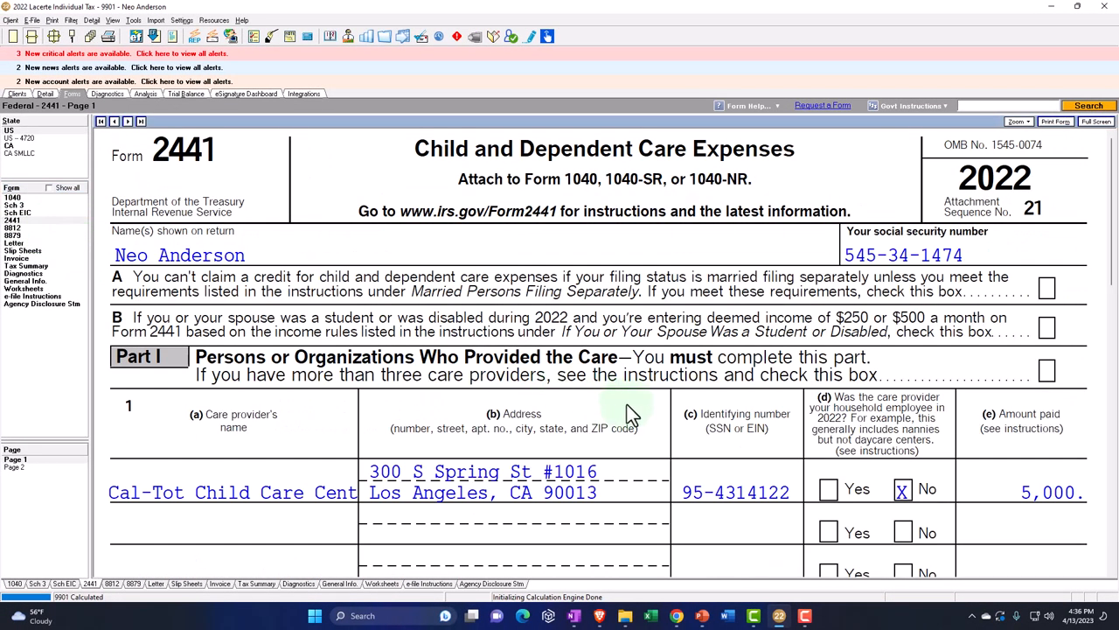
scroll(down, 3)
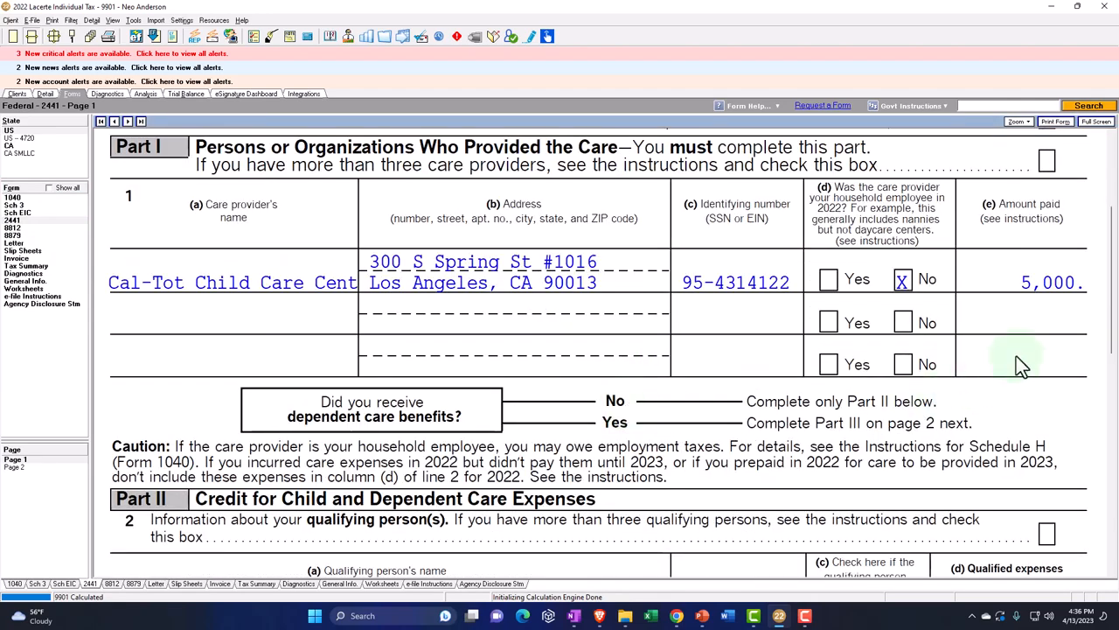
scroll(down, 3)
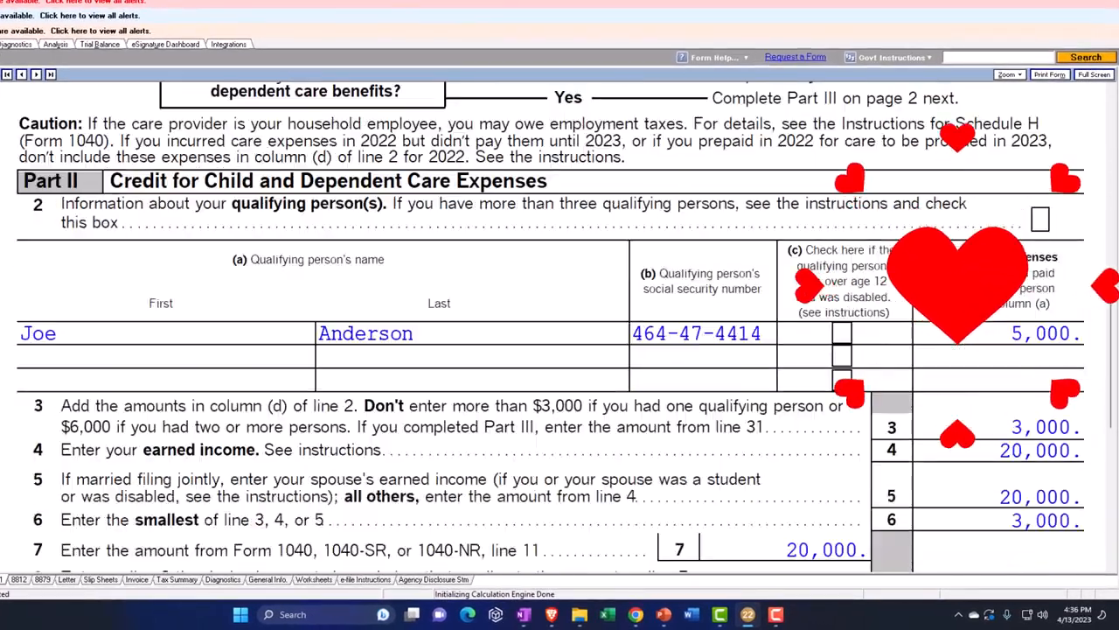
scroll(down, 3)
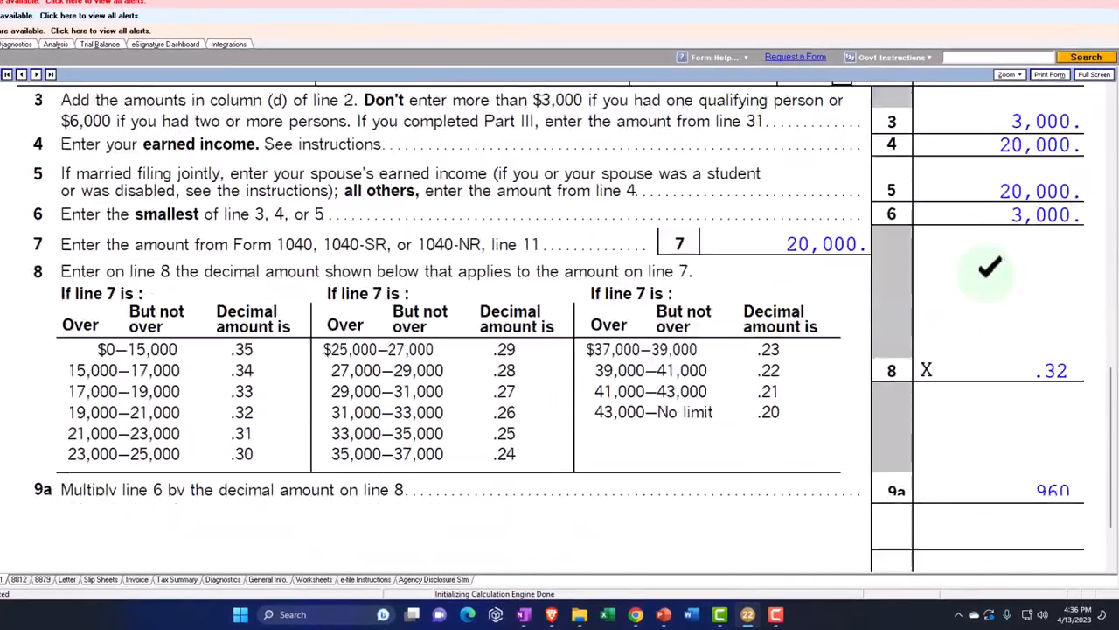
scroll(down, 3)
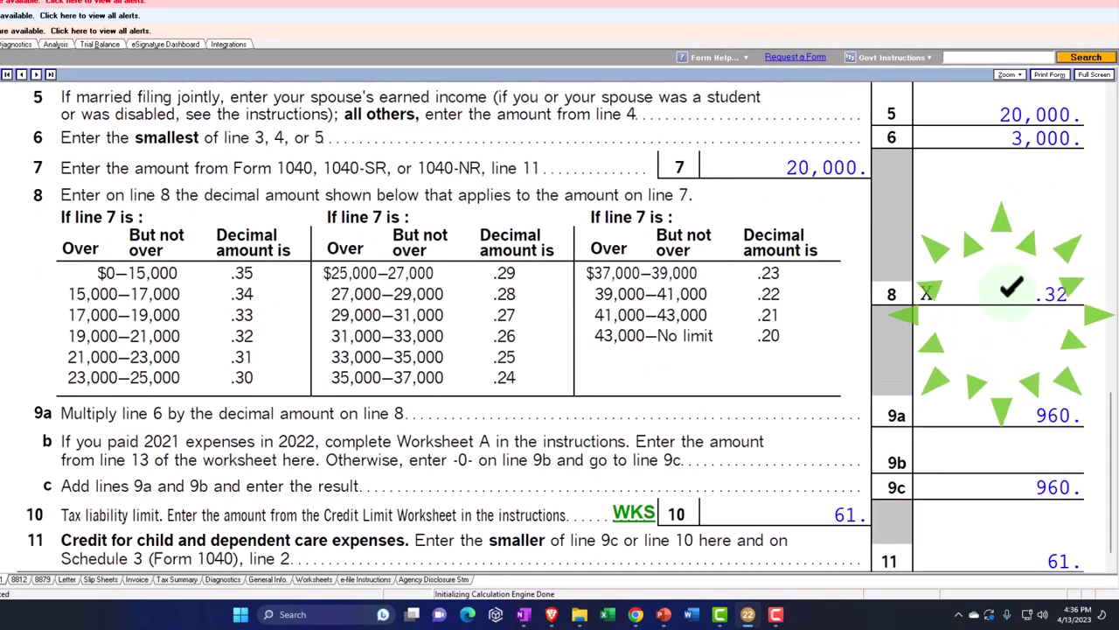
scroll(down, 3)
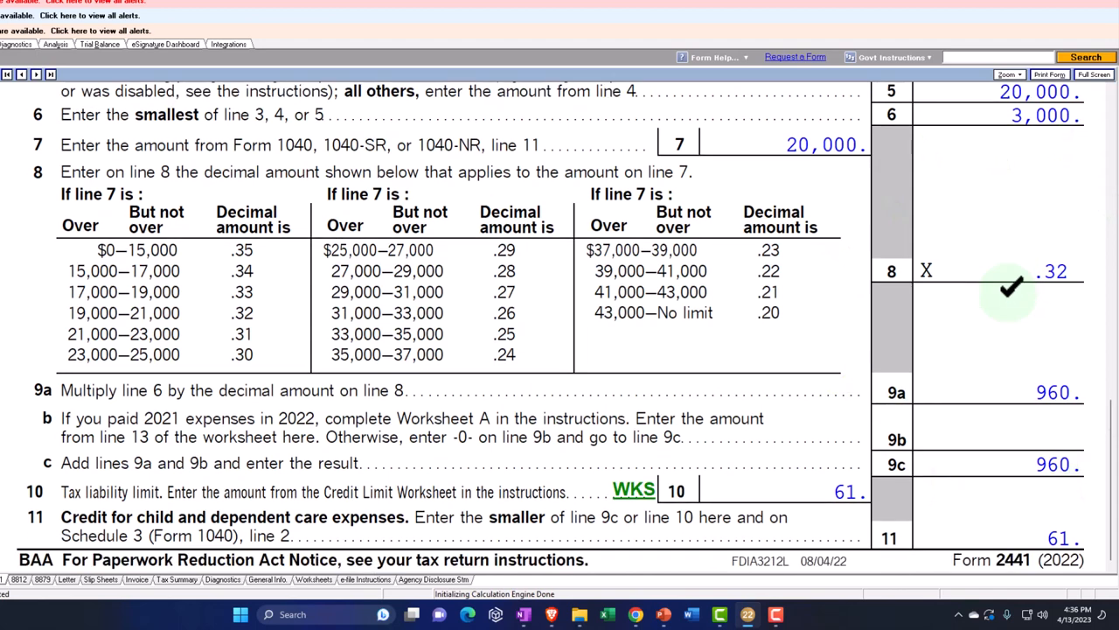
mouse_move(1010, 392)
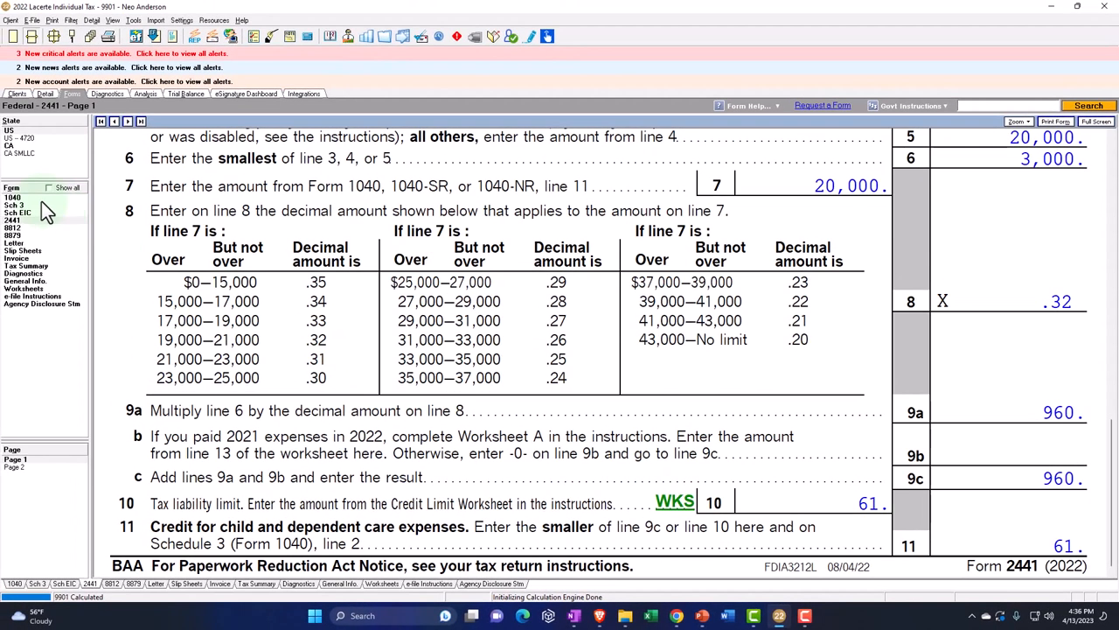
Step: Show Form 1040 page 2 Tax and Credits with 61 tax and total tax of 0
click(13, 196)
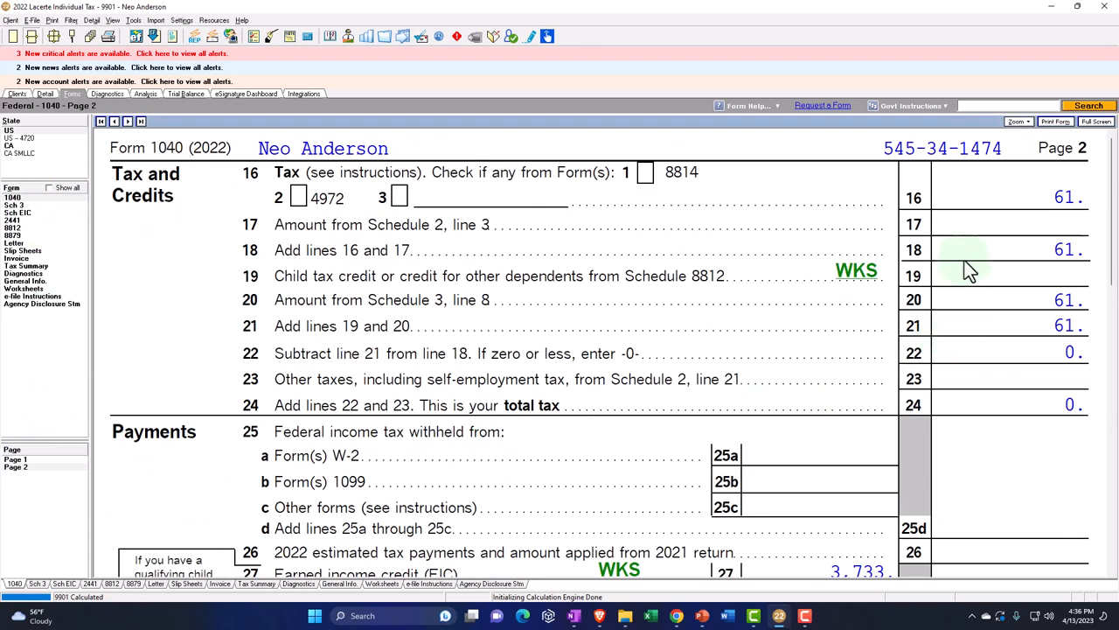
click(965, 248)
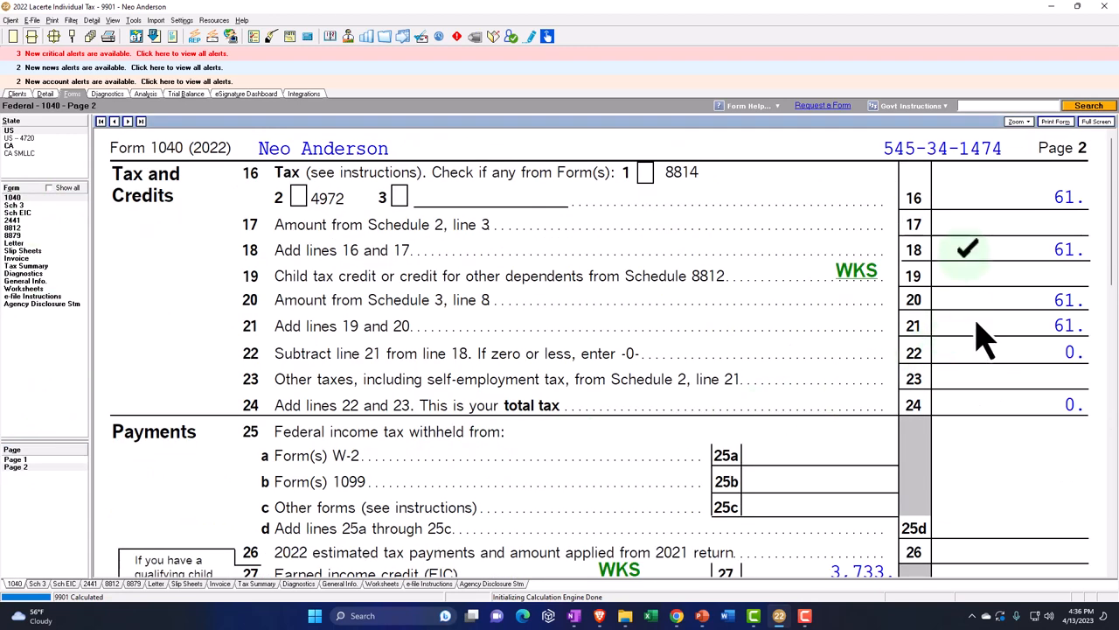
mouse_move(1010, 398)
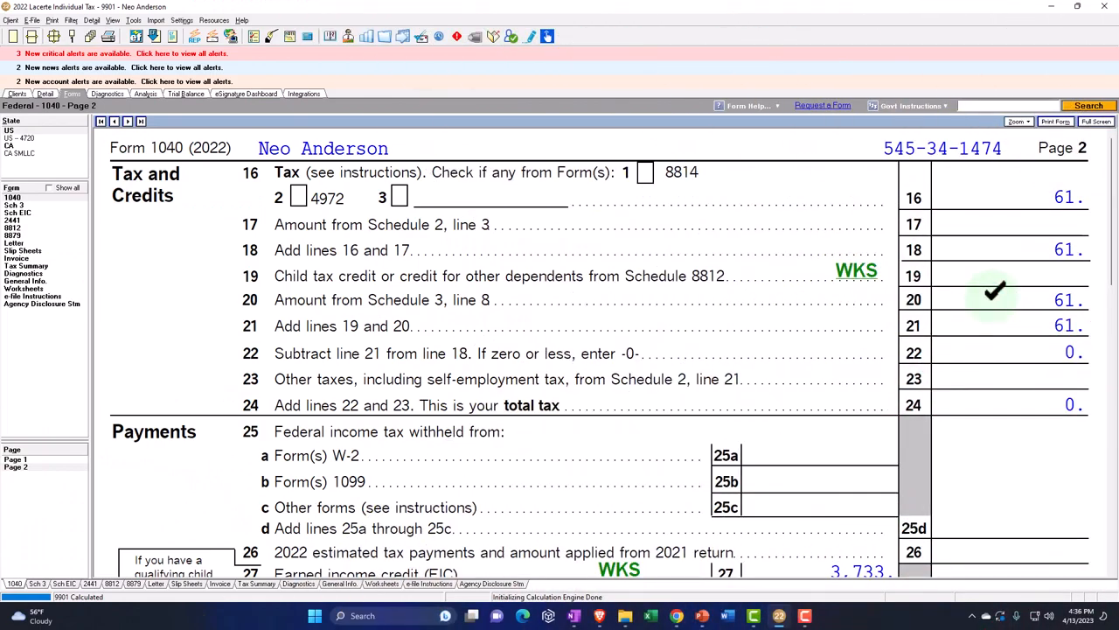
scroll(down, 3)
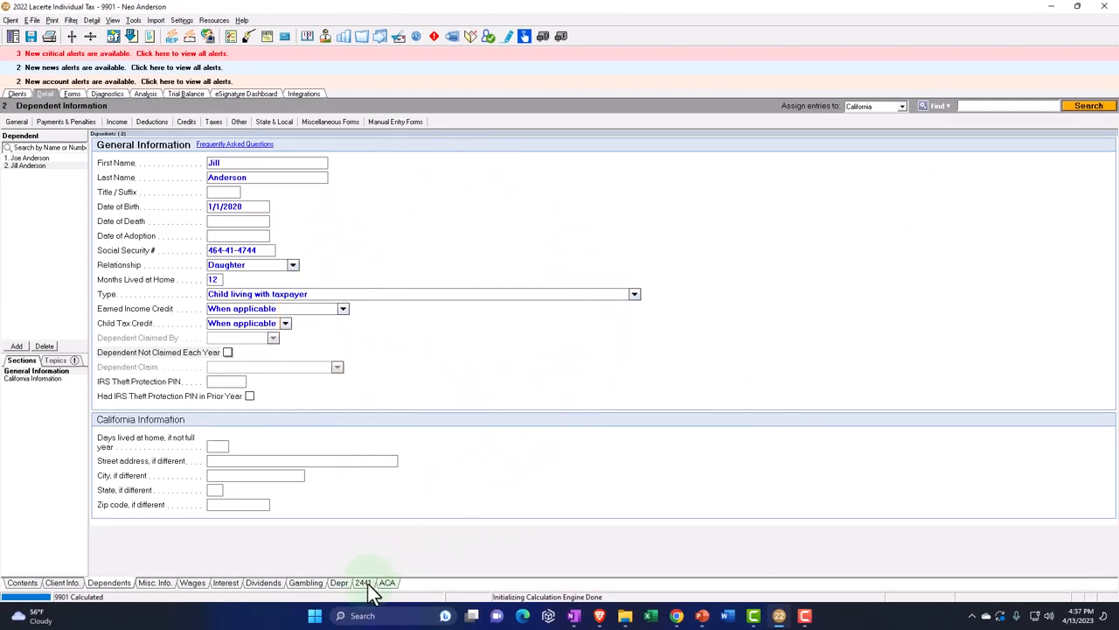
Step: Add Jill as a qualifying person with 5,000 of qualified care expenses
click(364, 582)
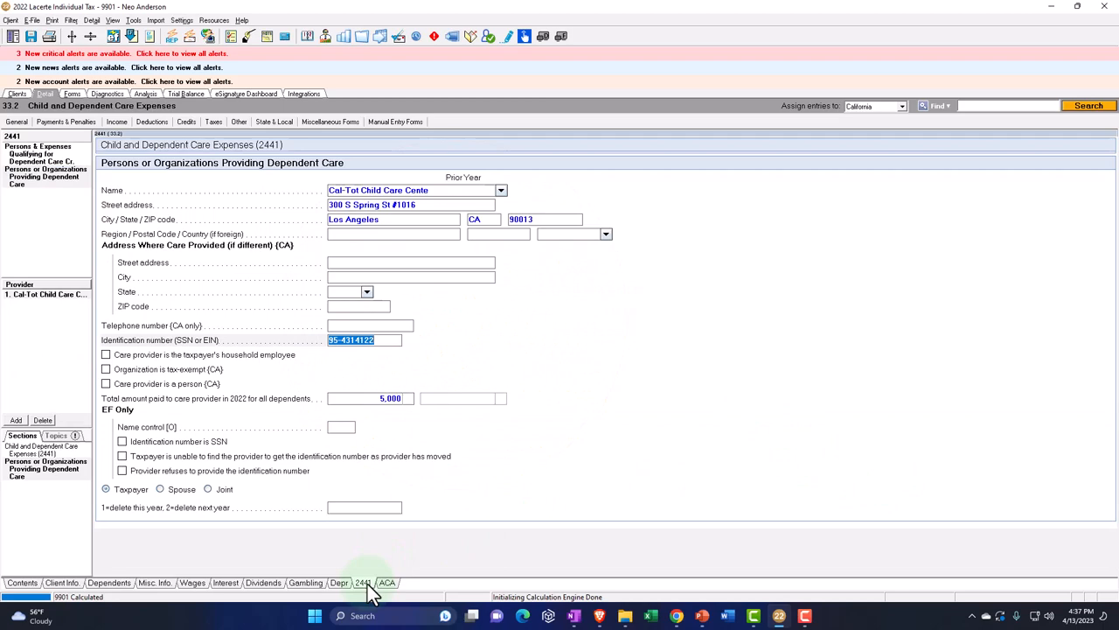
click(39, 154)
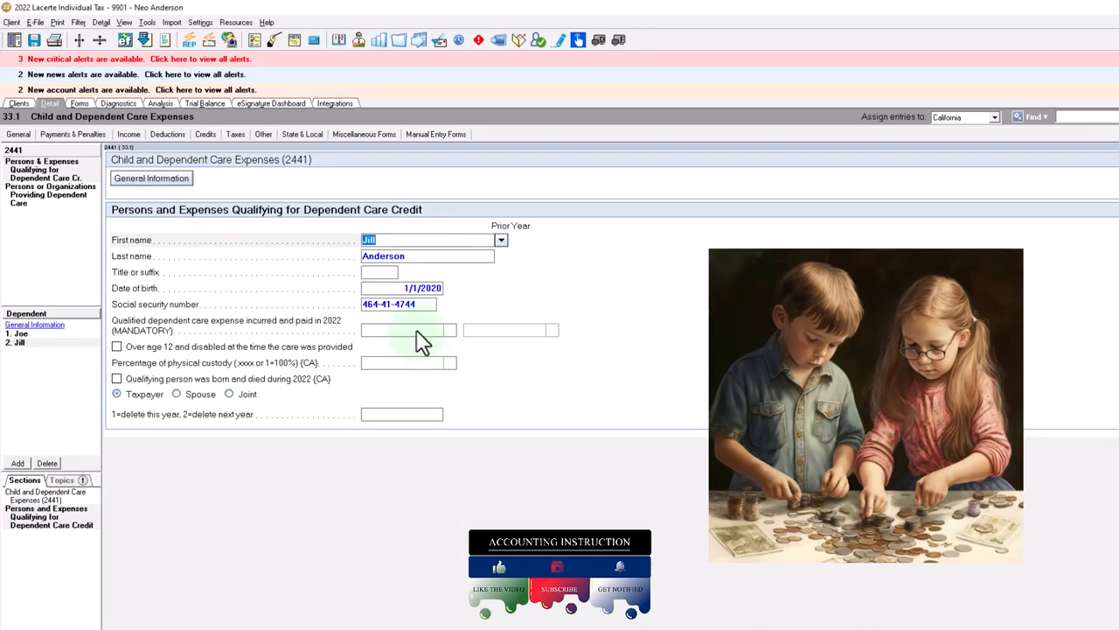
click(406, 329)
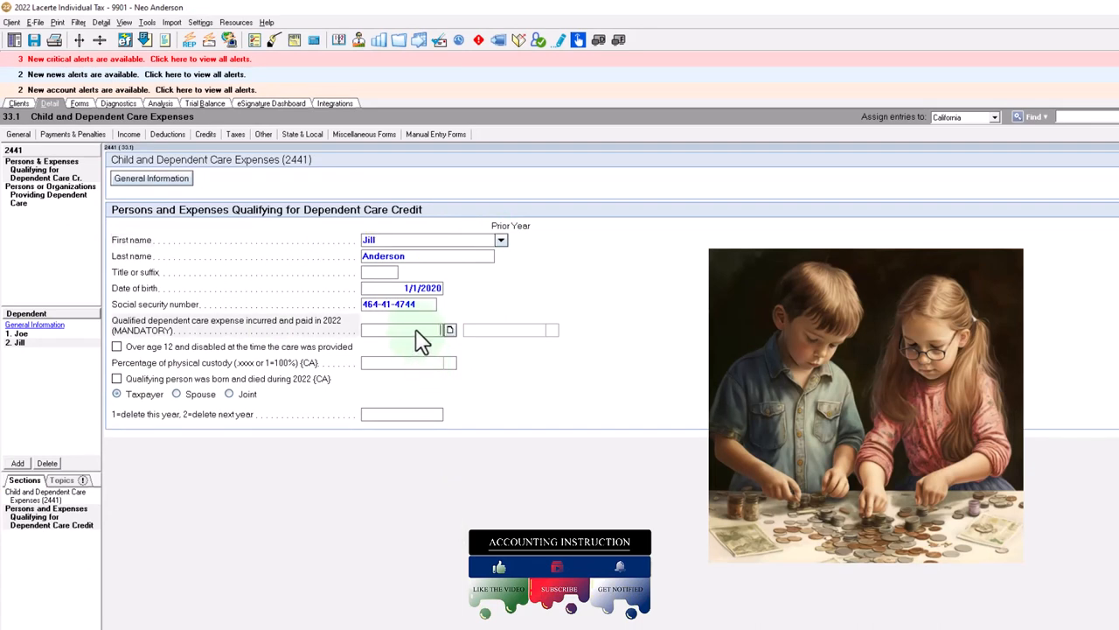
text(5,000)
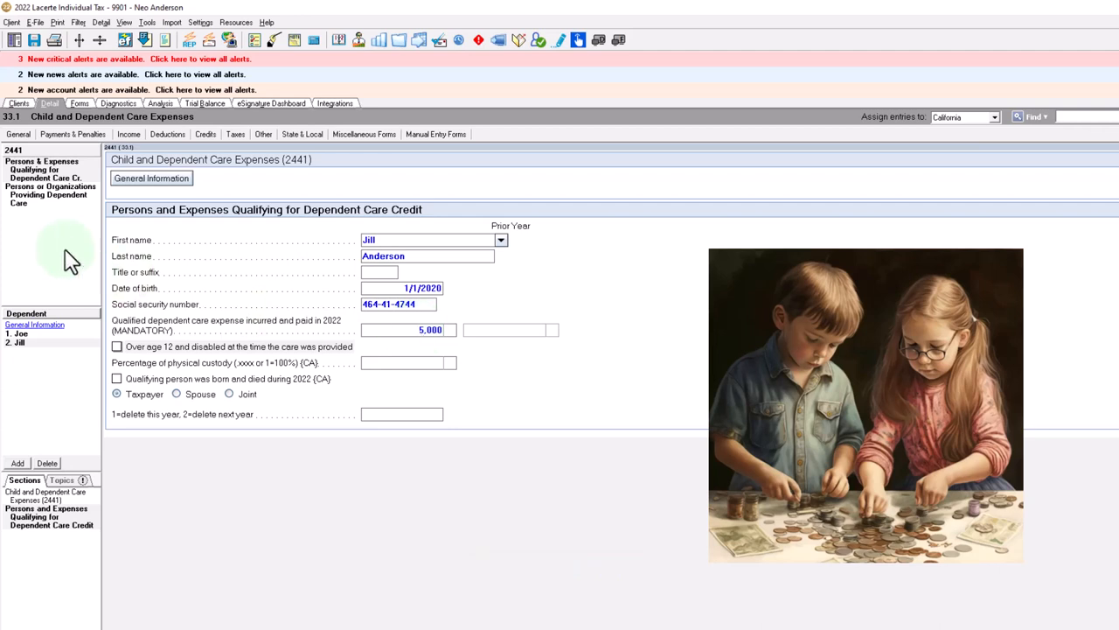
Step: Raise the total paid to the Cal-Tot care provider to 10,000
click(49, 189)
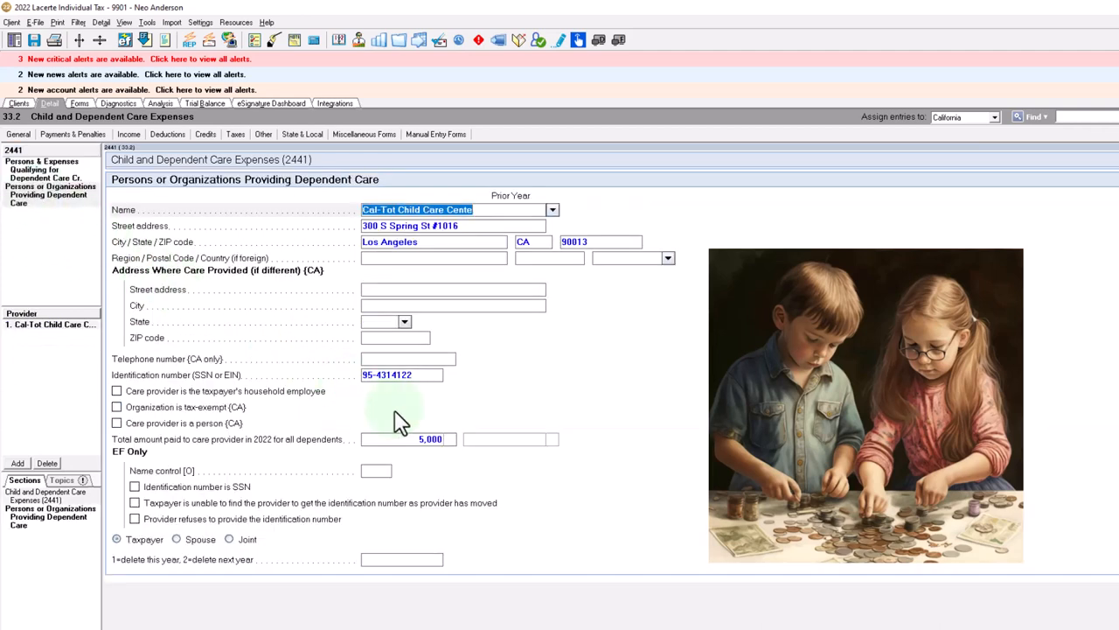
click(407, 437)
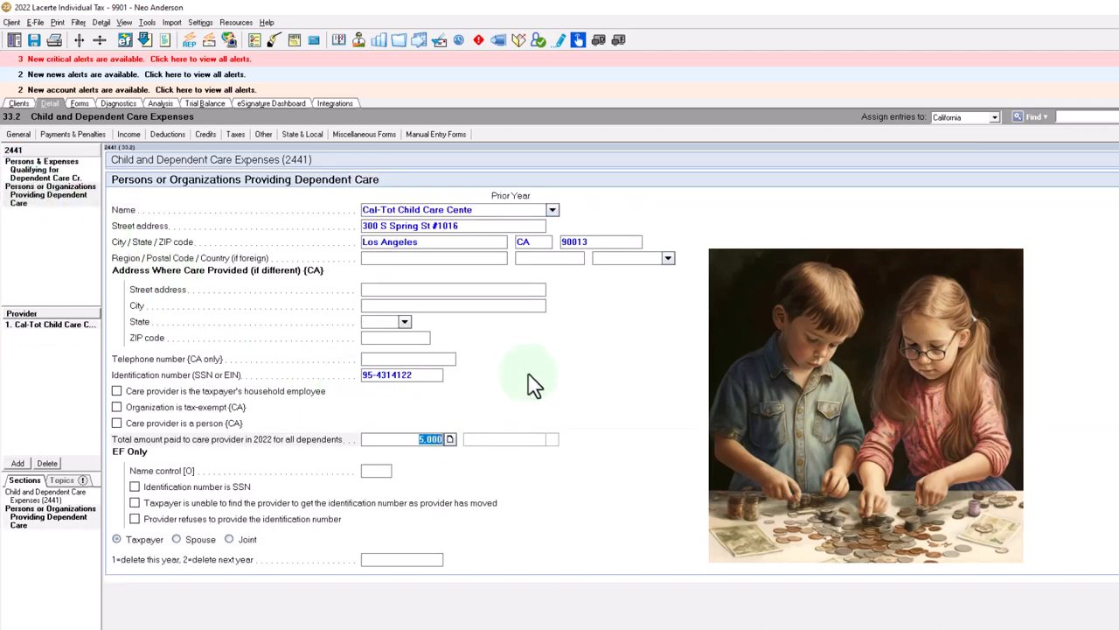
text(10000)
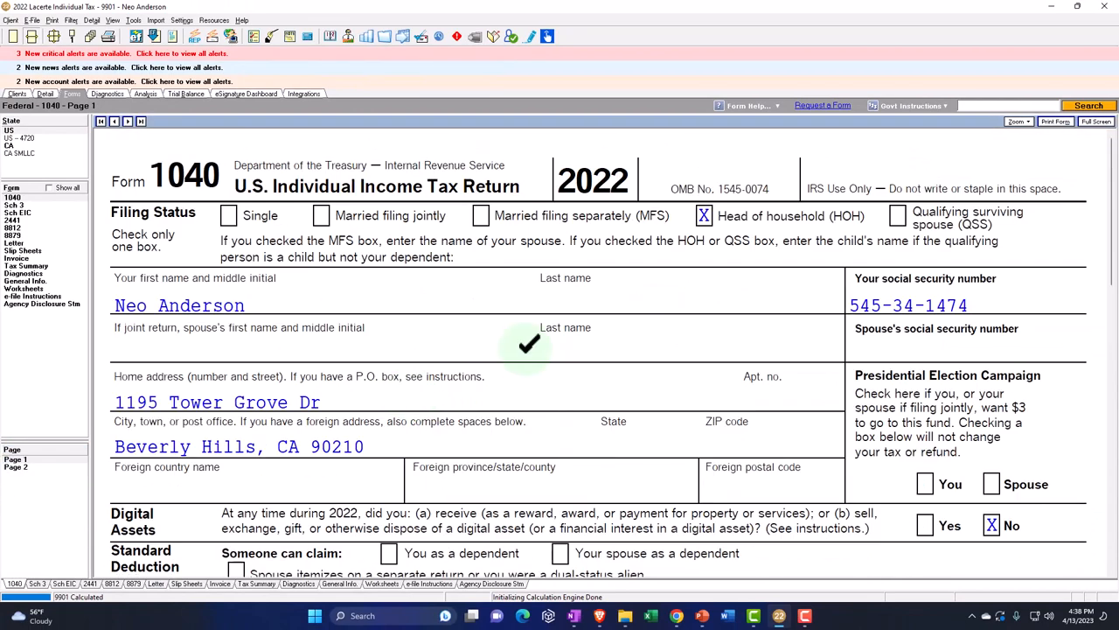
Step: Change the W-2 box 1 wages to 100,000, giving 6,655 total tax on Form 1040 page 2
scroll(down, 3)
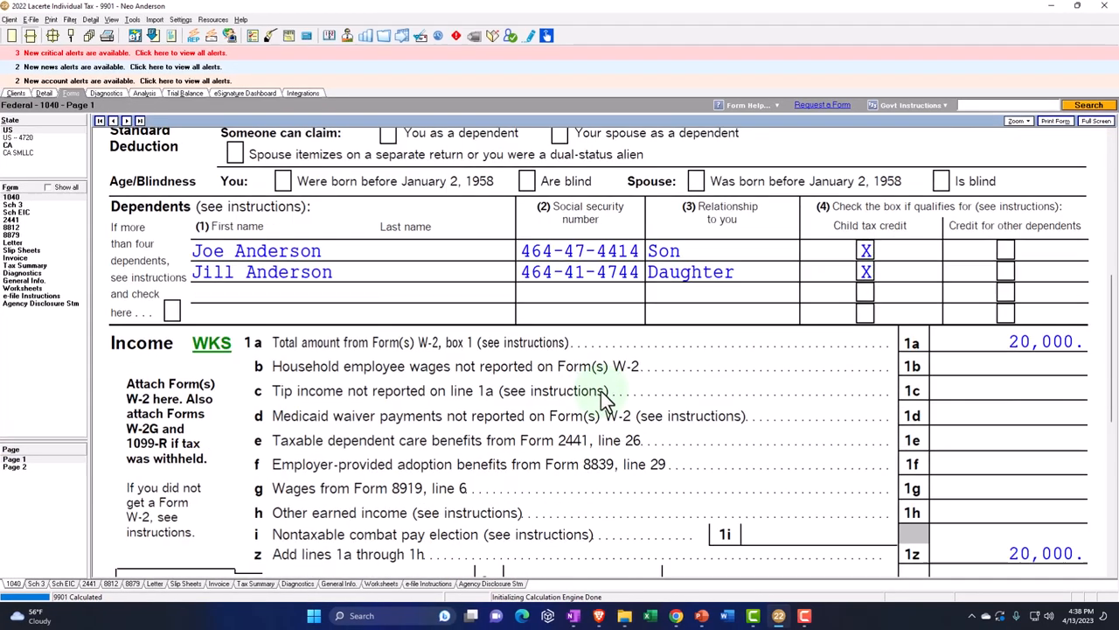
scroll(down, 3)
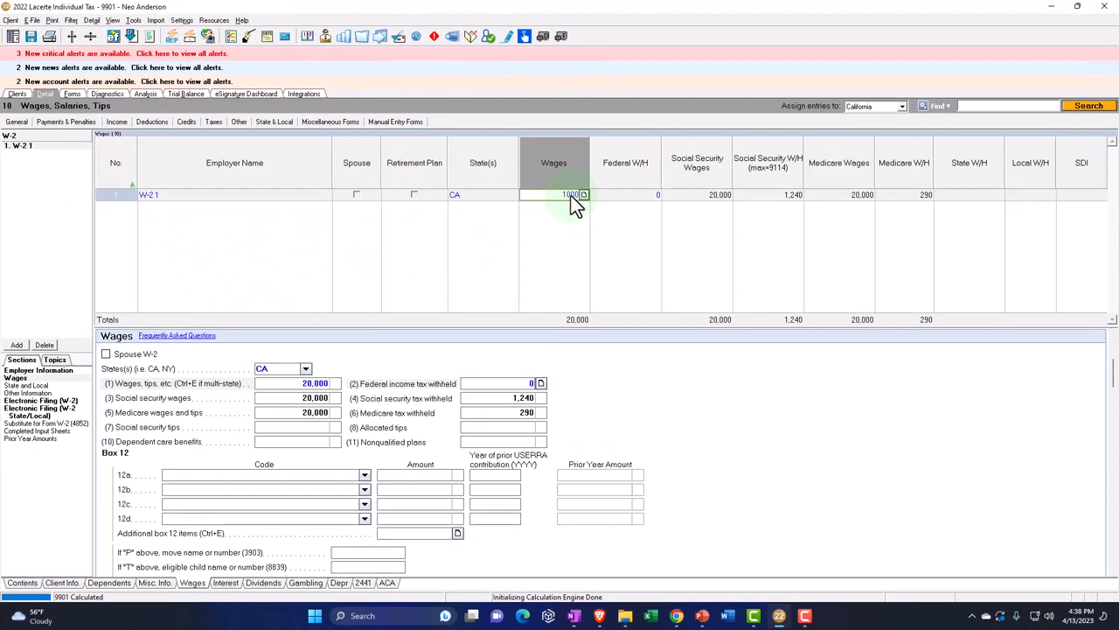
text(100000)
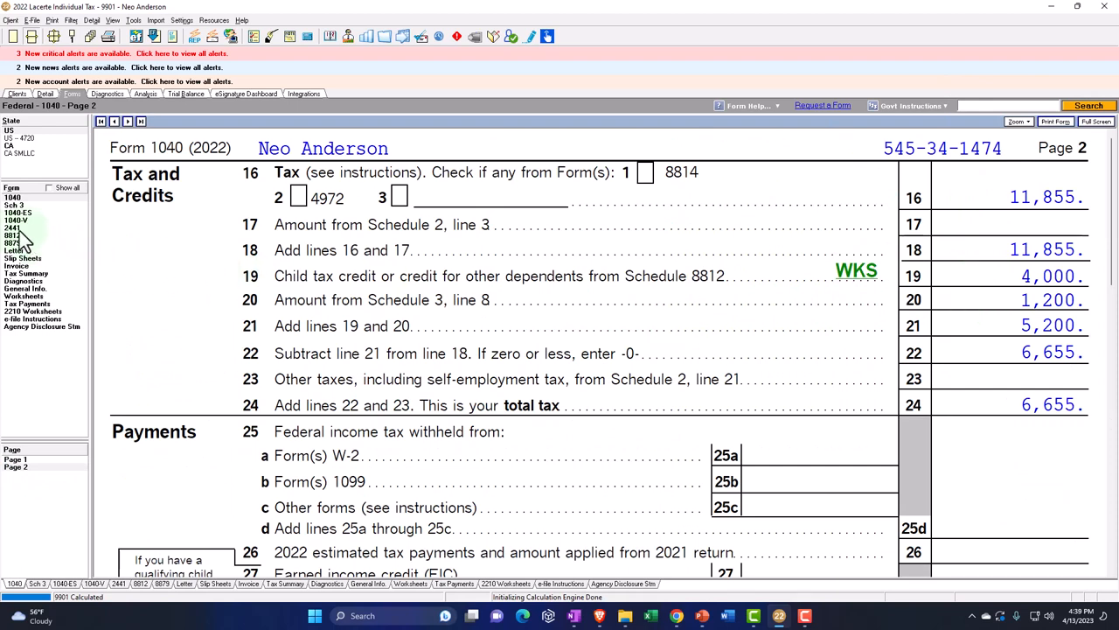
Step: Review Form 2441 Parts I–II: 6,000 expenses at 20% for a 1,200 credit
click(12, 227)
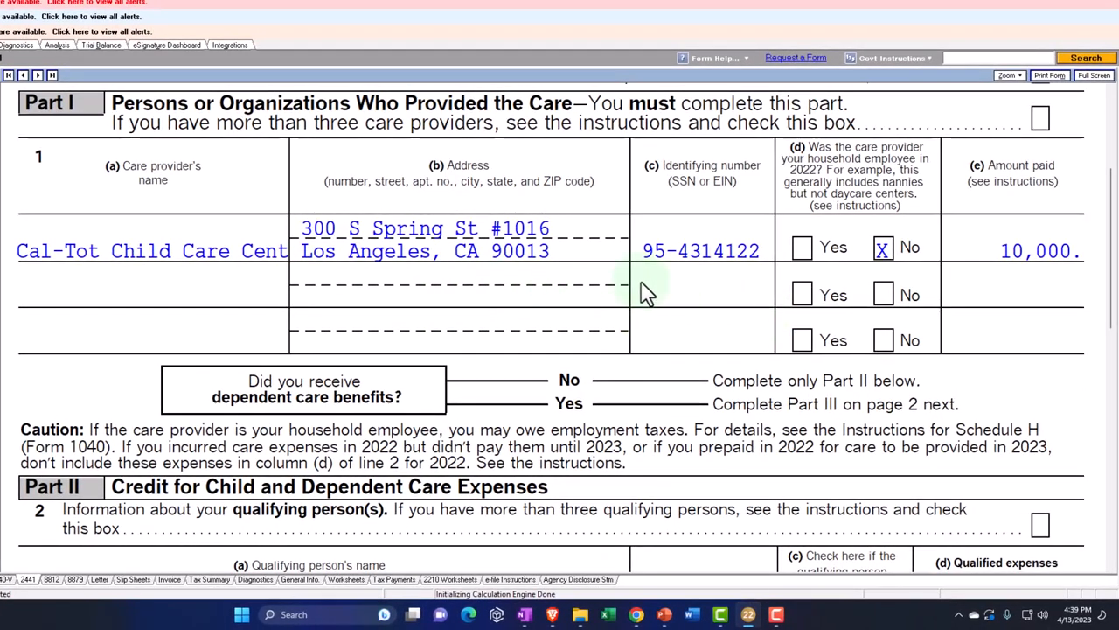
scroll(down, 3)
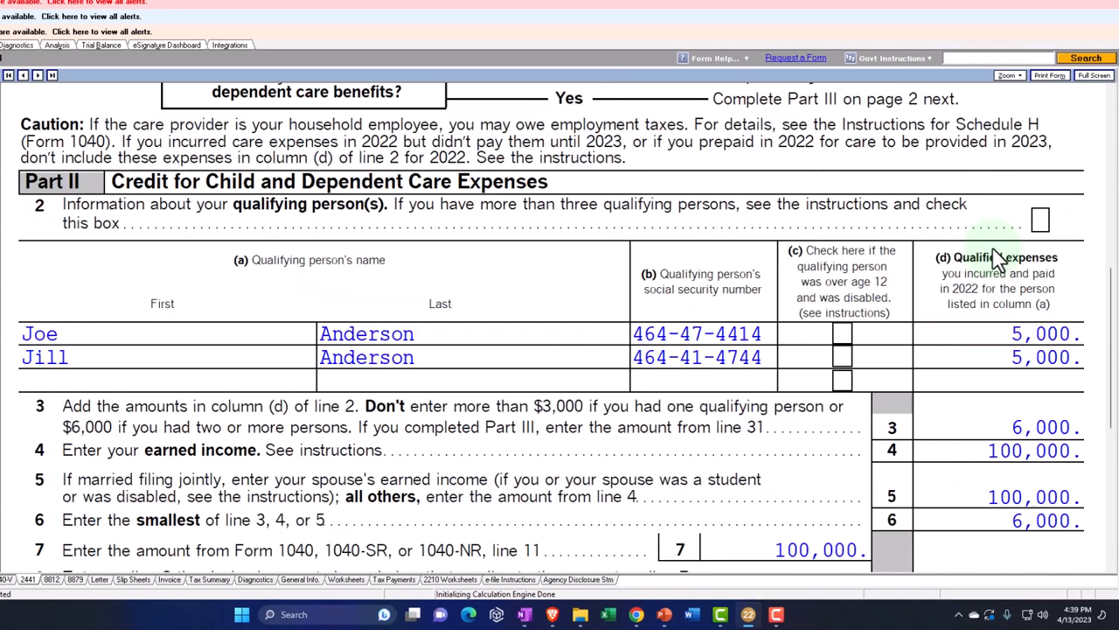
mouse_move(546, 385)
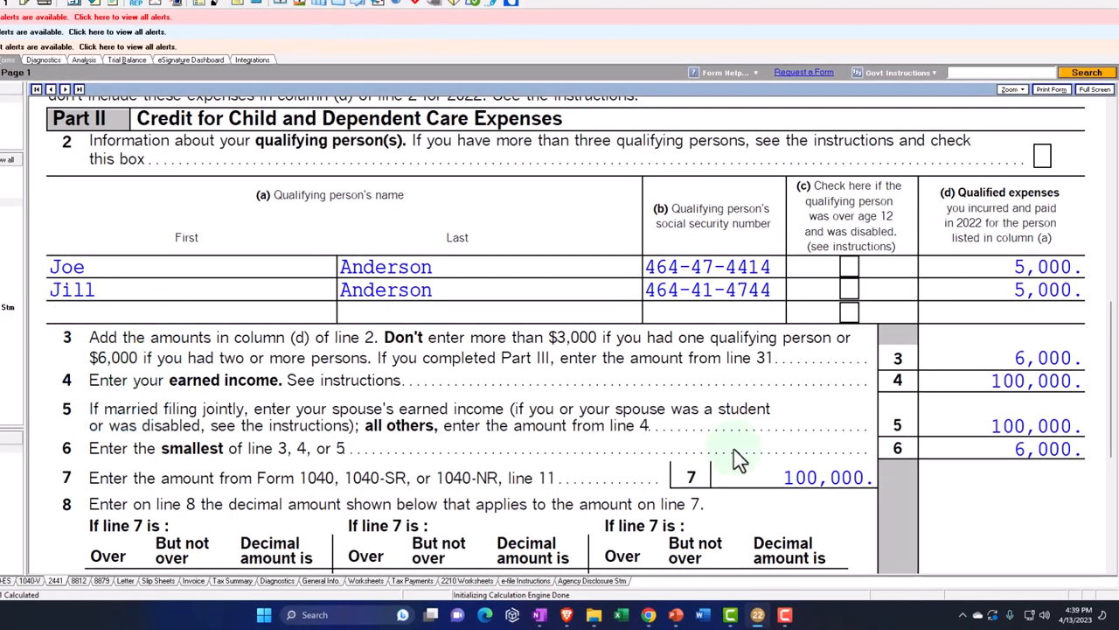
scroll(down, 3)
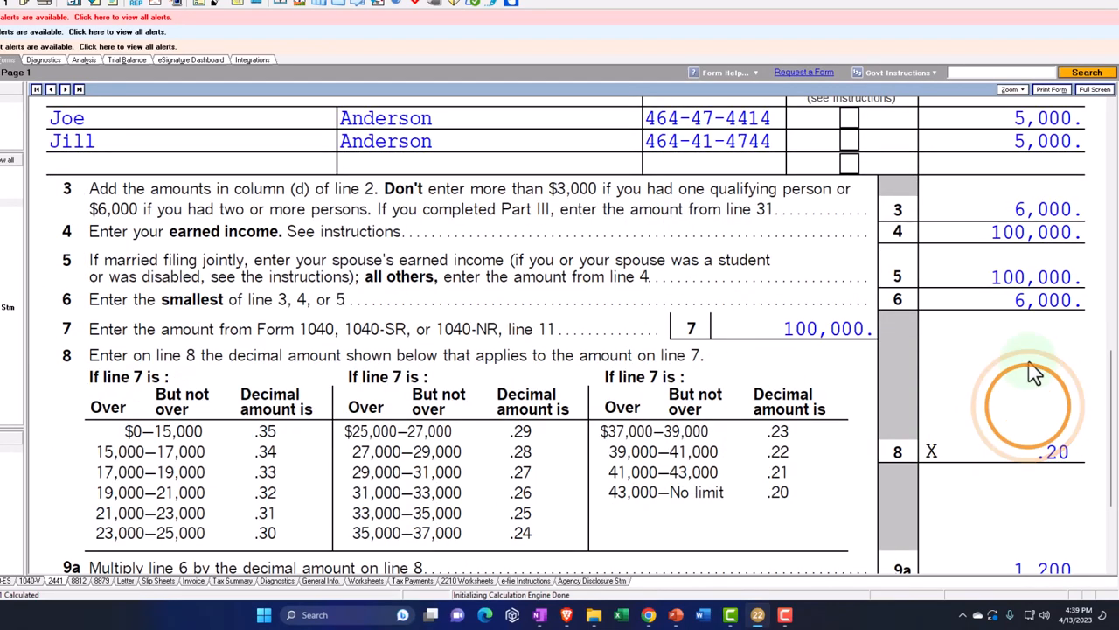
scroll(down, 3)
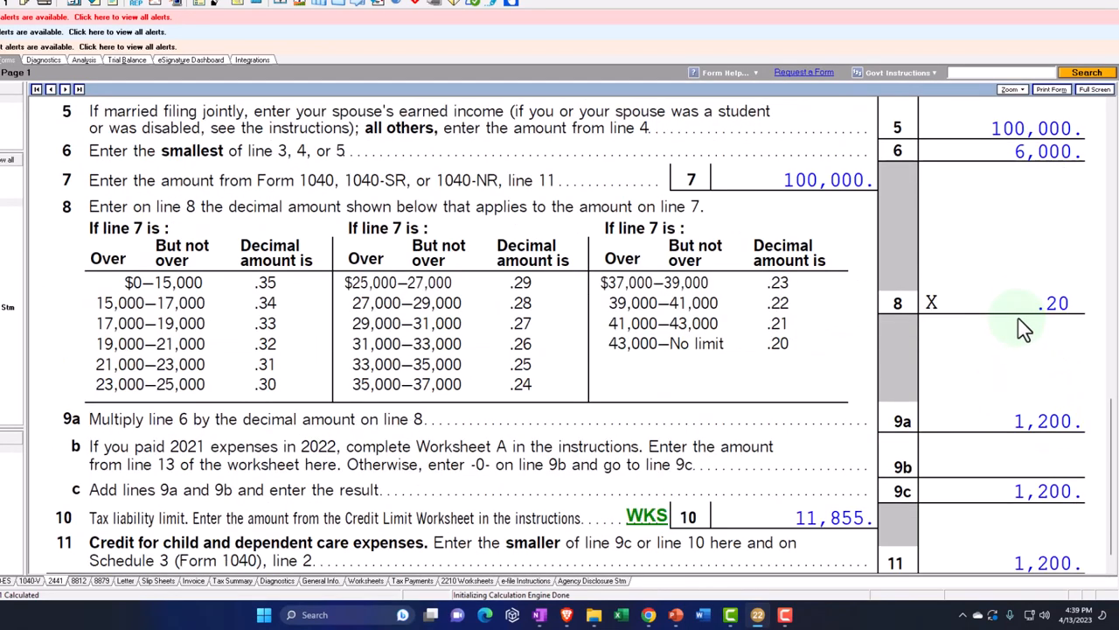
scroll(down, 3)
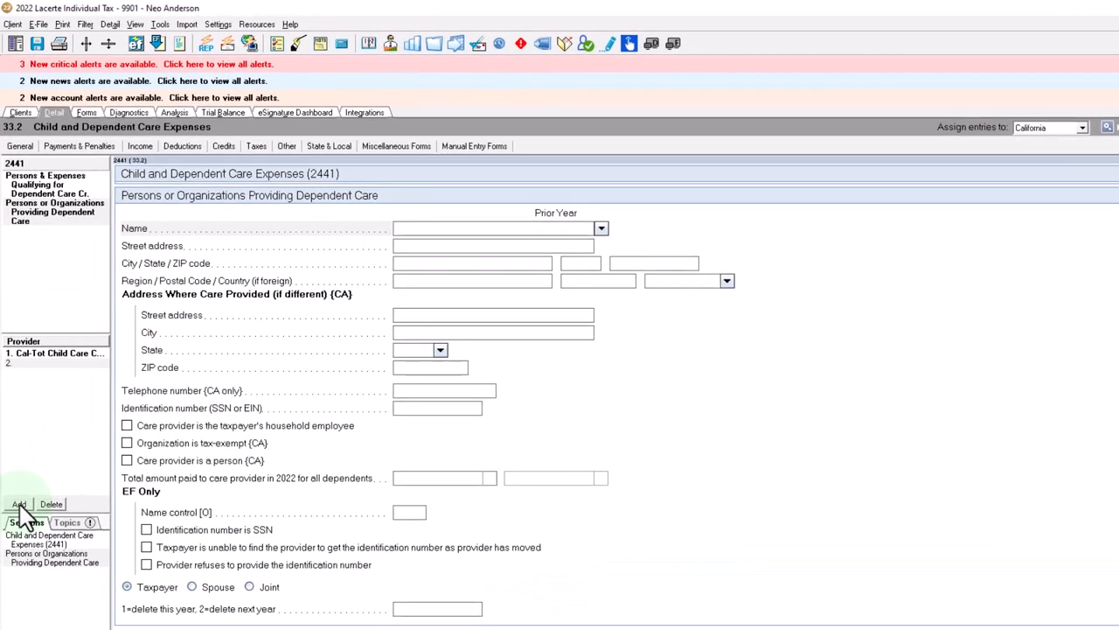
mouse_move(66, 277)
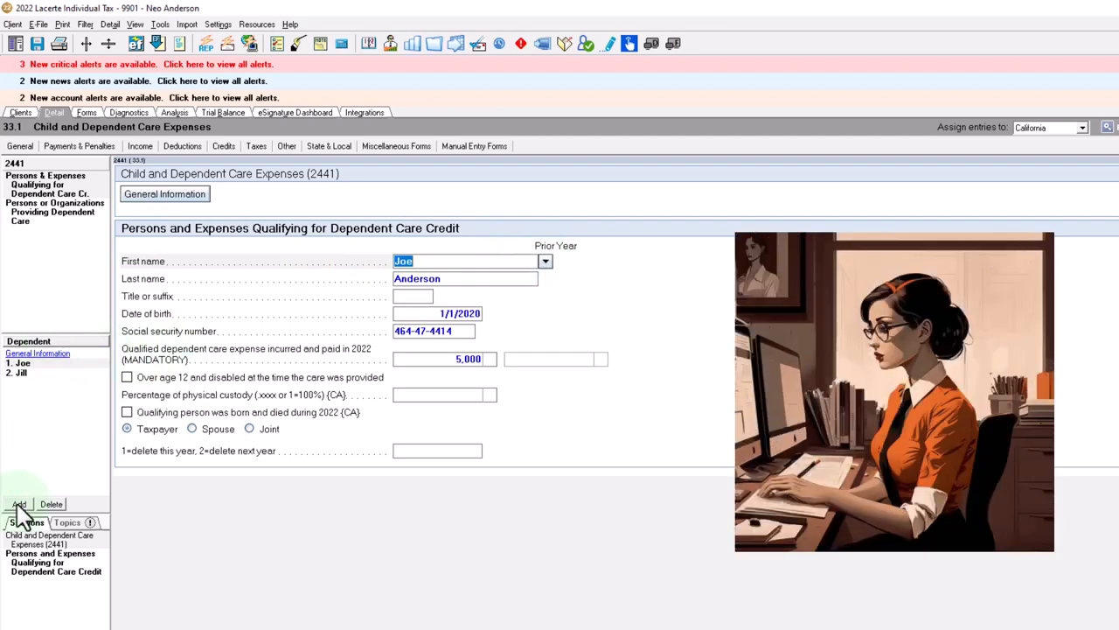
click(546, 261)
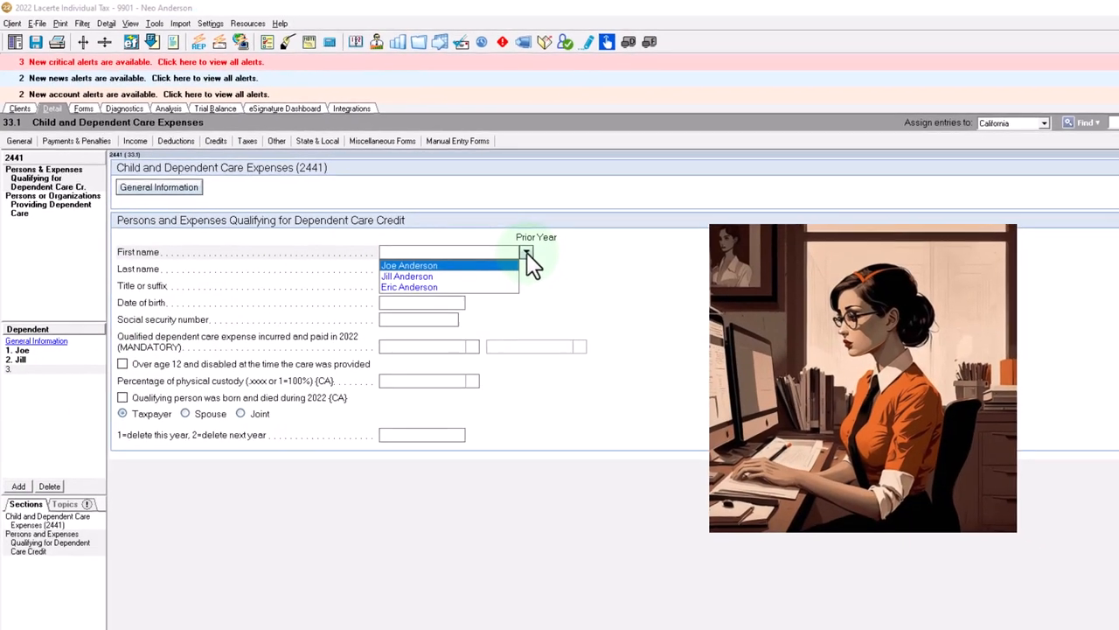
click(409, 287)
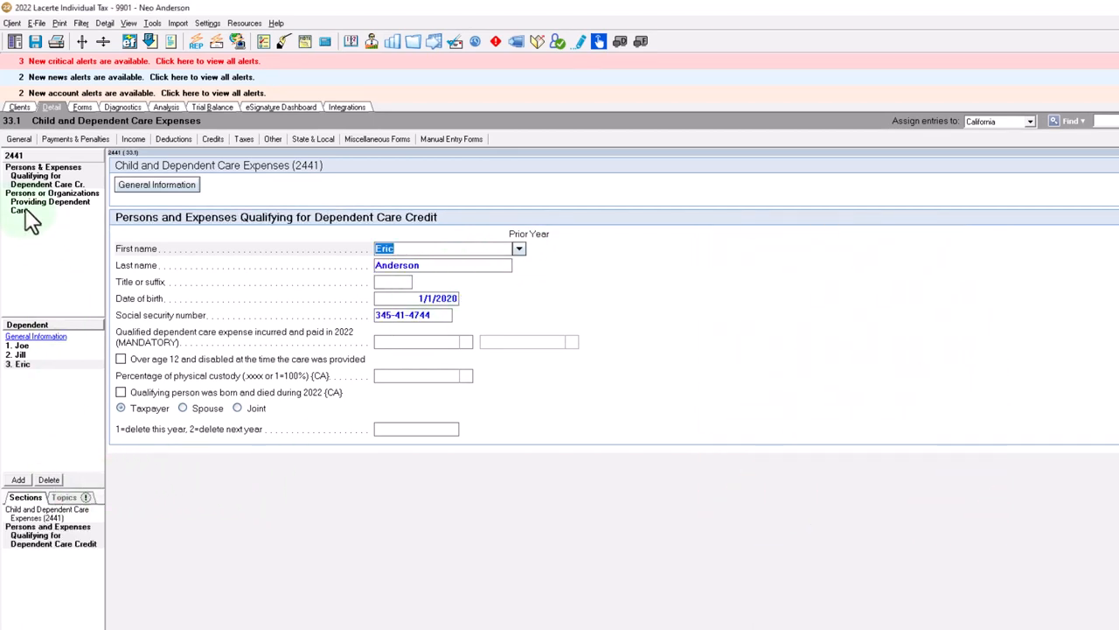
click(49, 206)
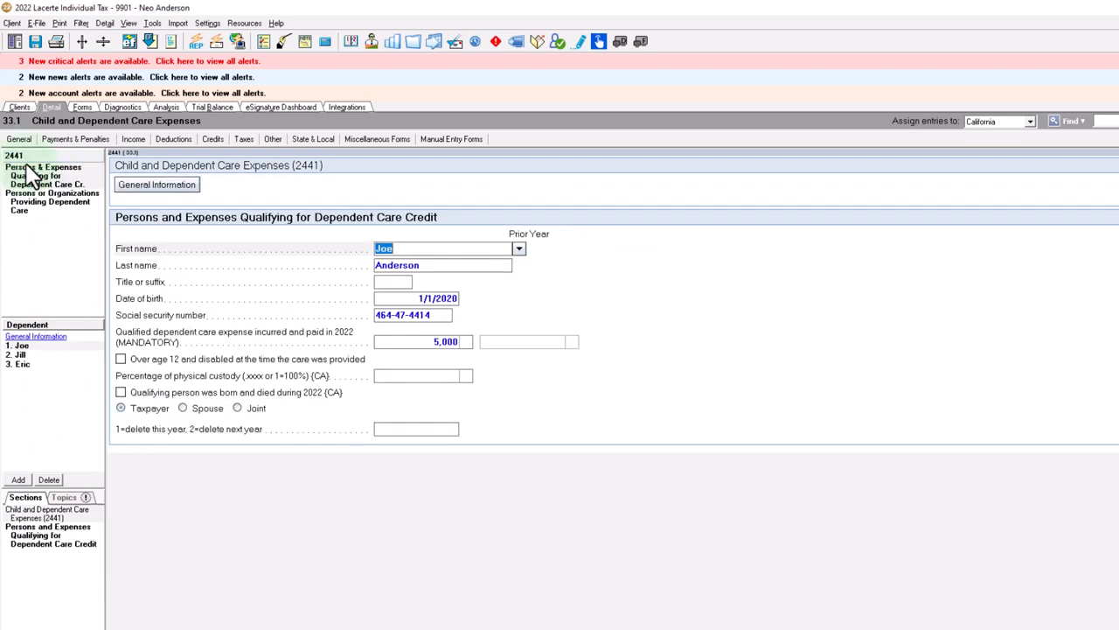
click(19, 364)
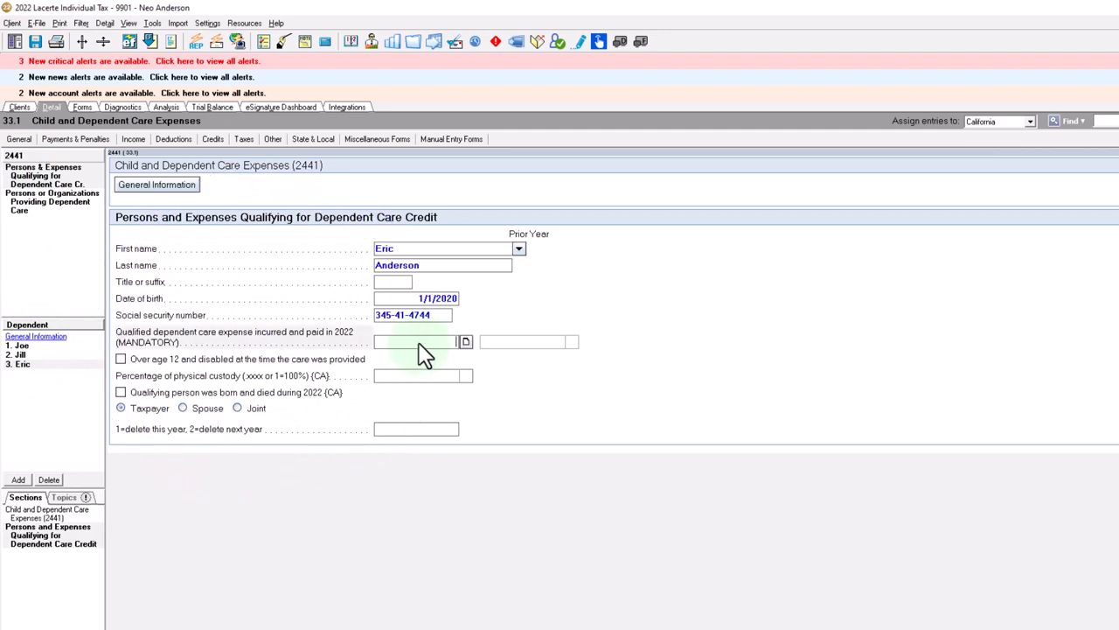
text(5,000)
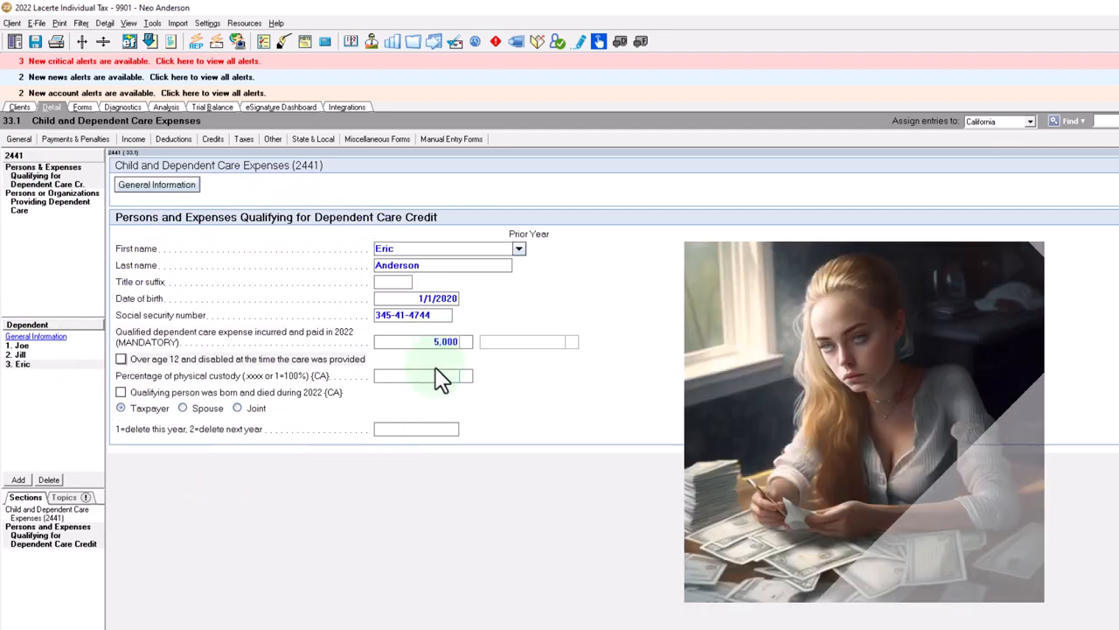
Step: Check the provider now paid 15,000 and view Form 2441 still capped at a 1,200 credit
click(49, 206)
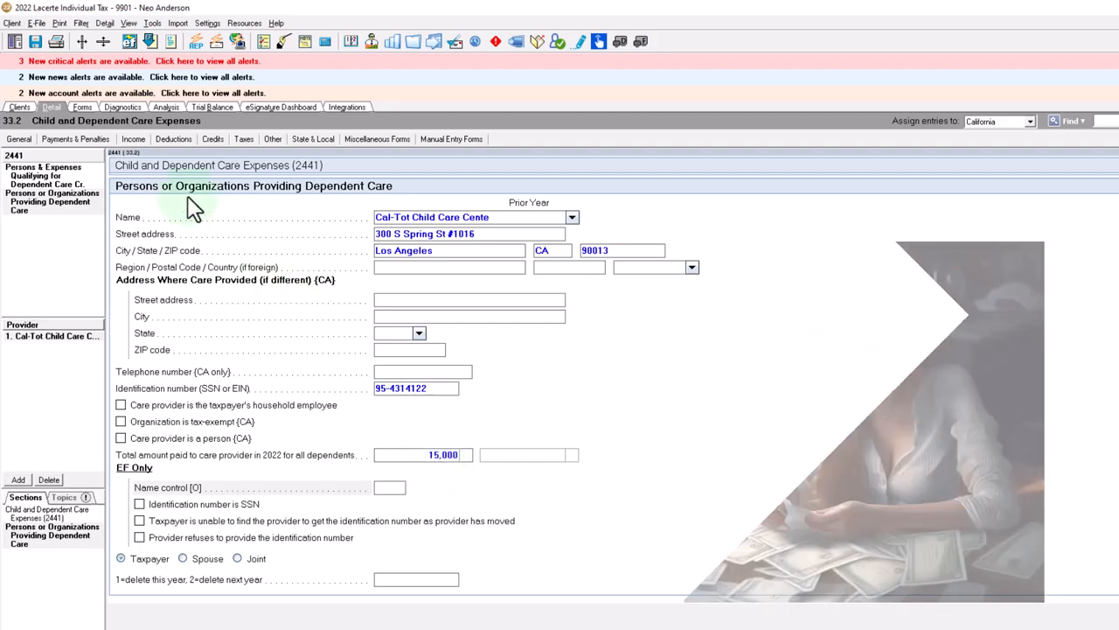
click(72, 94)
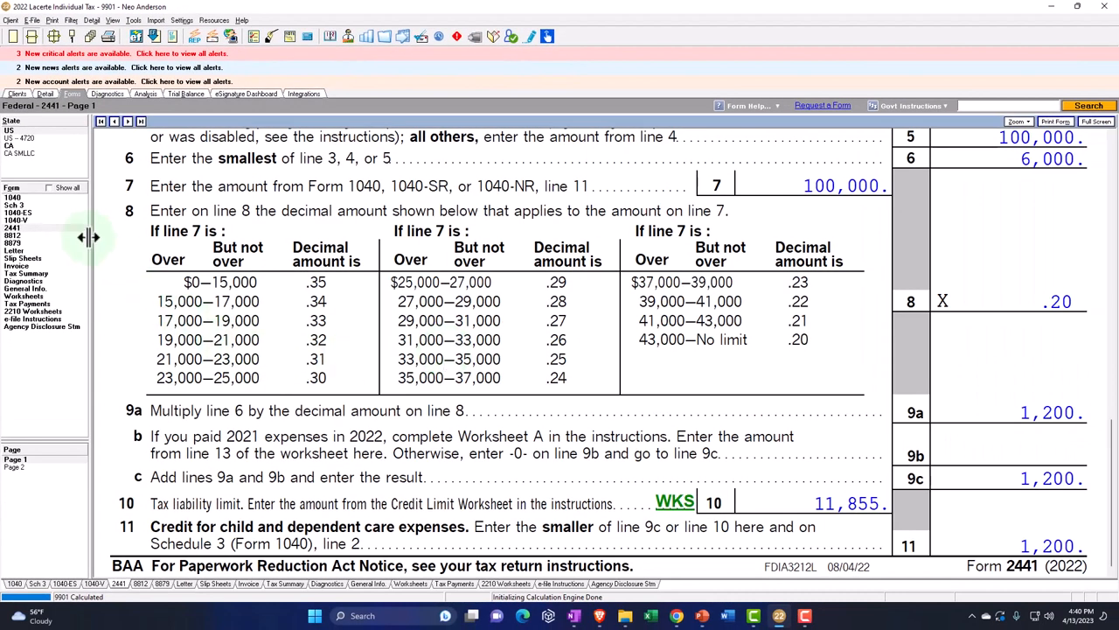
Step: Verify Joe, Jill and Eric as dependents and Form 2441's 6,000 cap, then return to Form 1040
click(12, 196)
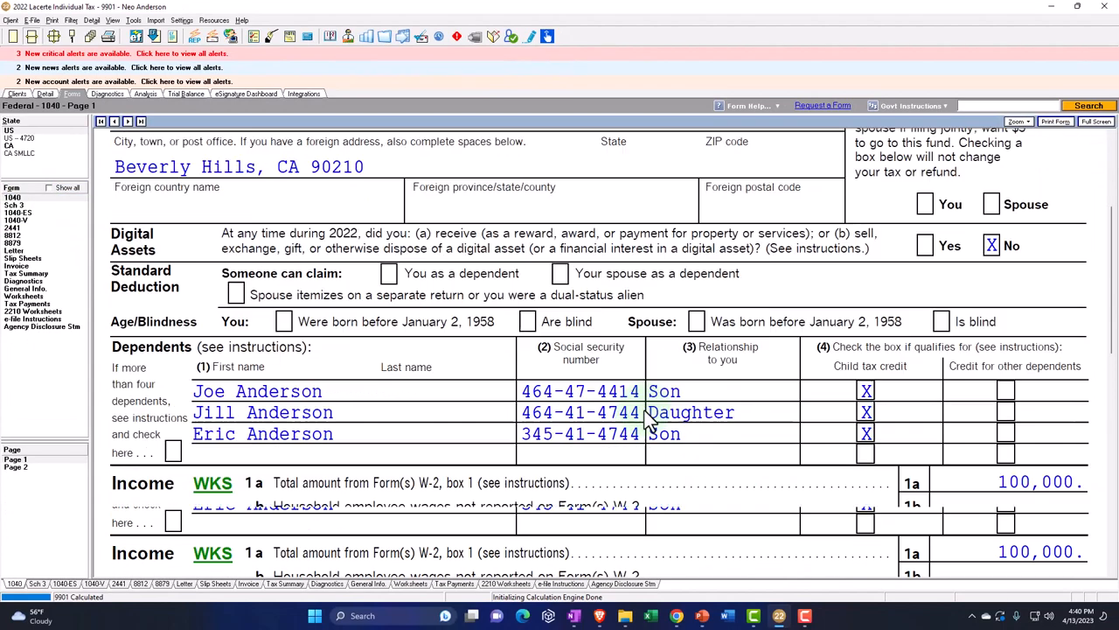
scroll(down, 3)
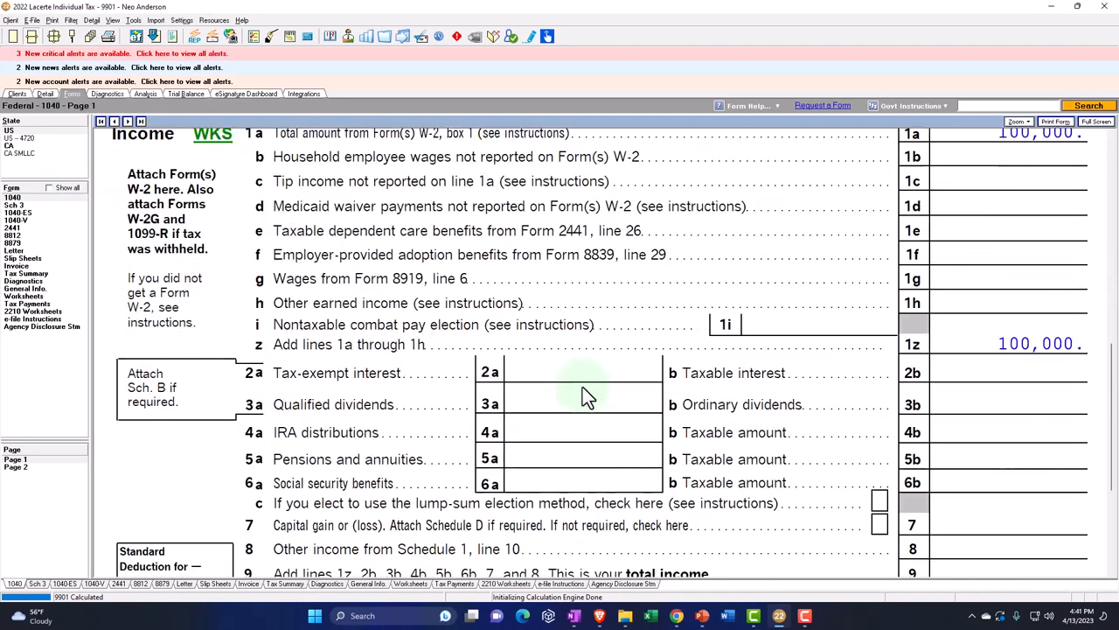
scroll(down, 3)
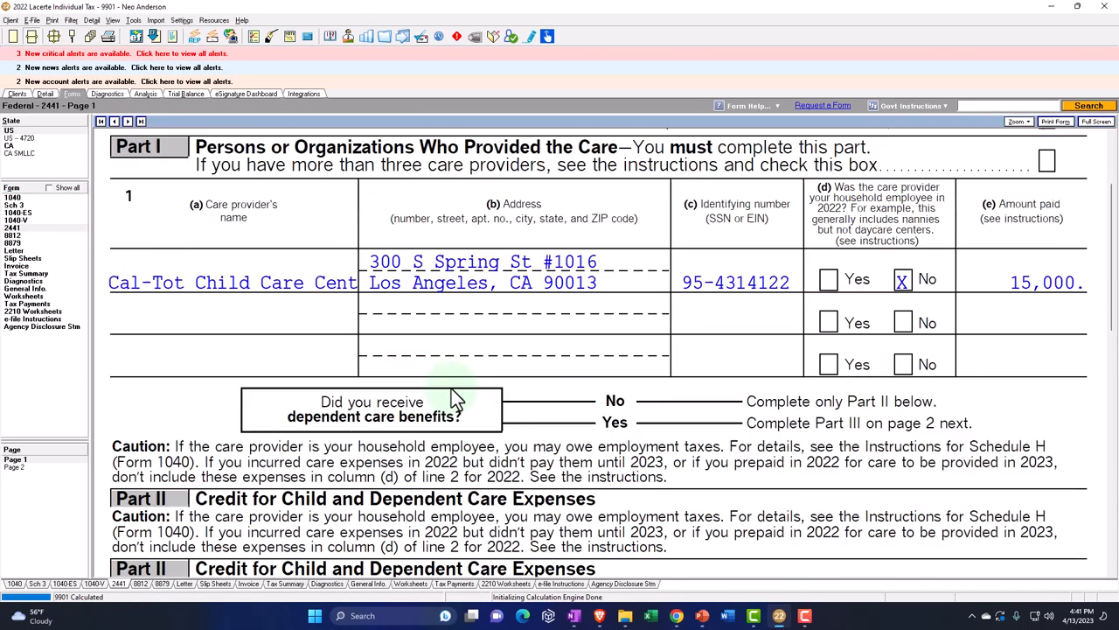
scroll(down, 3)
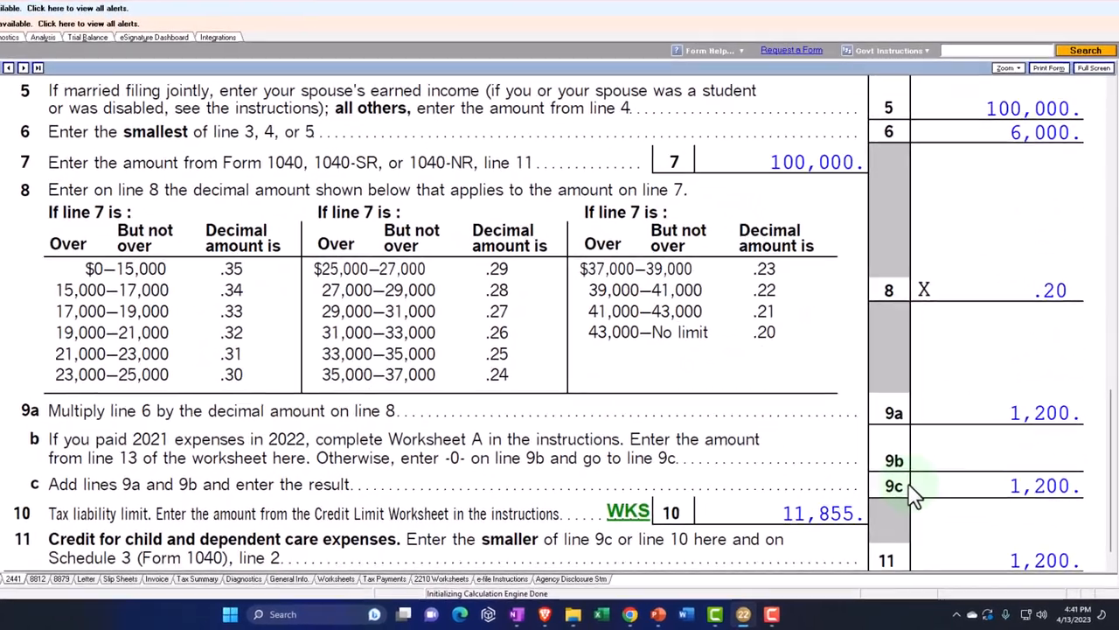
scroll(up, 3)
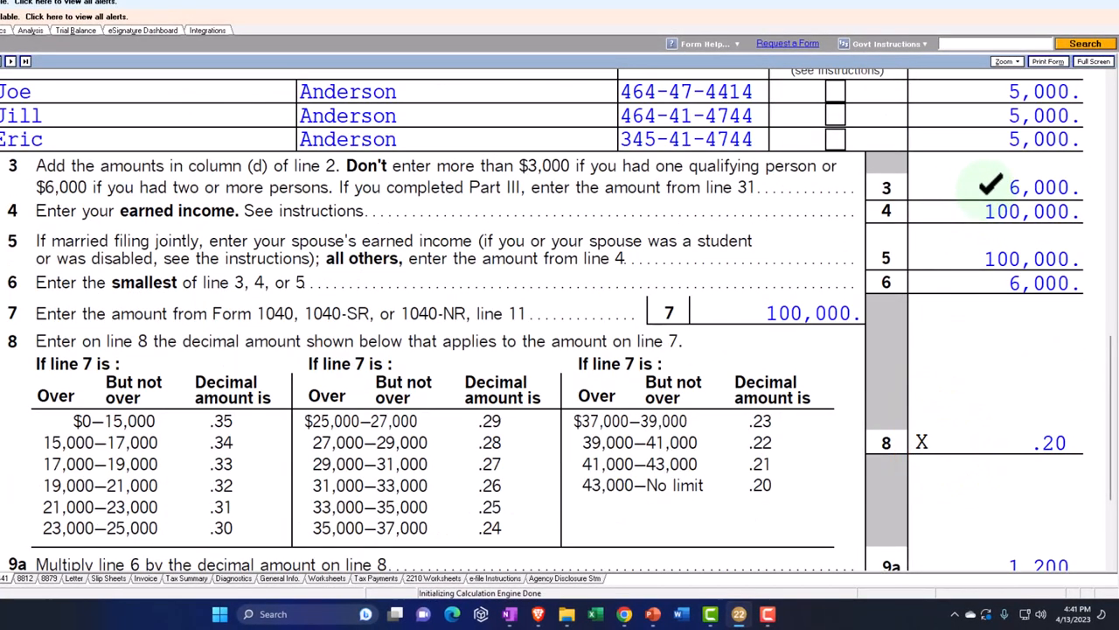
mouse_move(1005, 289)
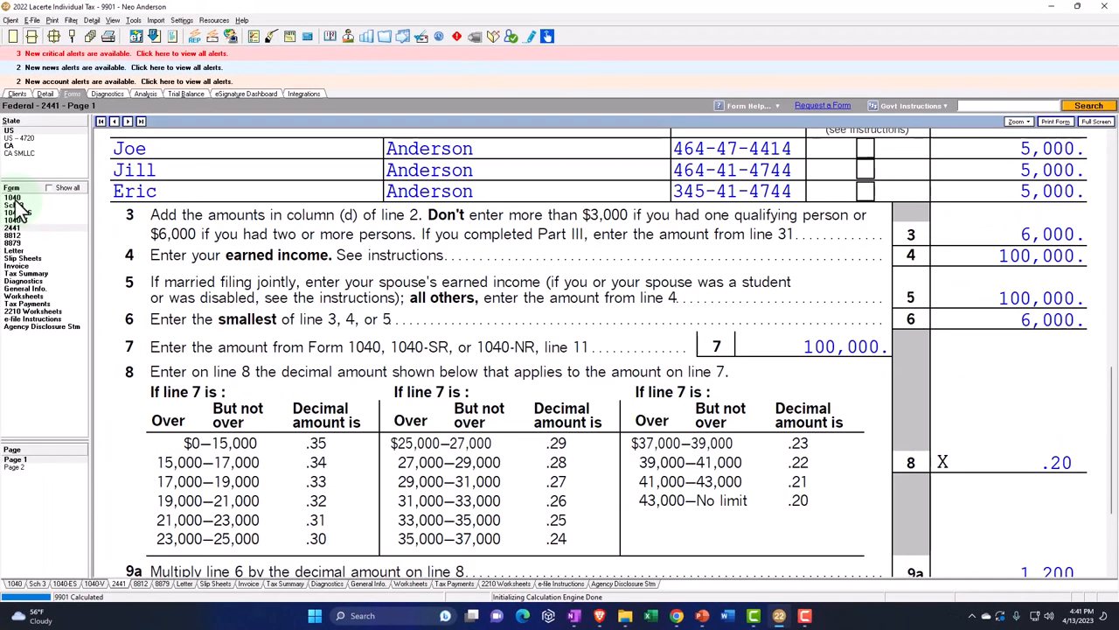
click(12, 196)
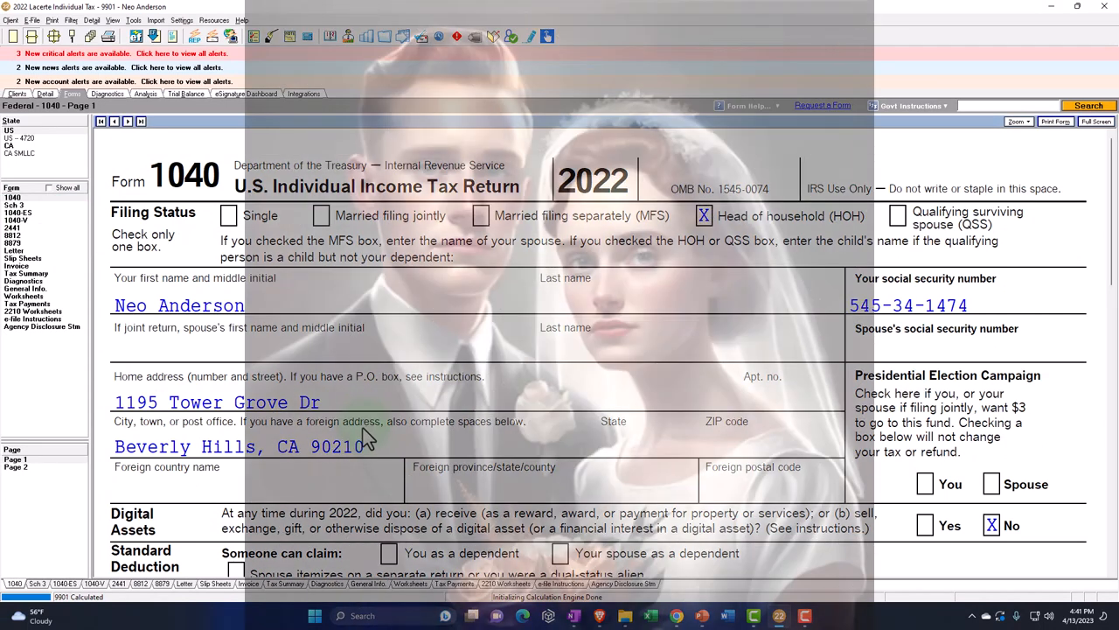
Step: Review the married-filing-jointly Form 1040 with spouse Jane showing 2,484 total tax, ending at the wages input
click(322, 215)
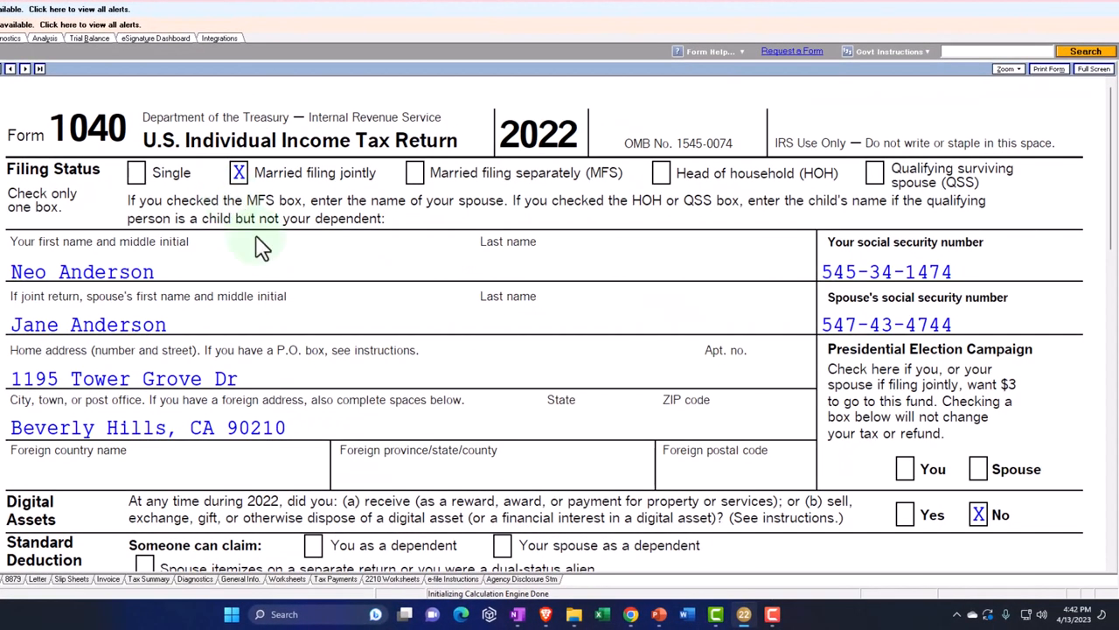
scroll(down, 3)
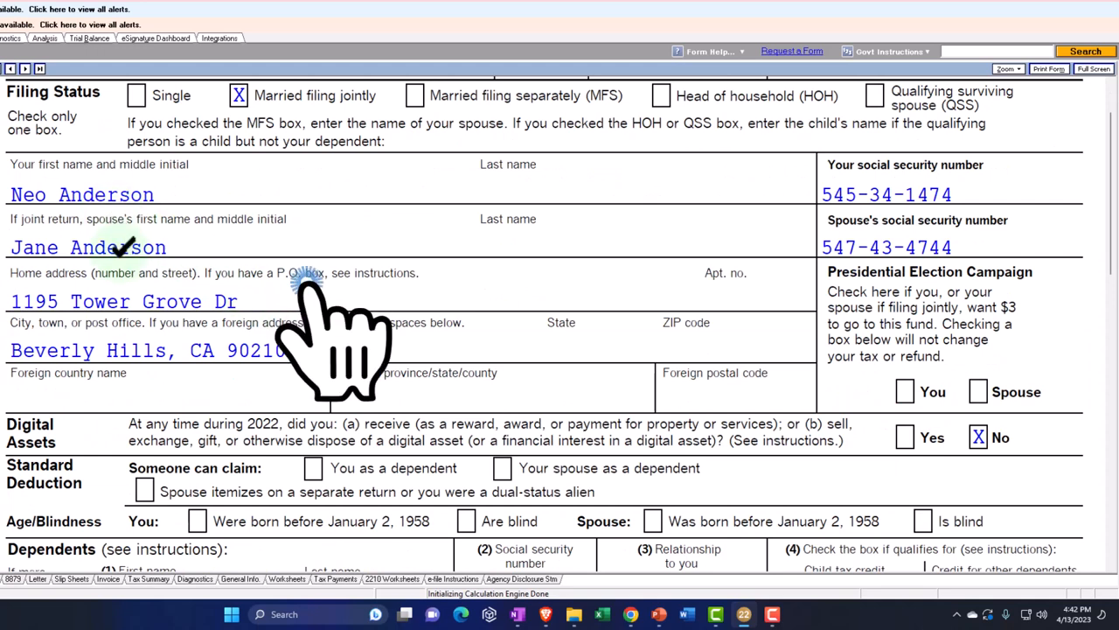
scroll(down, 3)
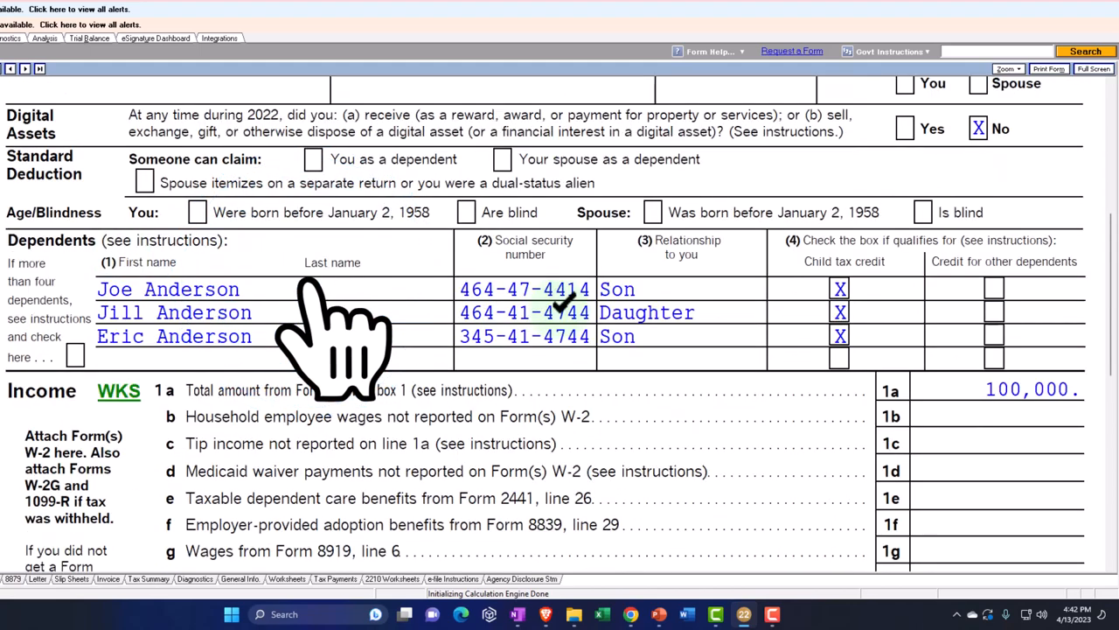
scroll(down, 3)
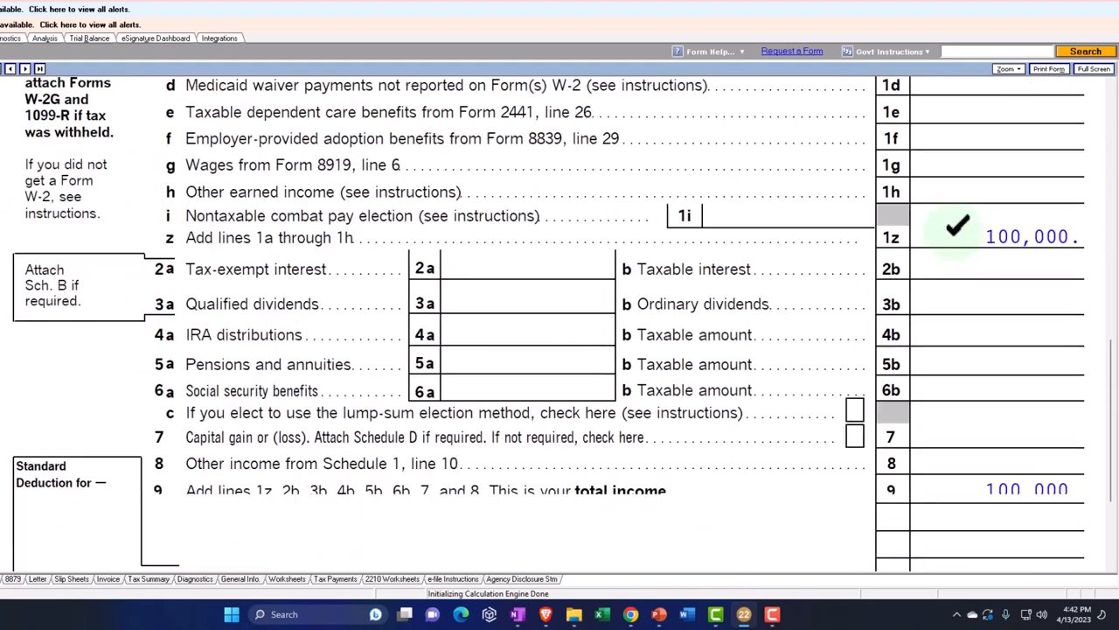
scroll(down, 3)
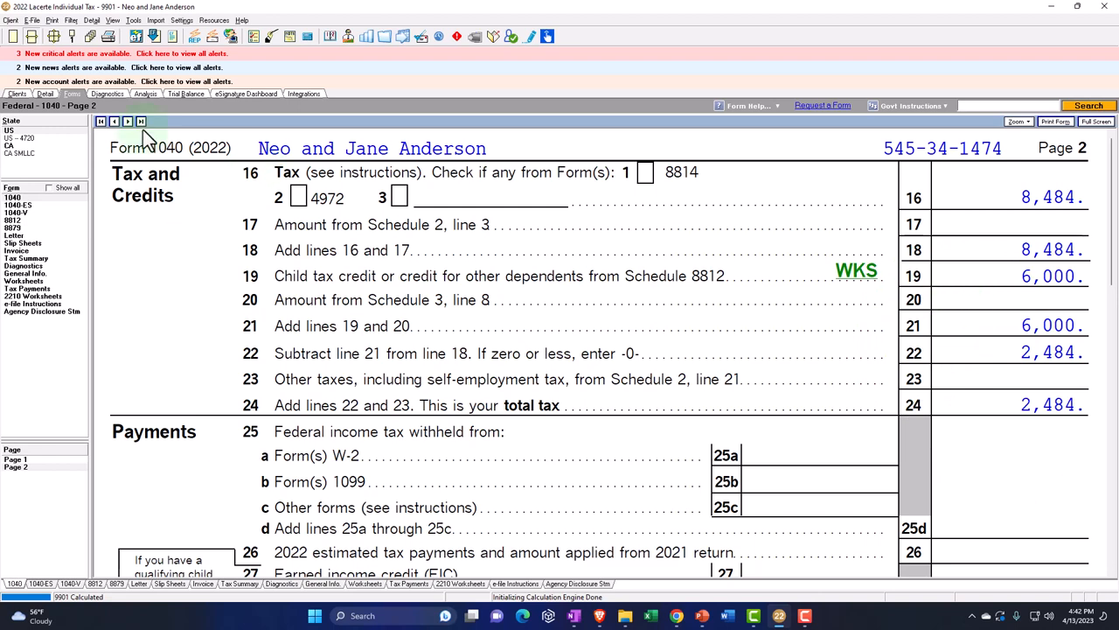
click(45, 94)
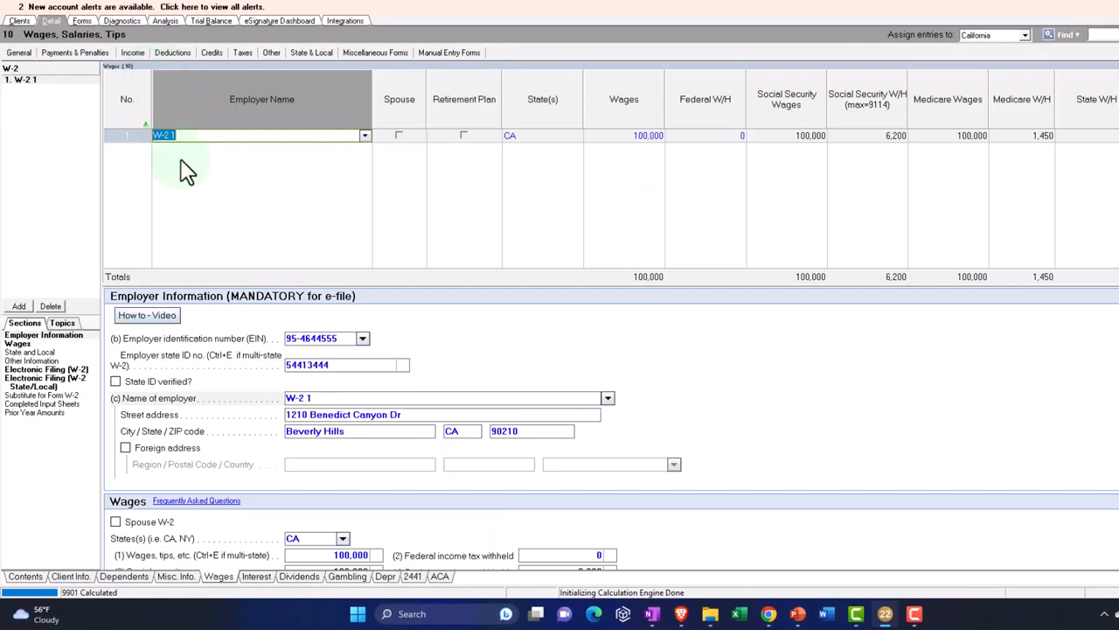
Step: Add a second W-2 from the same employer and split wages at 50,000 each
click(18, 304)
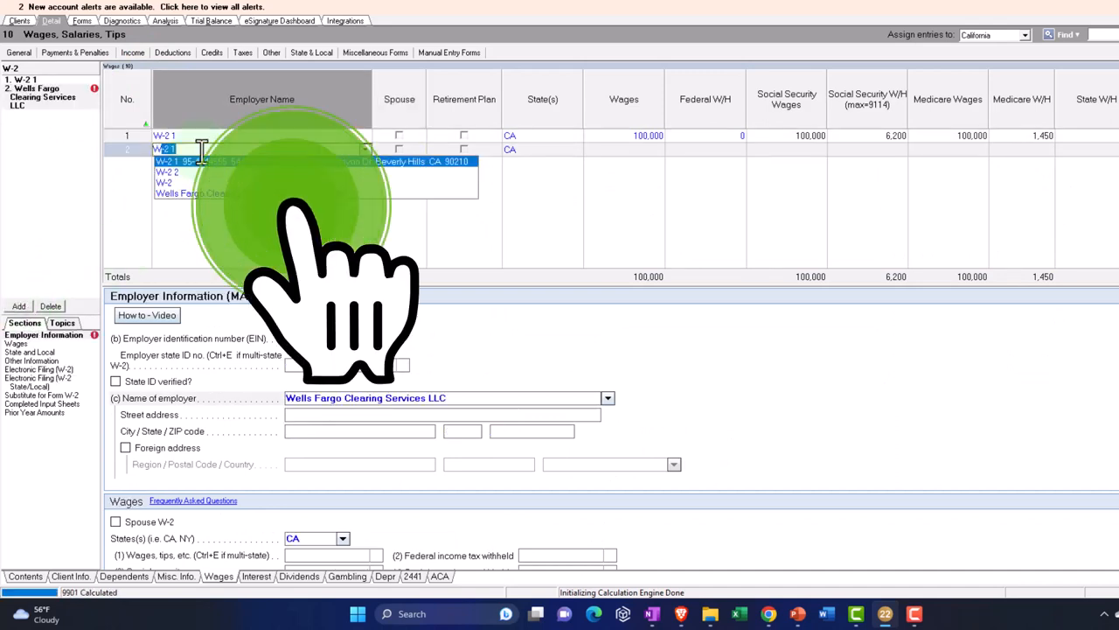
click(219, 161)
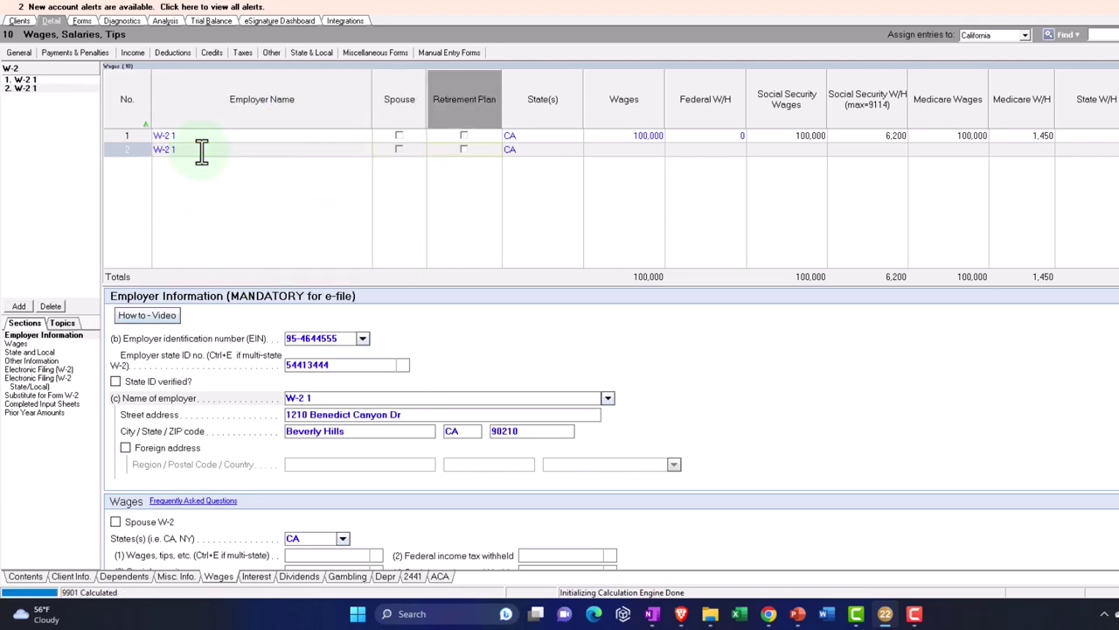
click(622, 148)
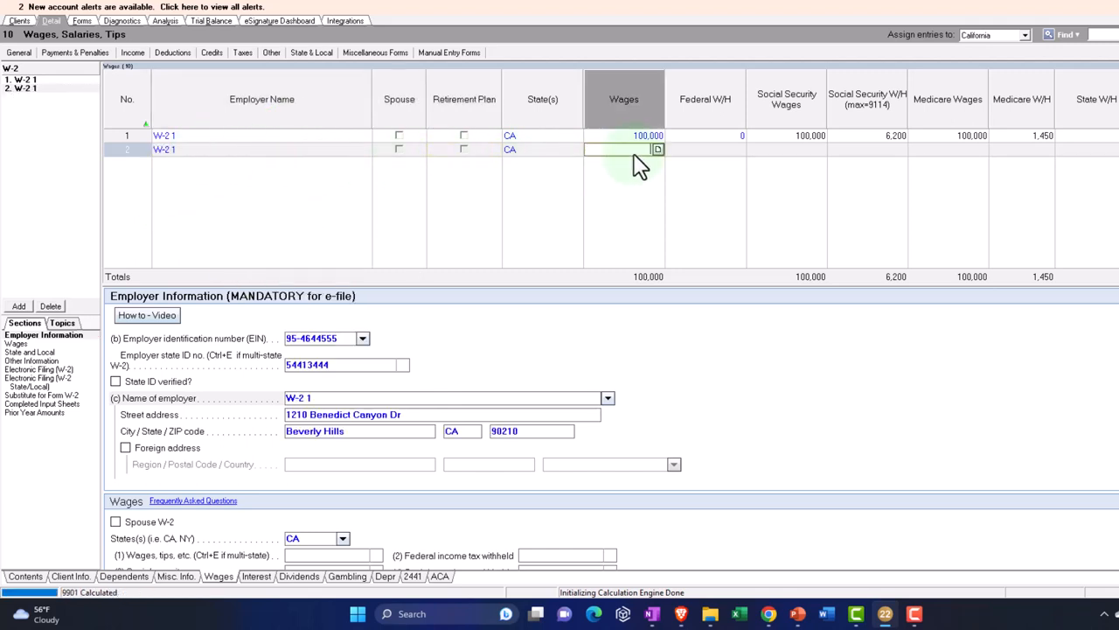
text(500000)
click(625, 135)
text(50,000)
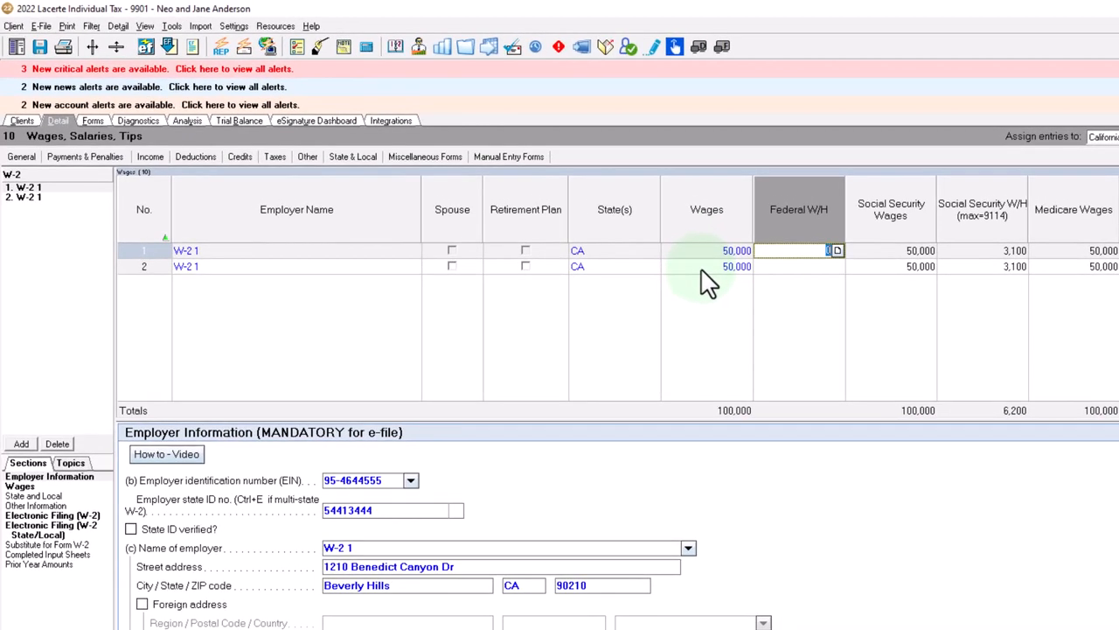
mouse_move(458, 262)
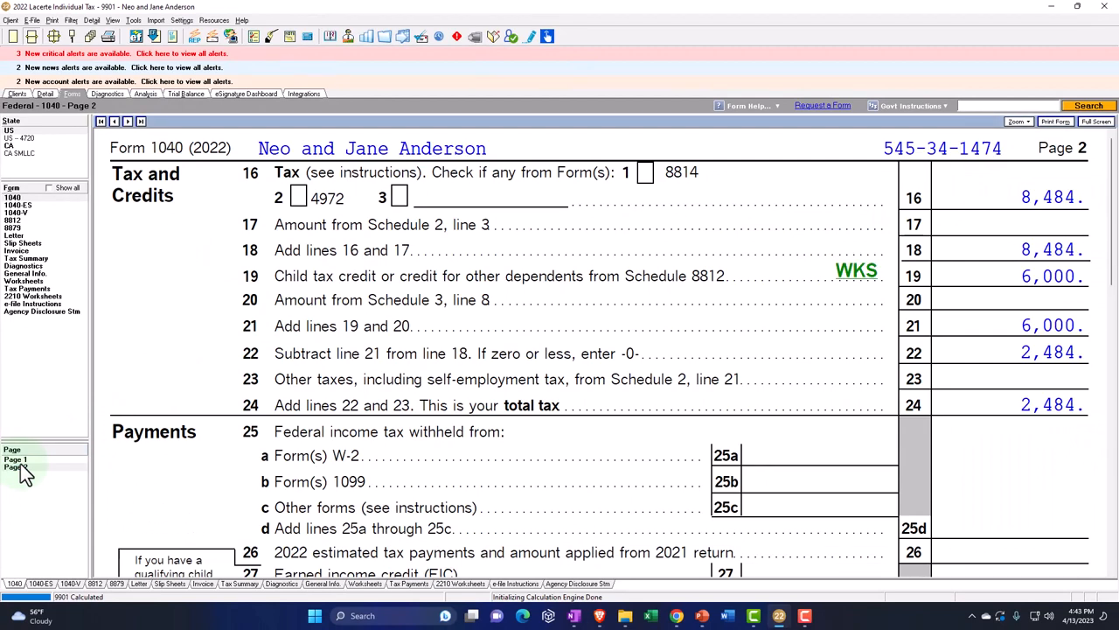
Step: Revisit Form 1040 pages 1 and 2 before returning to the W-2 wages input
click(16, 458)
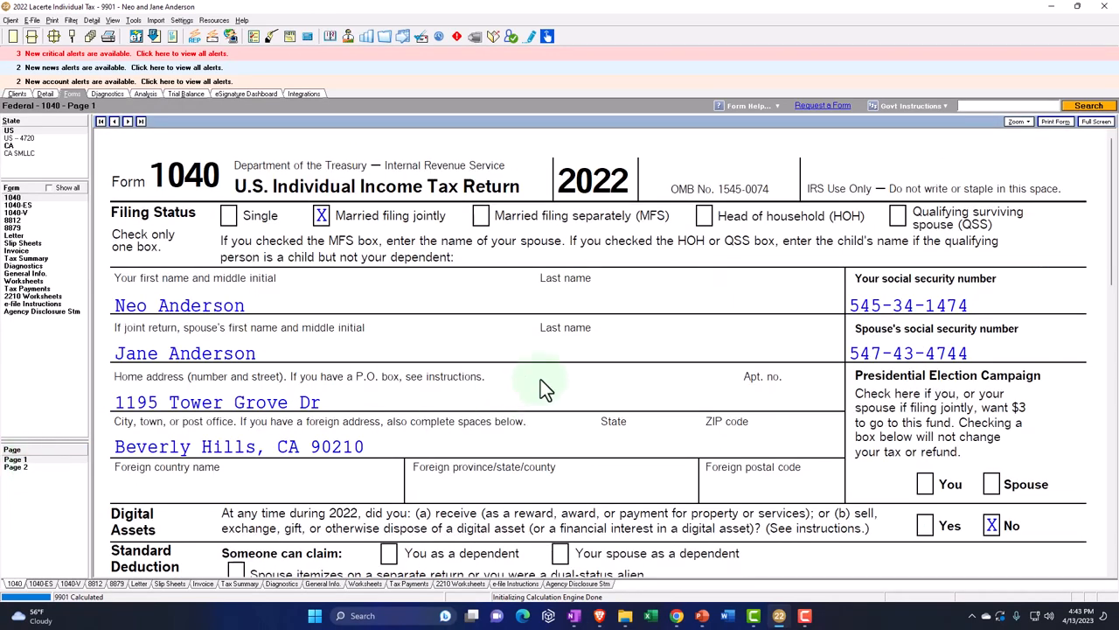
scroll(down, 3)
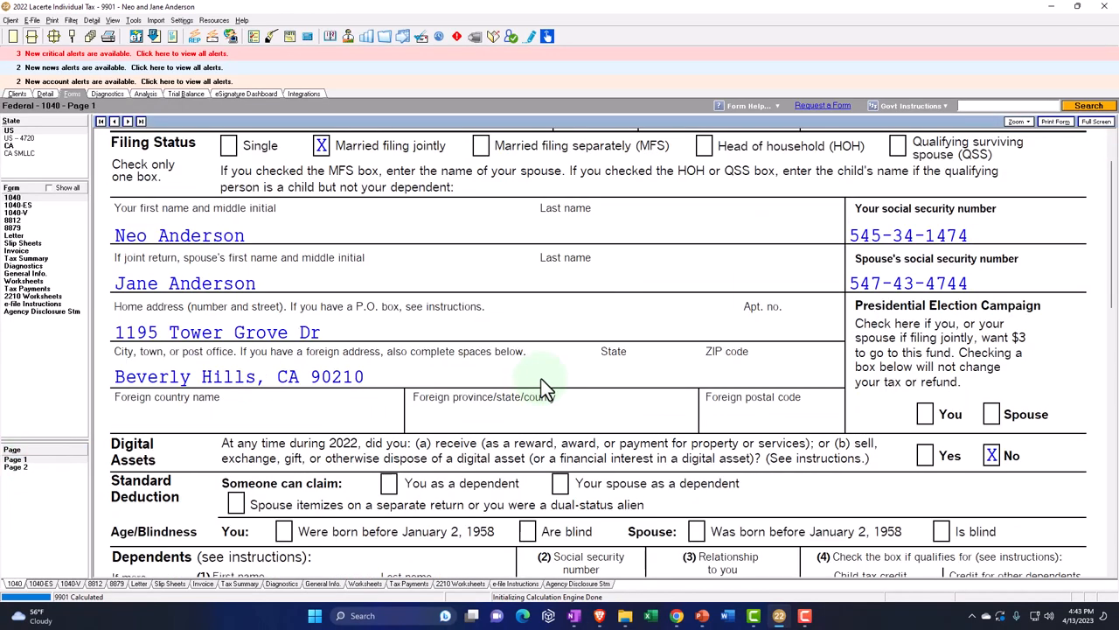
scroll(down, 3)
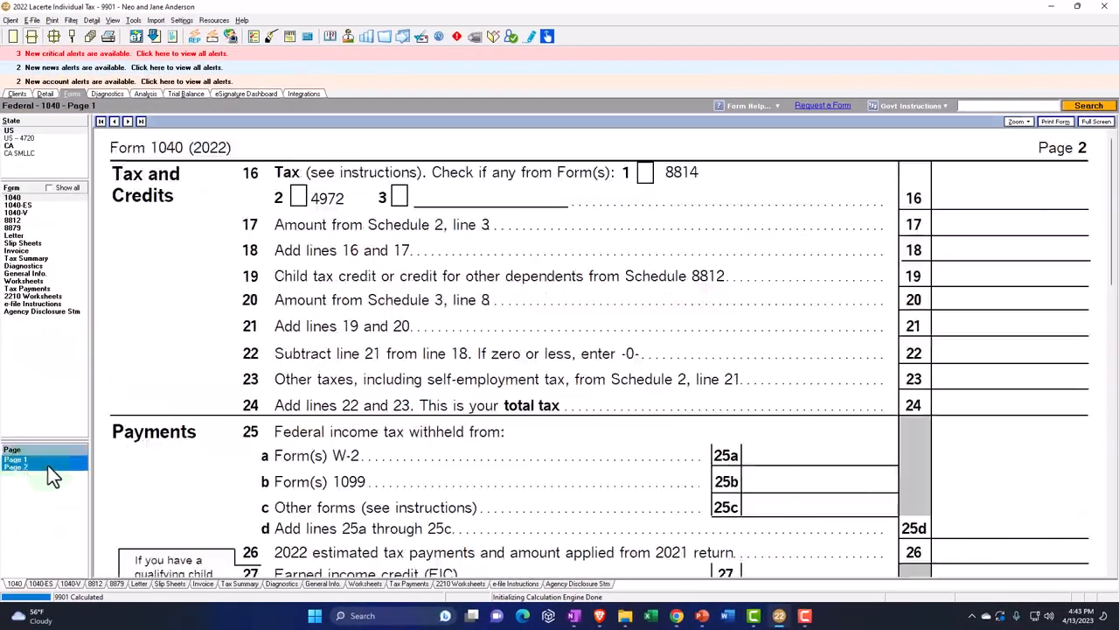
click(16, 466)
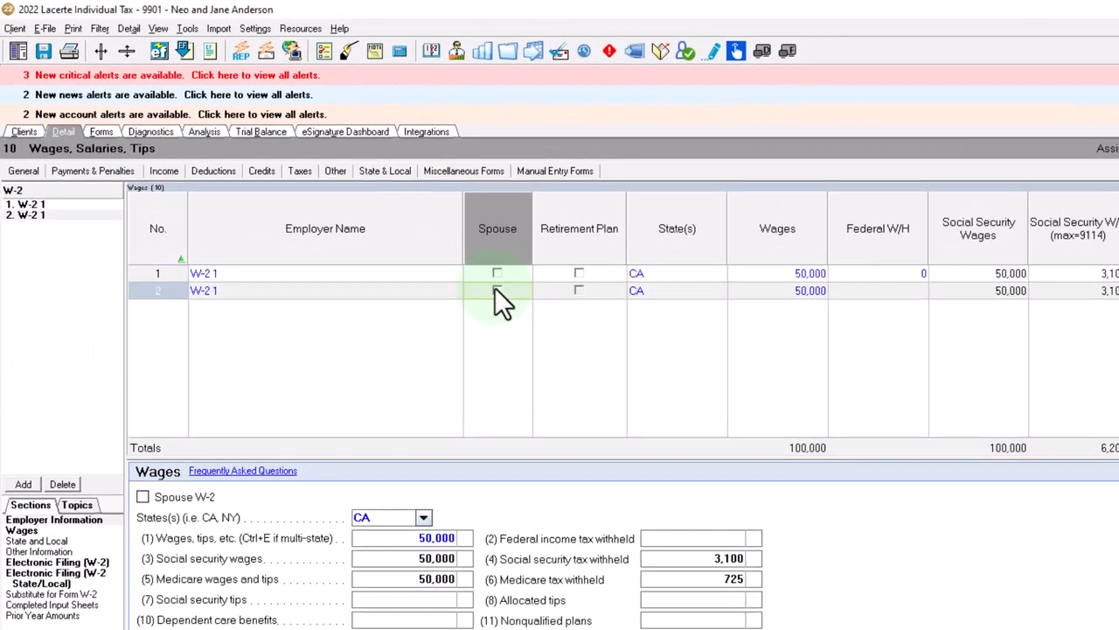
Step: Mark the second W-2 as spouse Jane's and view Form 2441 showing Cal-Tot paid 15,000
click(498, 290)
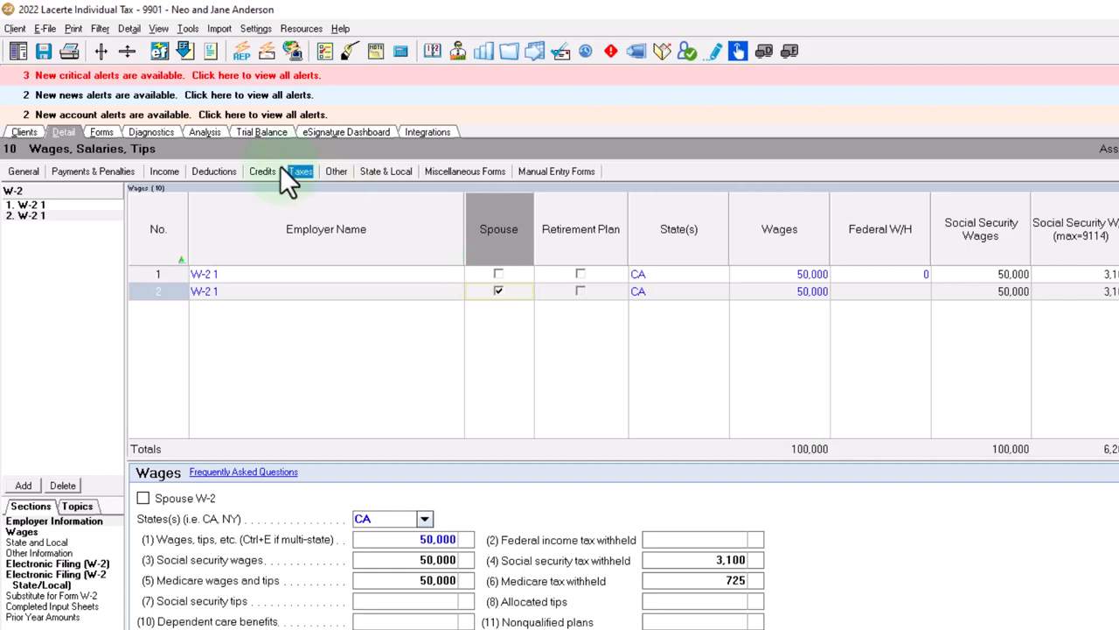
click(72, 95)
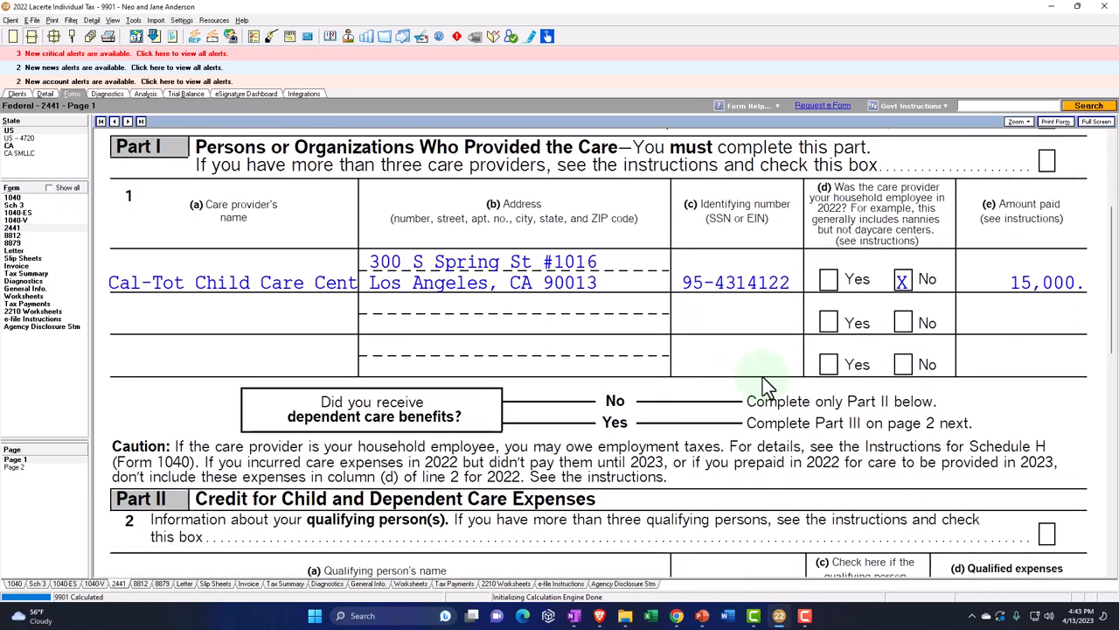
Step: Review Form 2441 lines 3–8 showing 50,000 earned income per spouse and the 6,000 cap
scroll(down, 3)
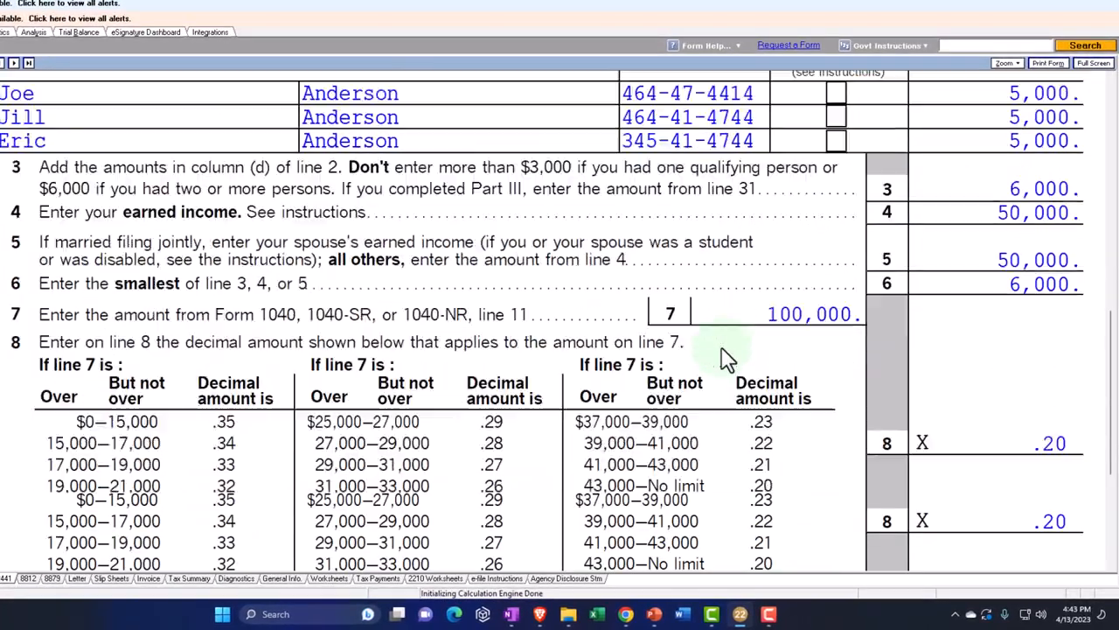
scroll(down, 3)
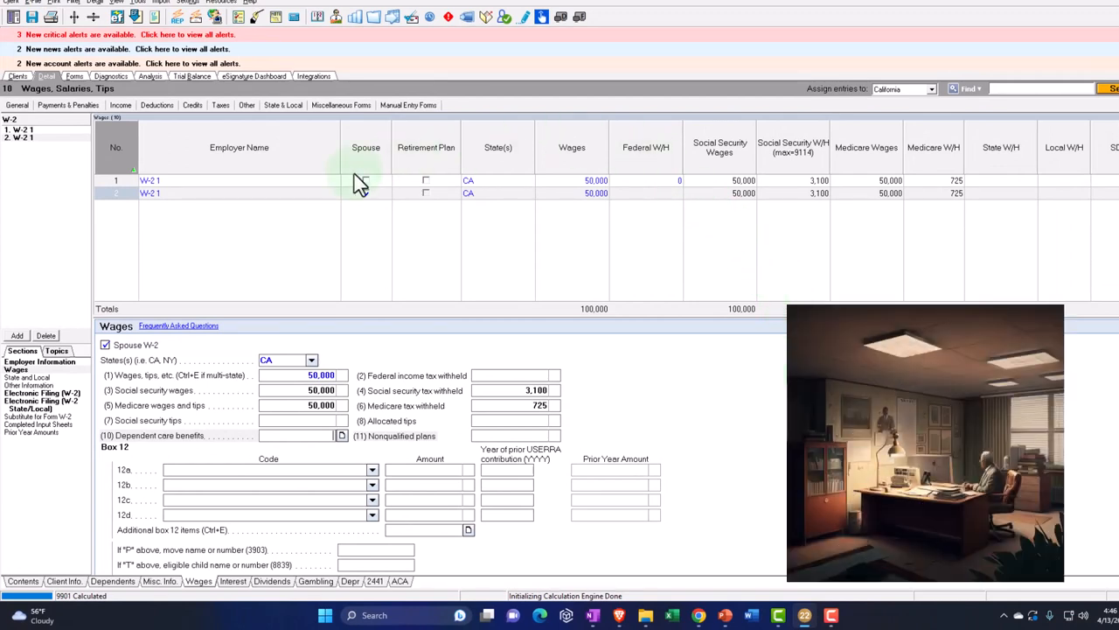
Step: Enter 5,000 in box 10 Dependent care benefits on the spouse's W-2, then view Forms
click(365, 193)
text(6000)
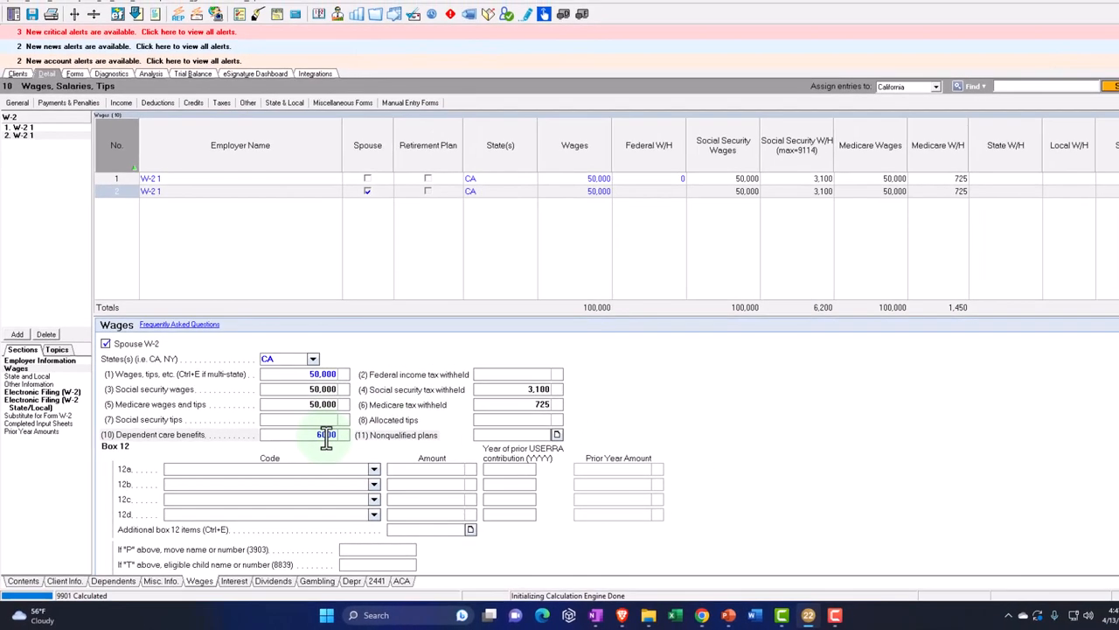
click(73, 73)
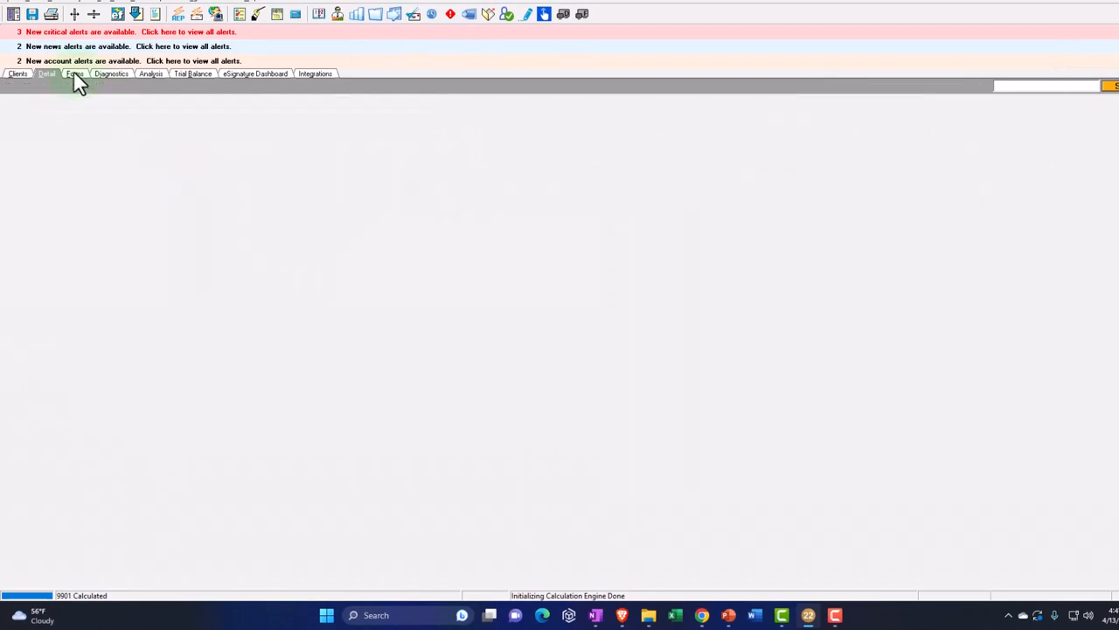
Step: Review Form 2441 Parts I–III, confirming line 3 and line 31 limit qualified expenses to 1,000
click(74, 74)
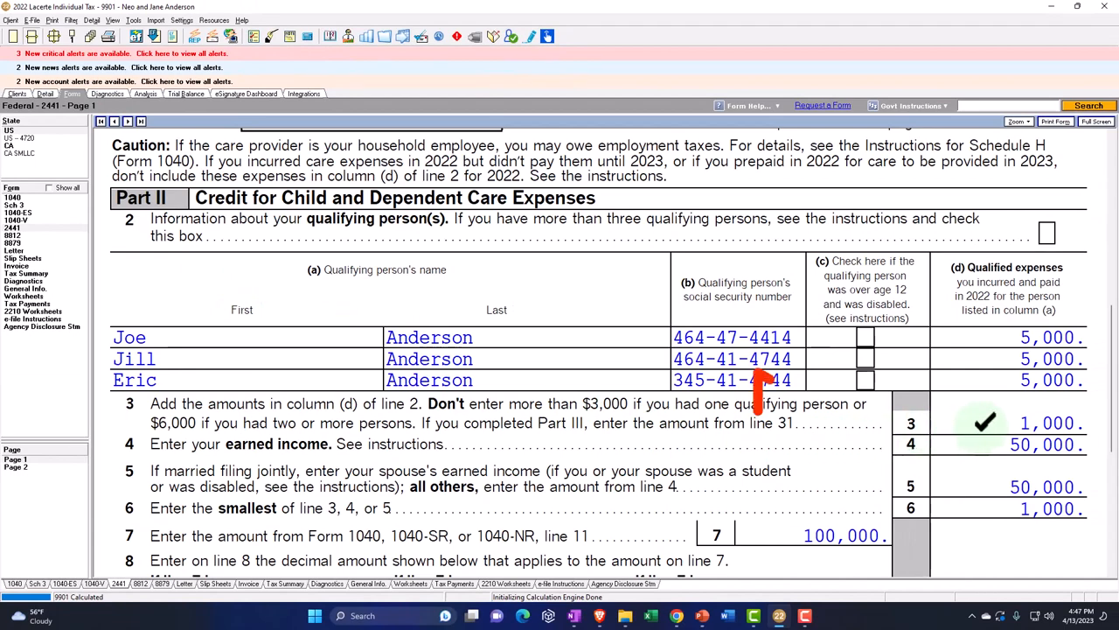
scroll(up, 3)
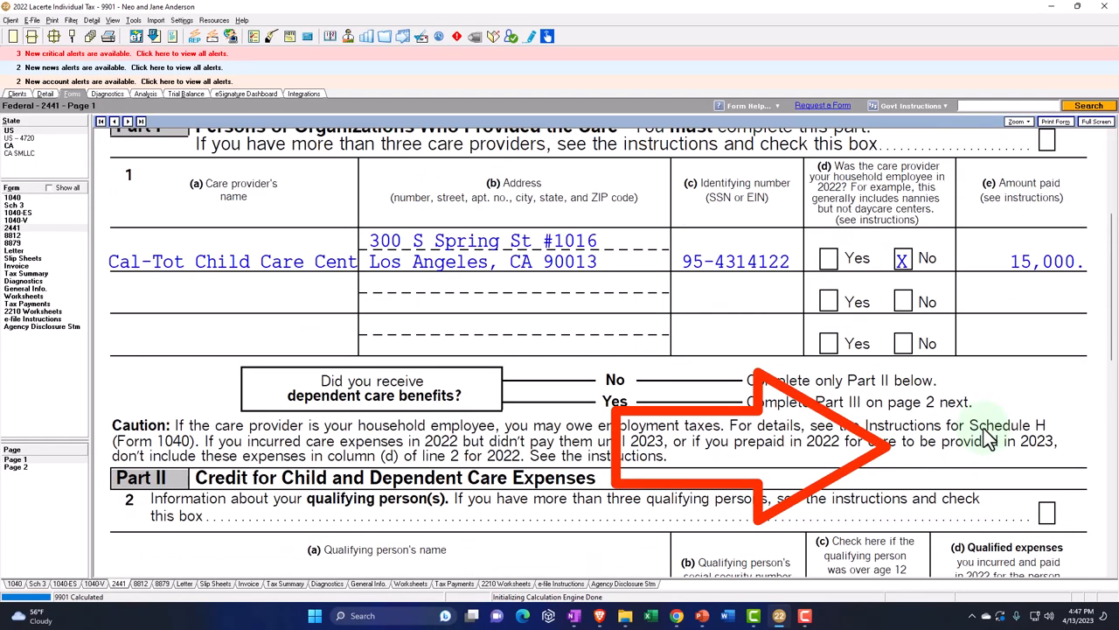
scroll(up, 3)
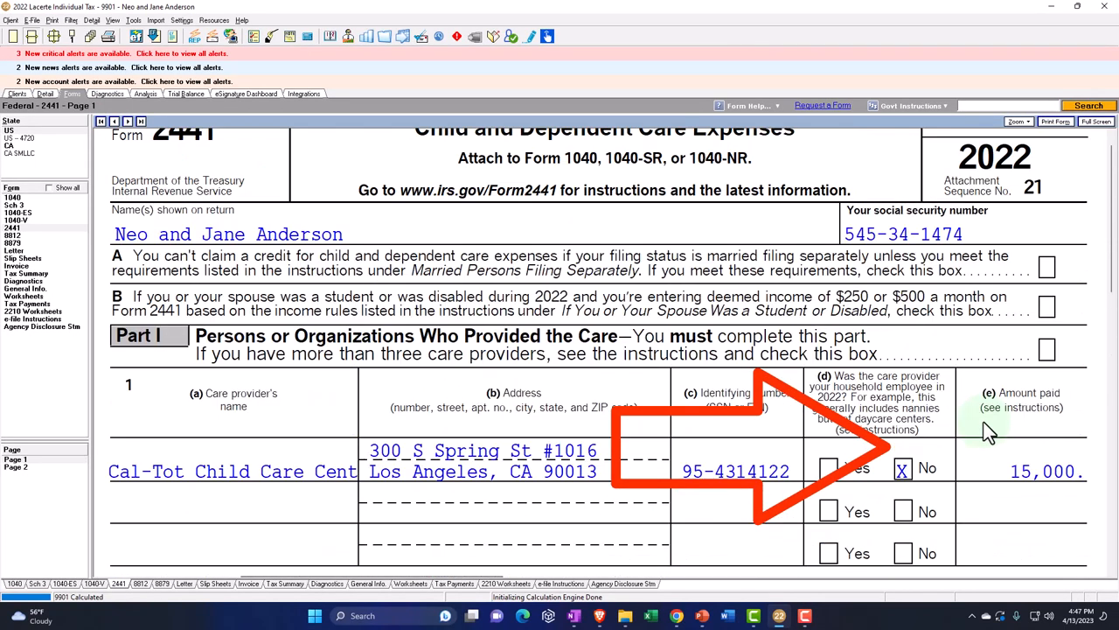
scroll(down, 3)
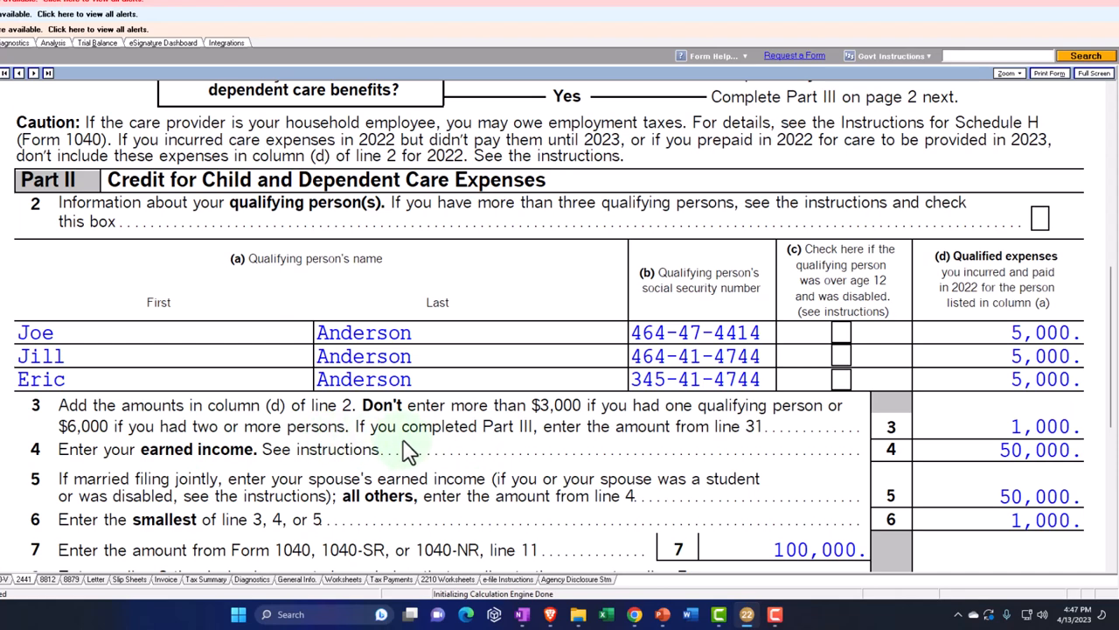
mouse_move(560, 462)
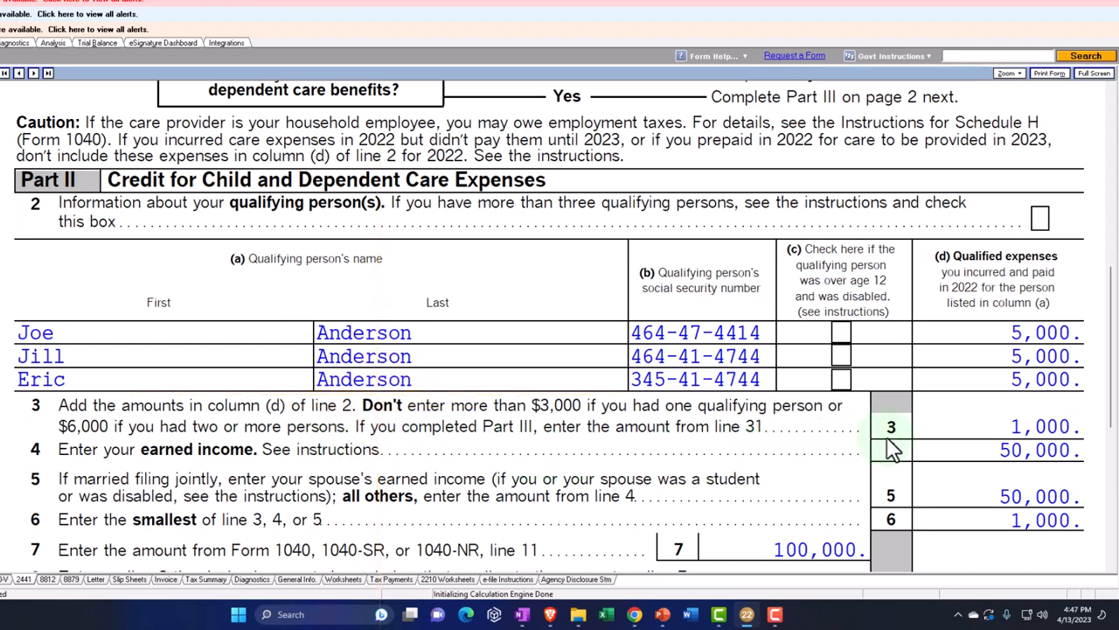
scroll(down, 3)
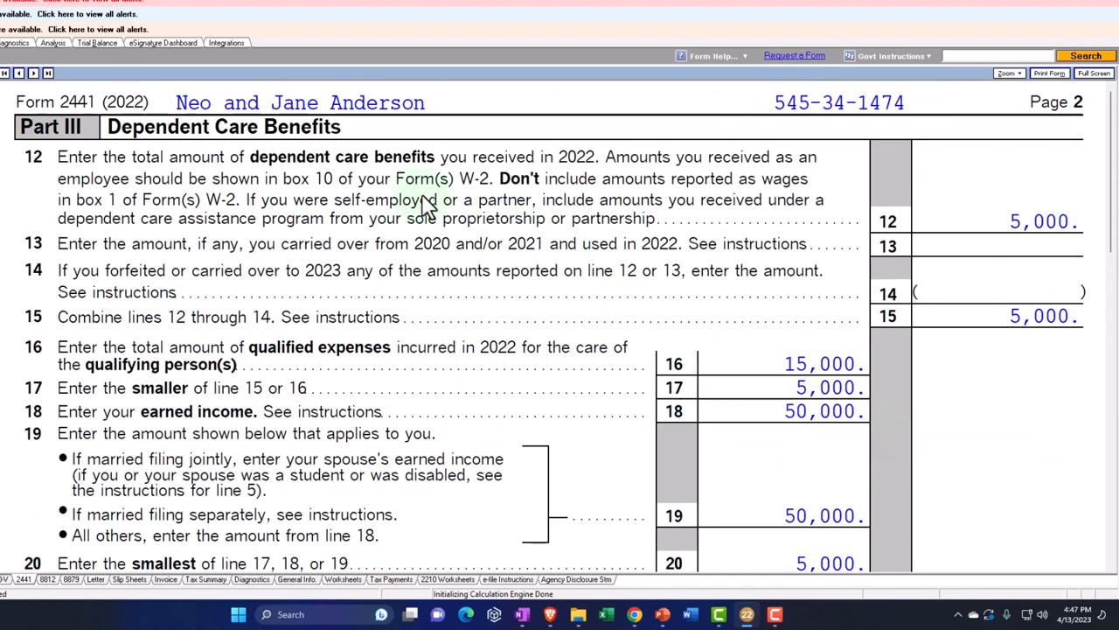
scroll(down, 3)
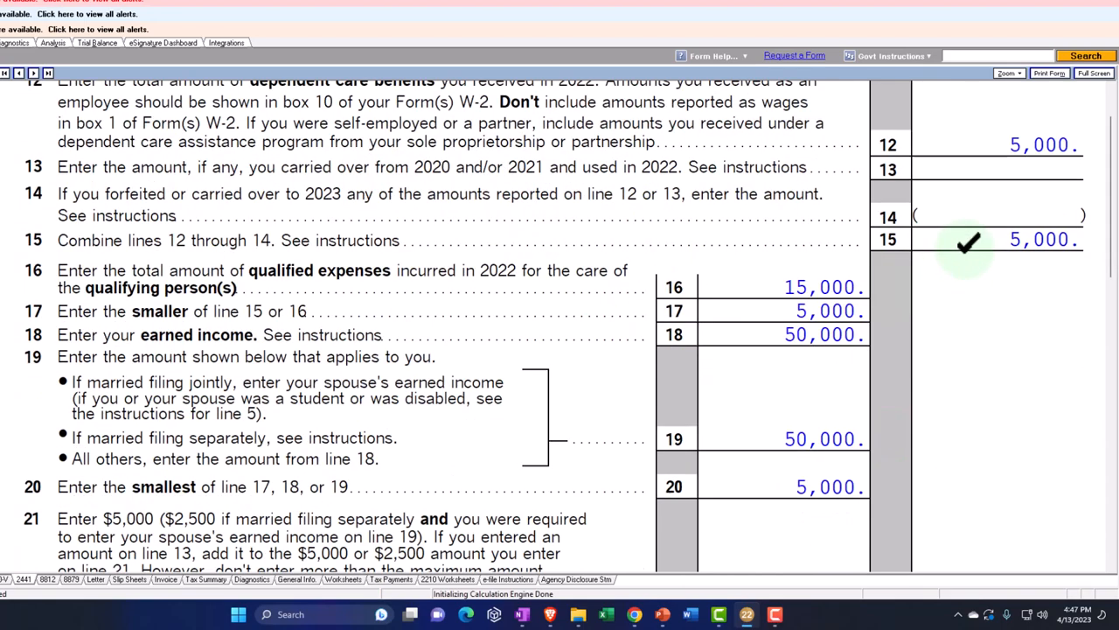
scroll(down, 3)
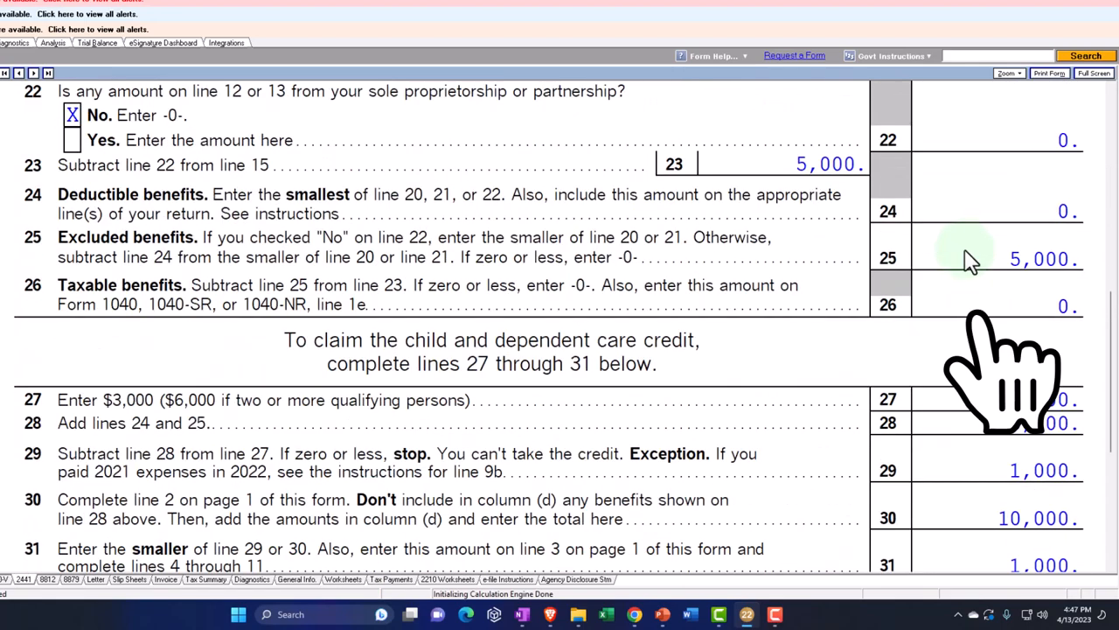
scroll(down, 3)
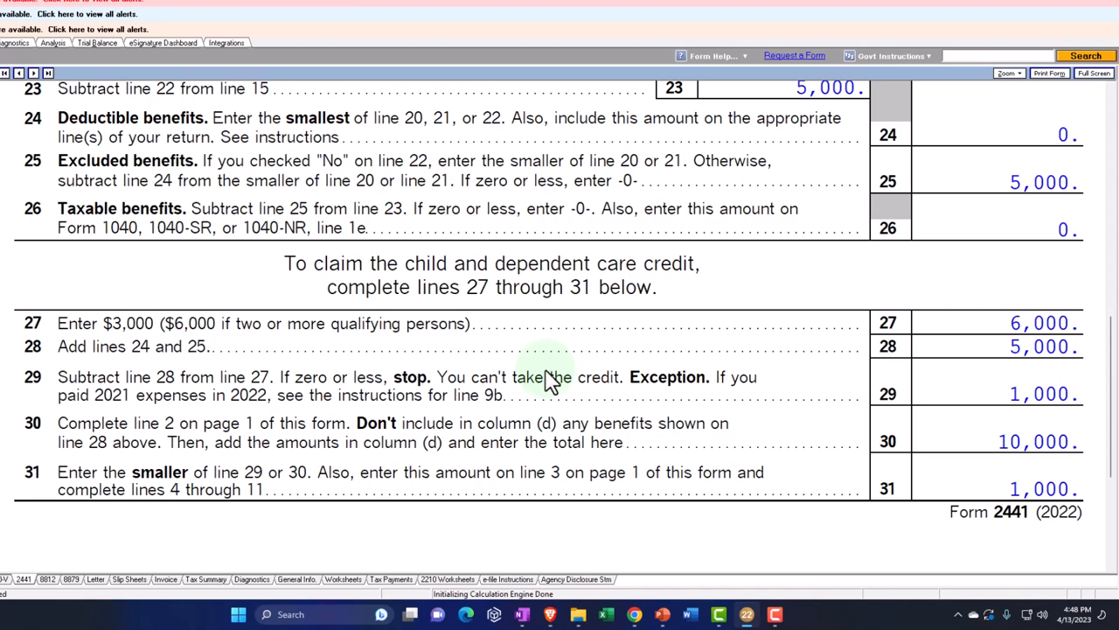
mouse_move(839, 416)
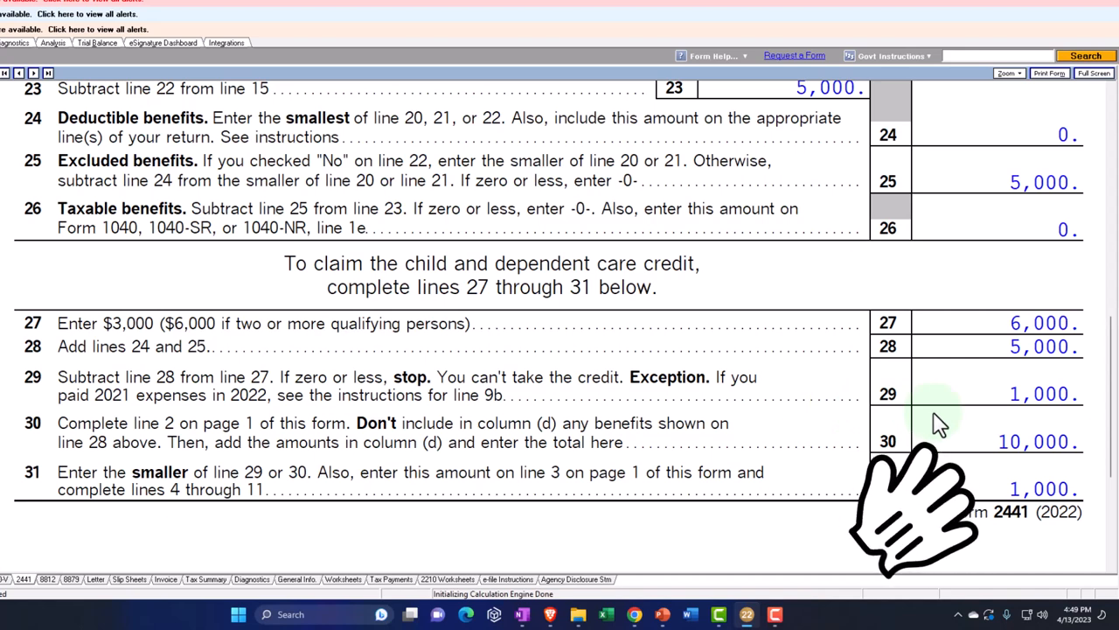
mouse_move(941, 420)
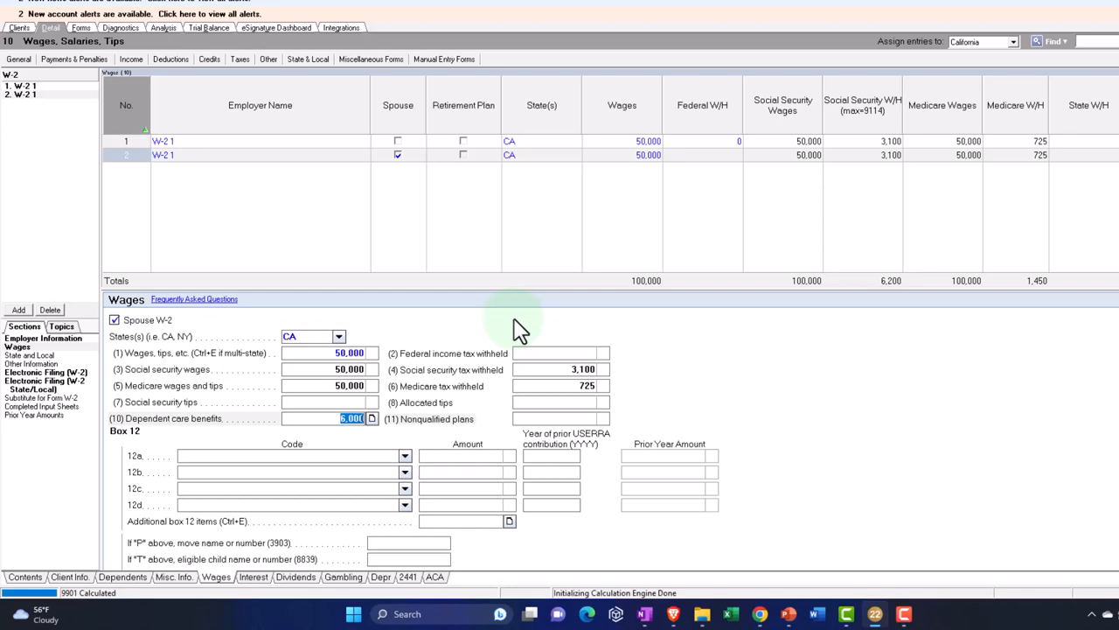
mouse_move(633, 175)
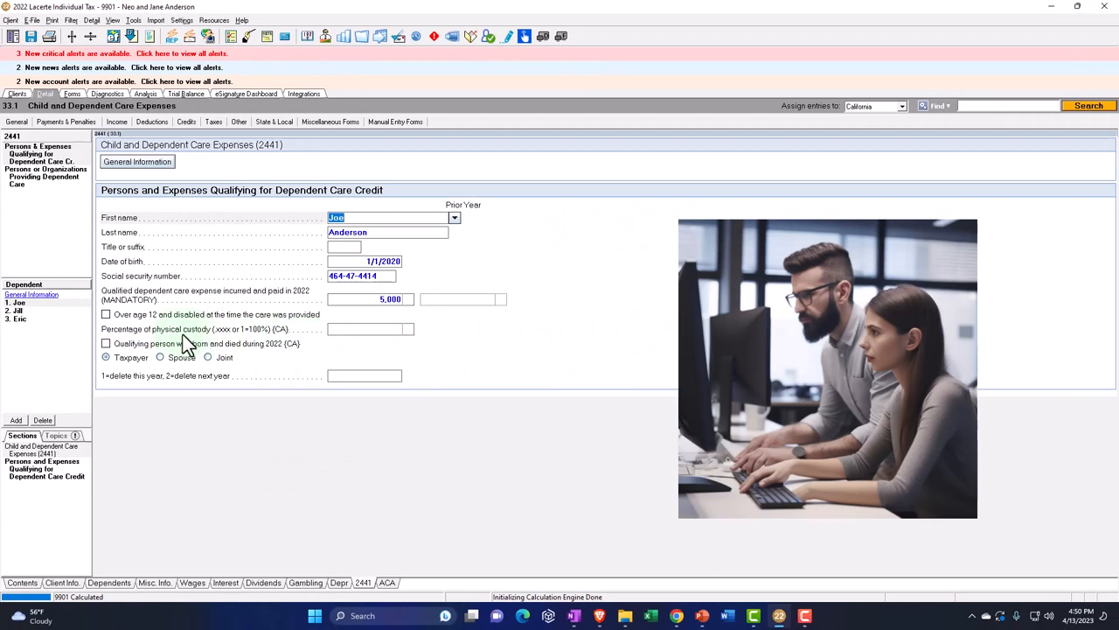
mouse_move(217, 336)
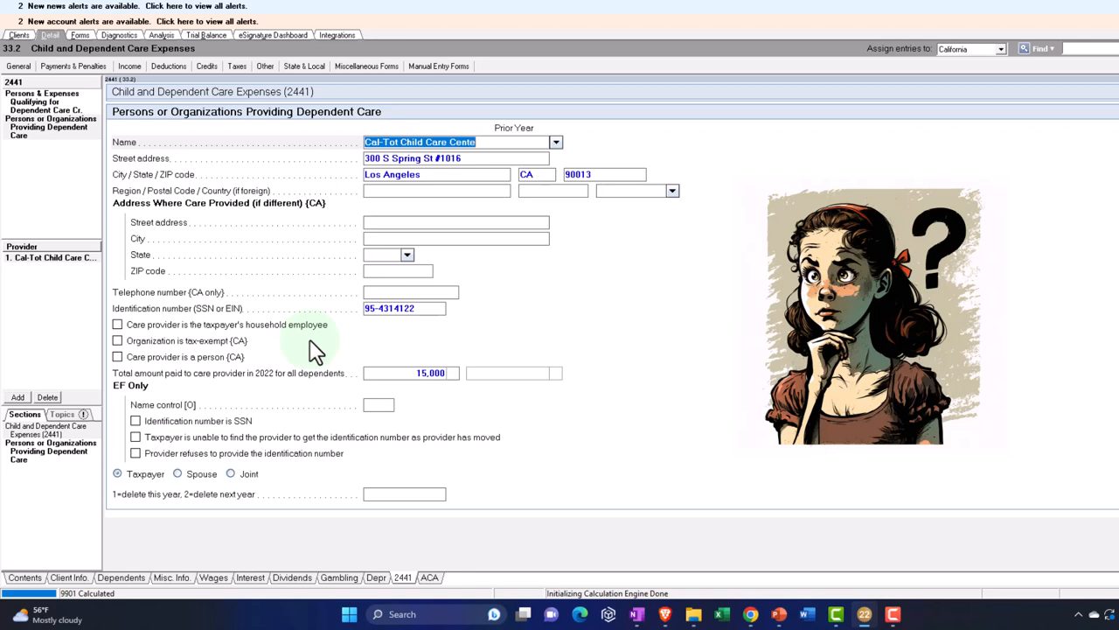
mouse_move(241, 336)
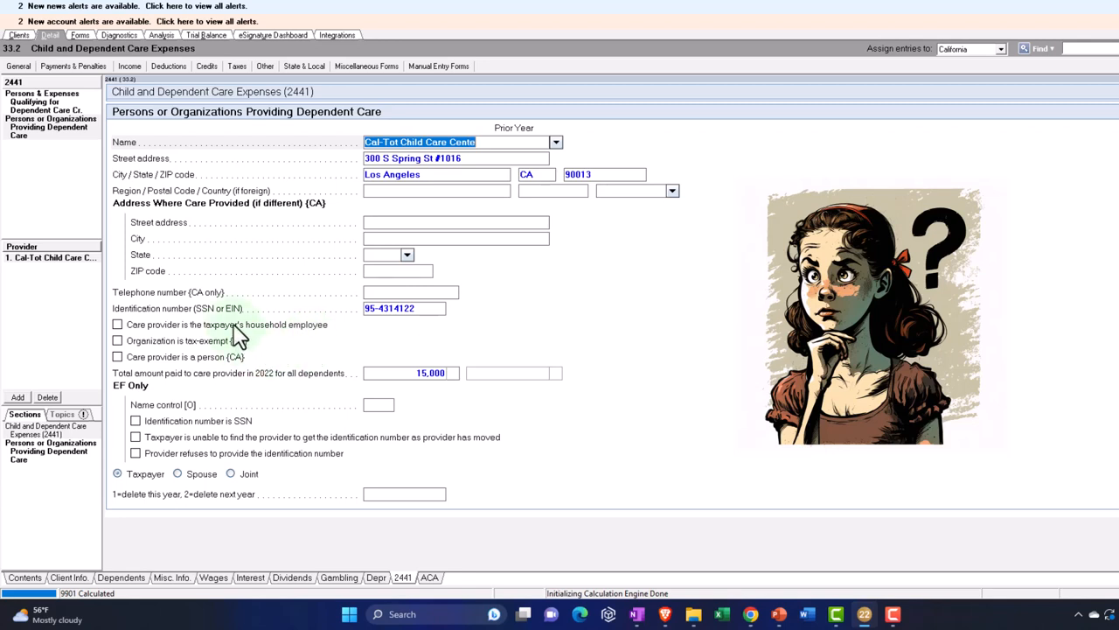